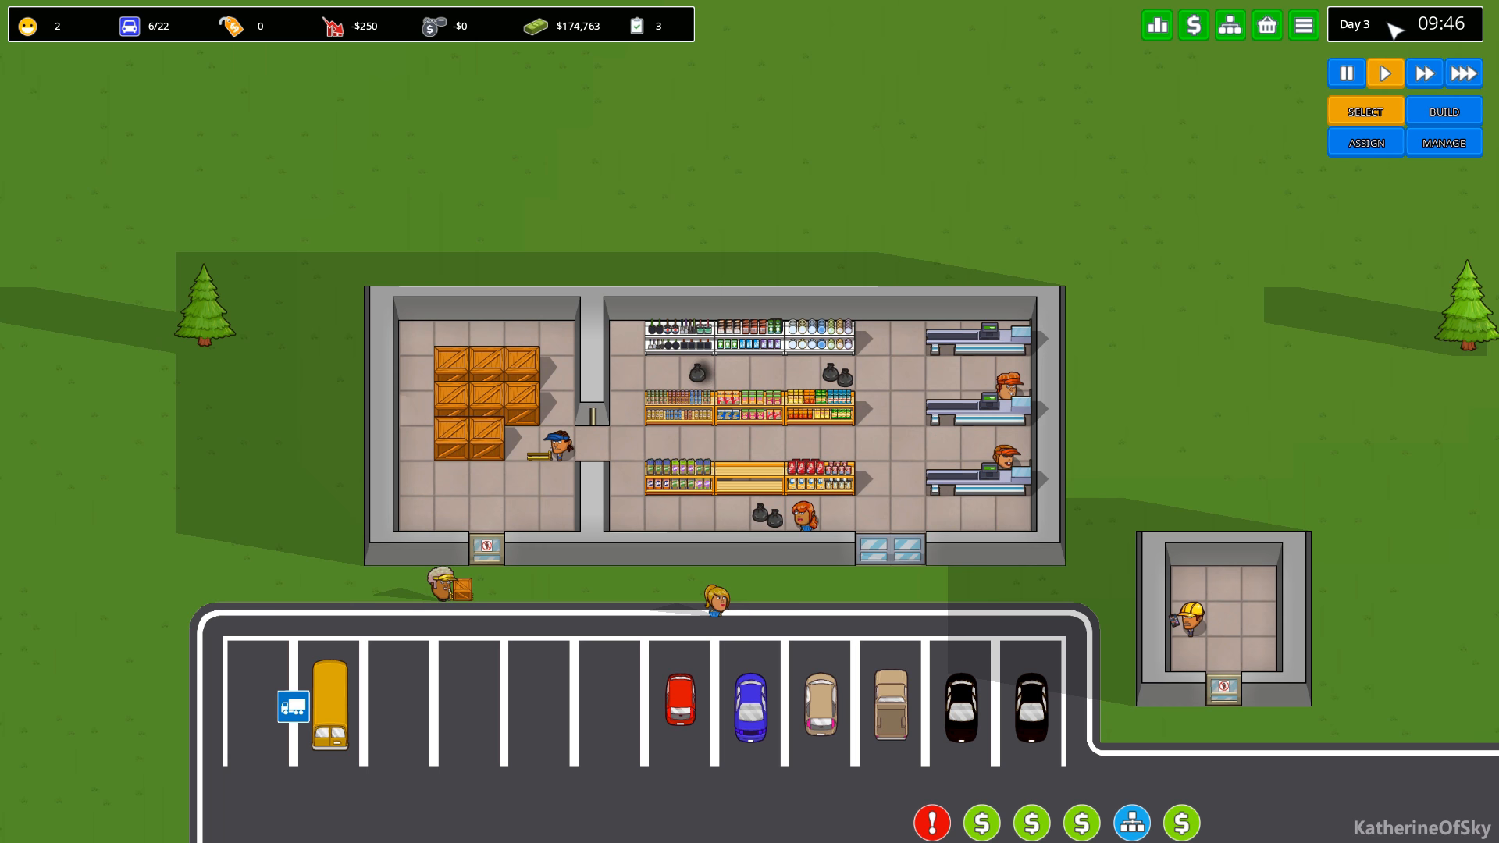
# Enter Build mode to begin planning the store expansion and parking.
pyautogui.click(1443, 110)
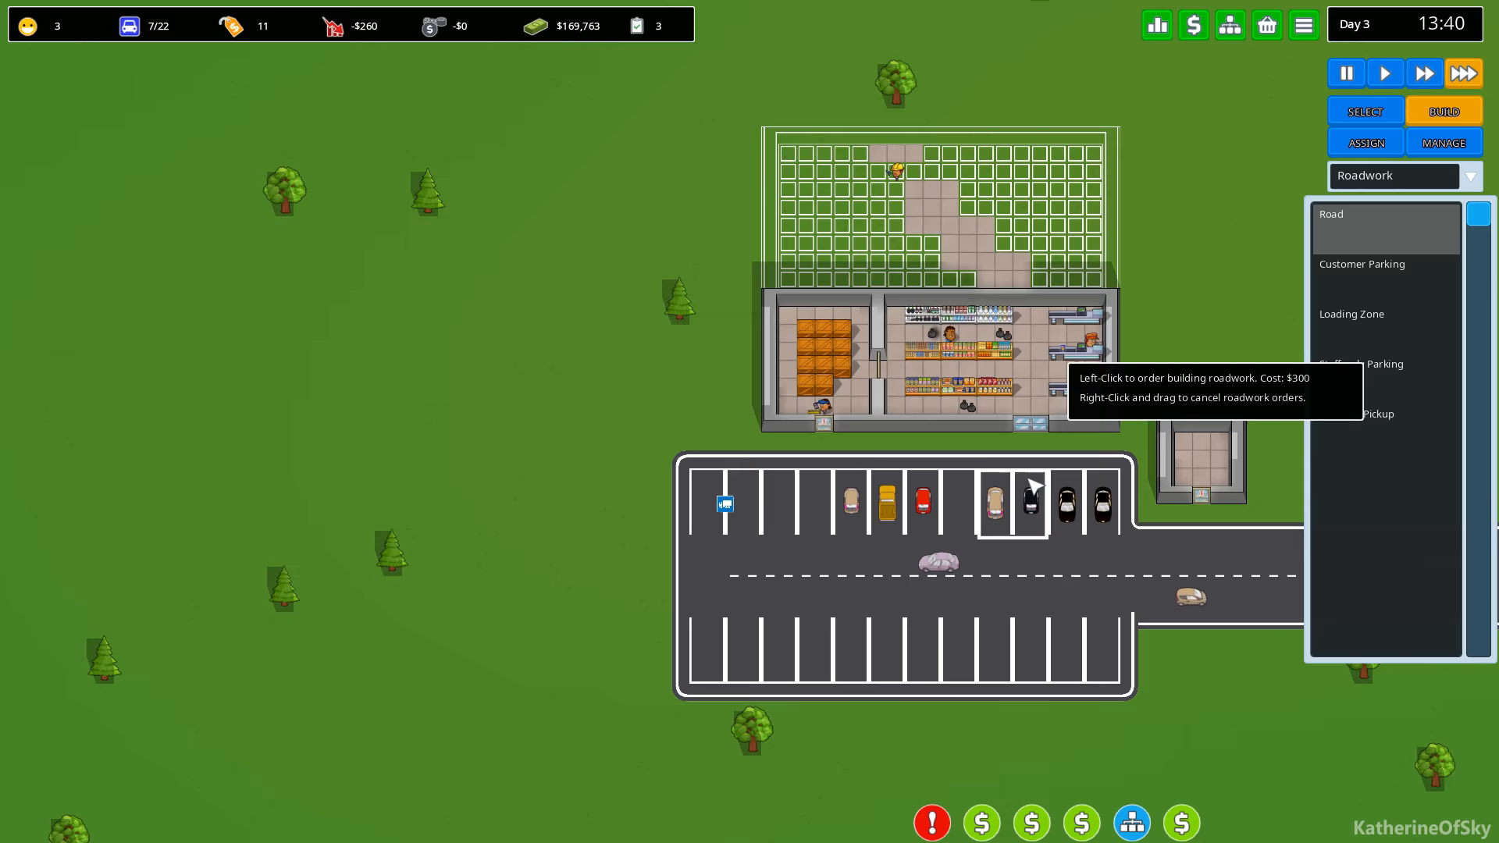
# Choose Road as the roadwork type for the new west-side road.
pyautogui.click(1362, 264)
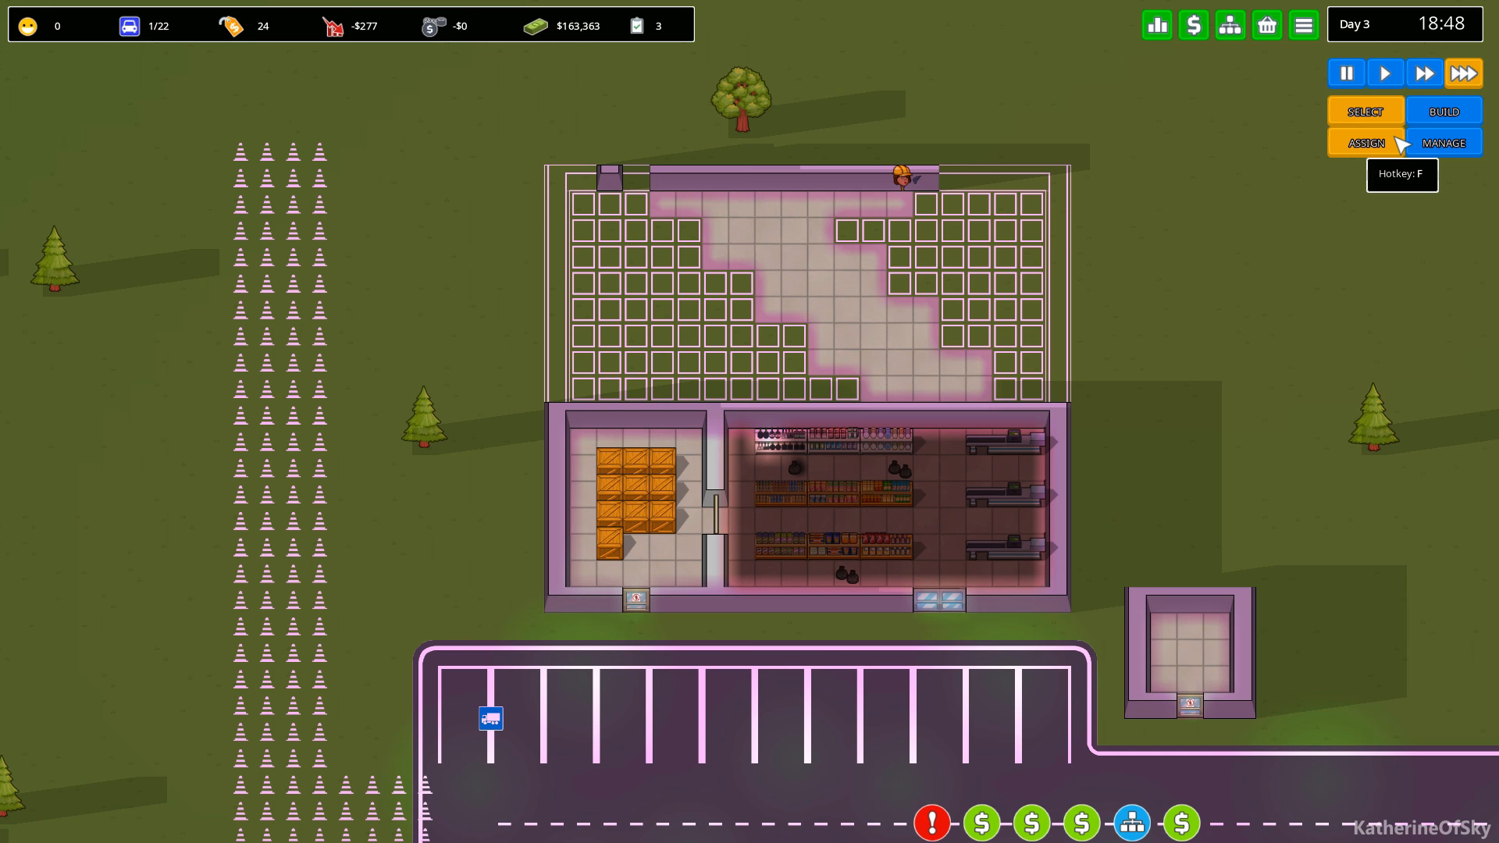
# Extend Store (2)'s closing hour to 24:00 in its Zone settings.
pyautogui.click(1443, 142)
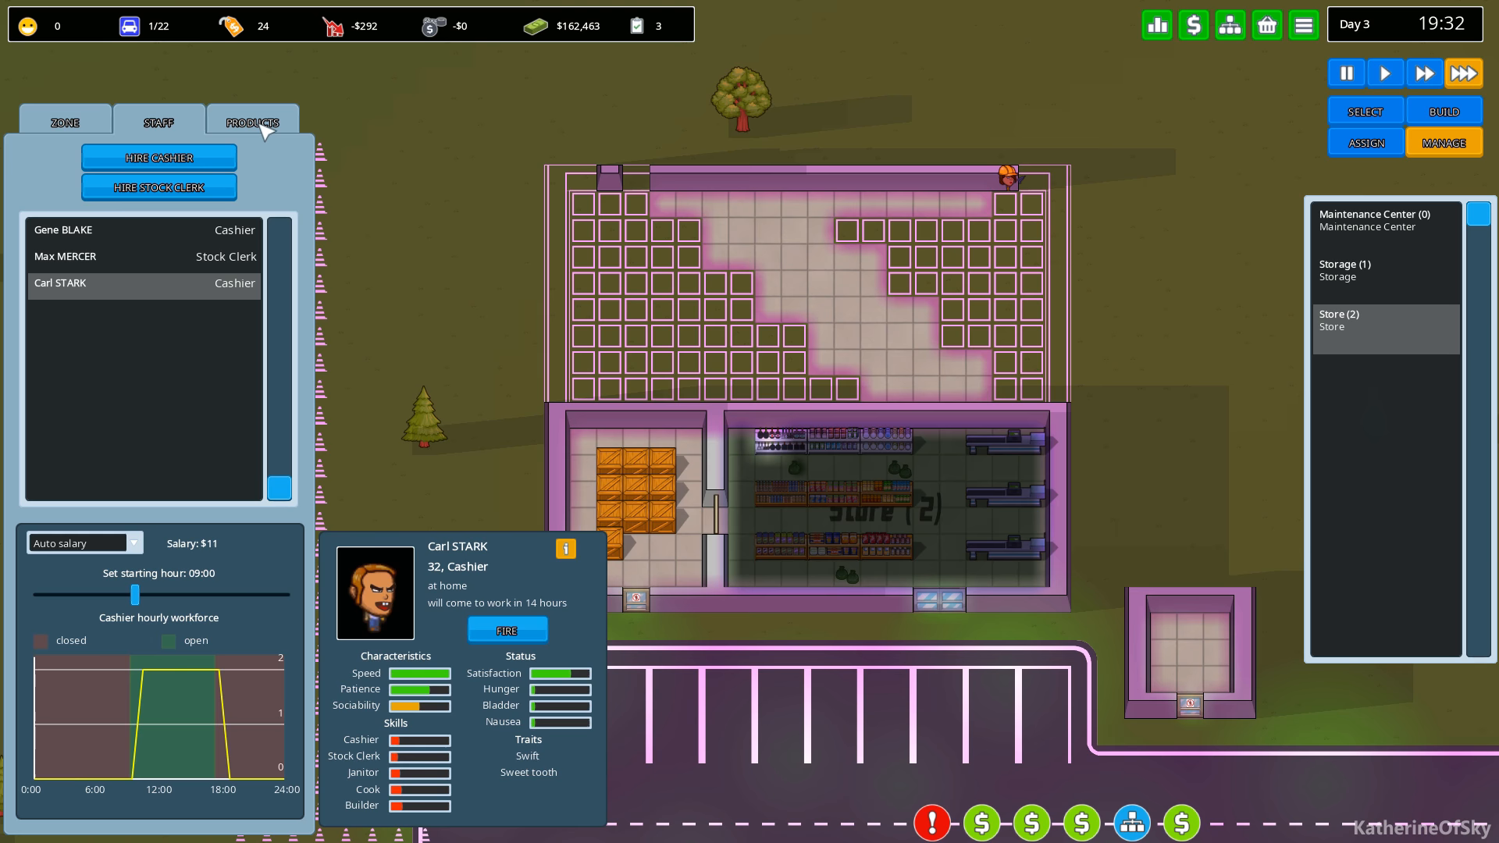
pyautogui.click(64, 122)
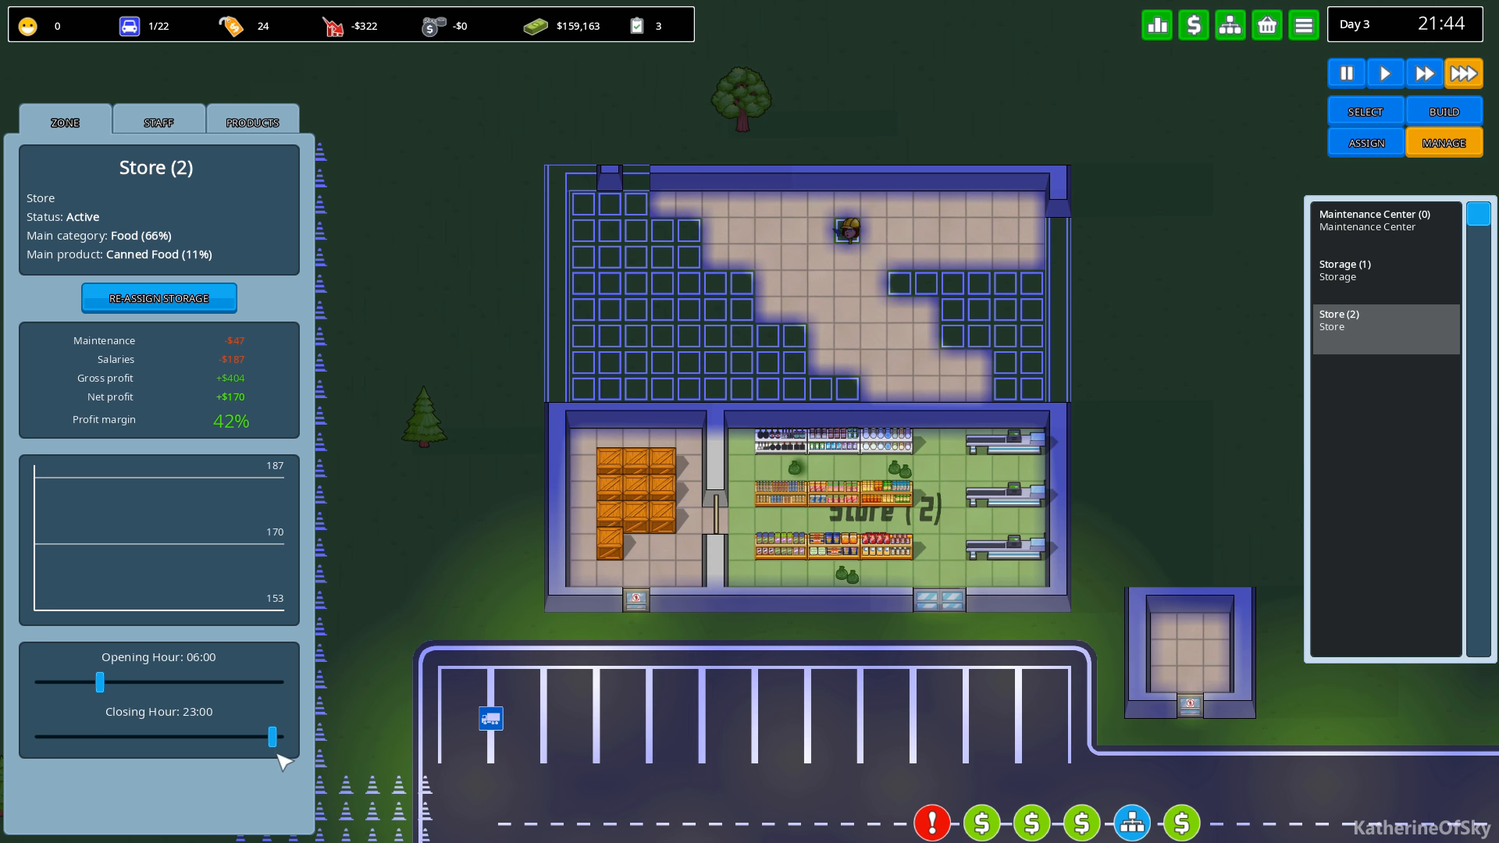
pyautogui.moveTo(272, 736); pyautogui.dragTo(279, 735)
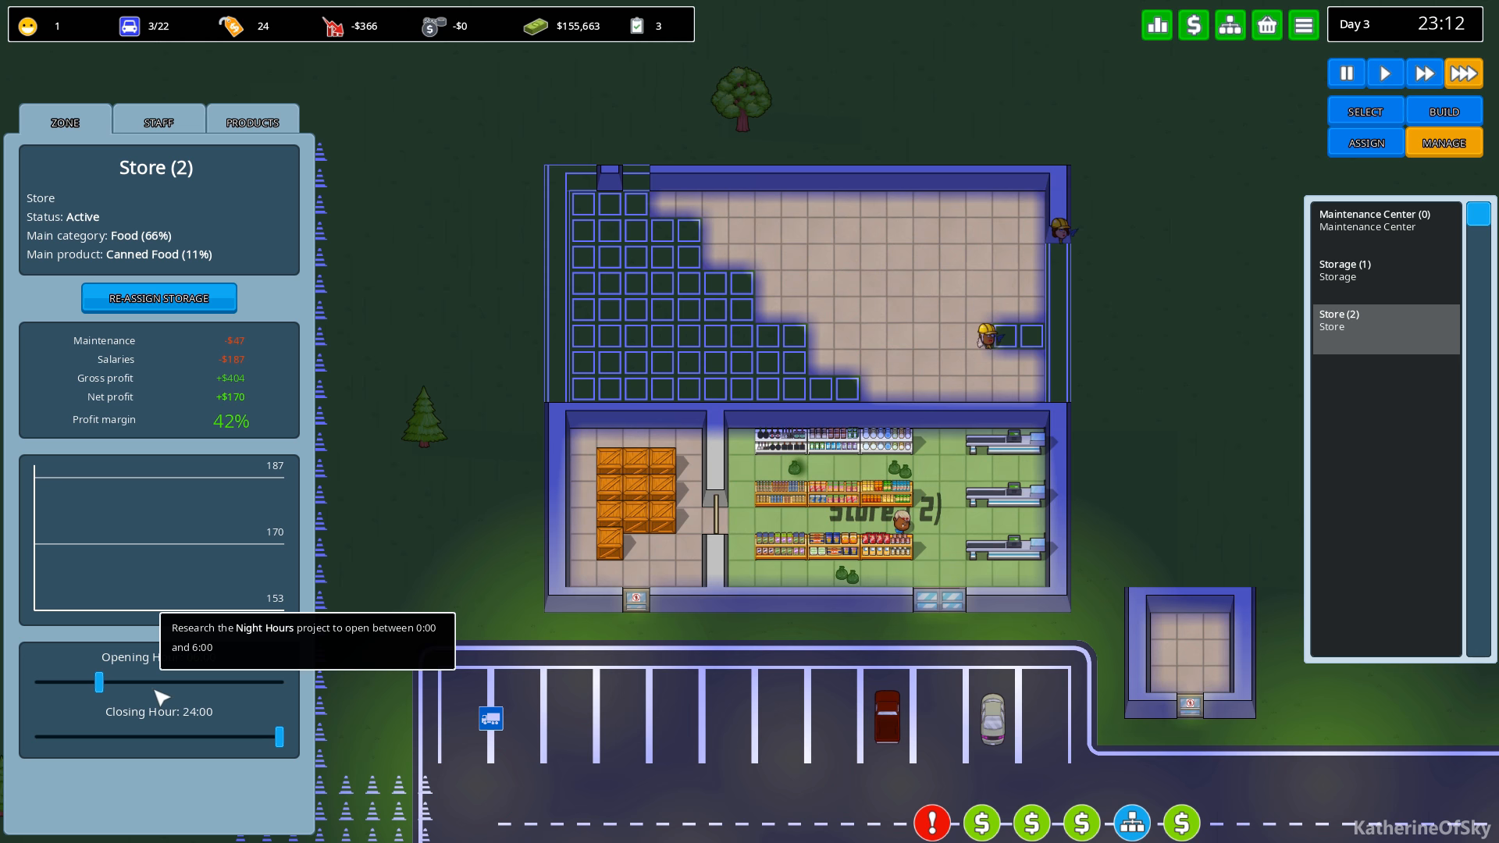
pyautogui.click(158, 121)
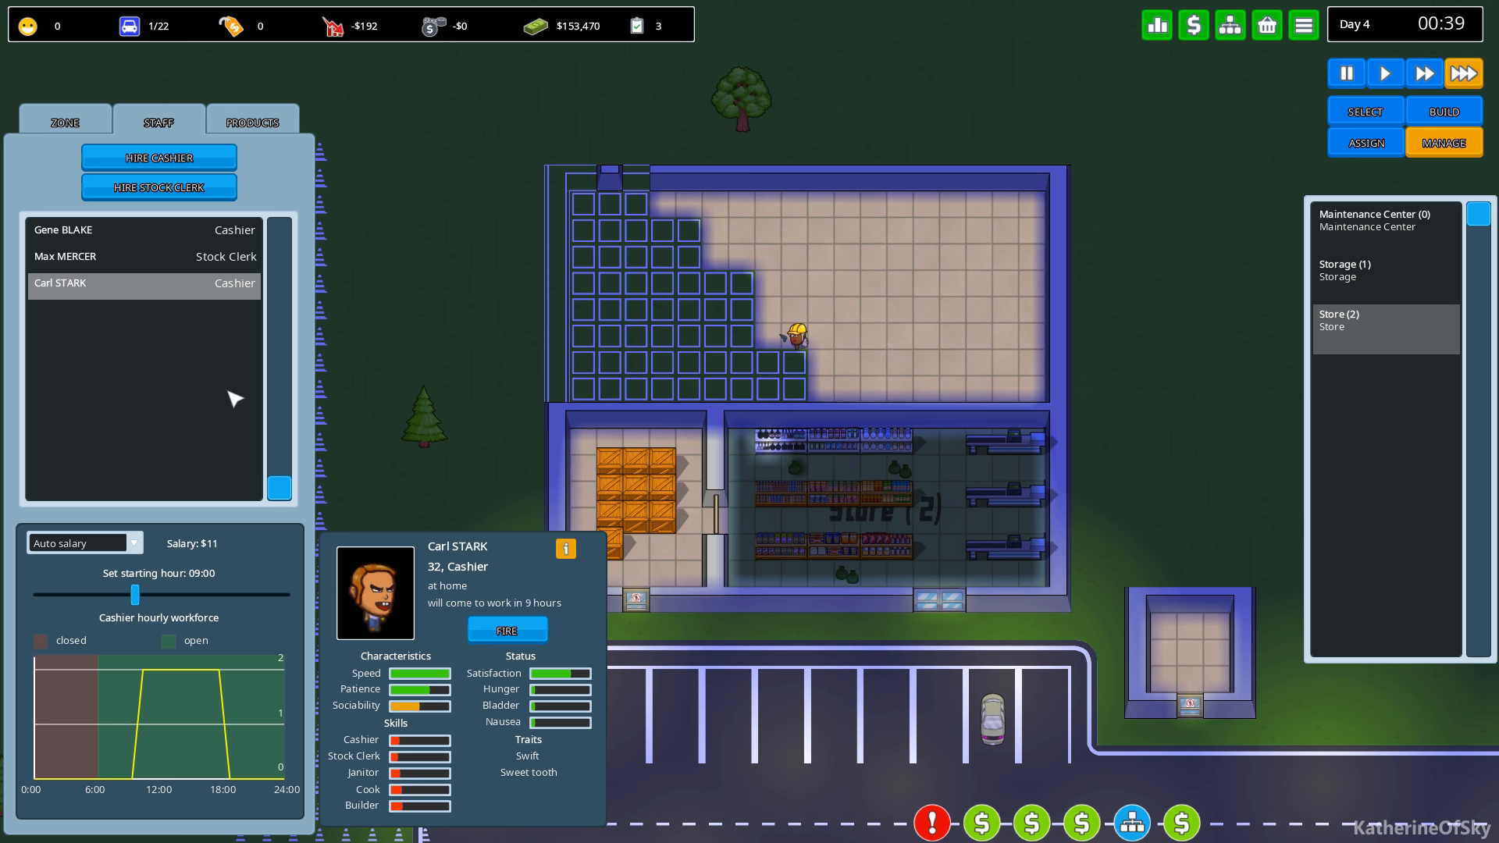
# Review Max Mercer's and Carl Stark's schedules, adjust Carl's start hour, and begin hiring a stock clerk.
pyautogui.click(65, 256)
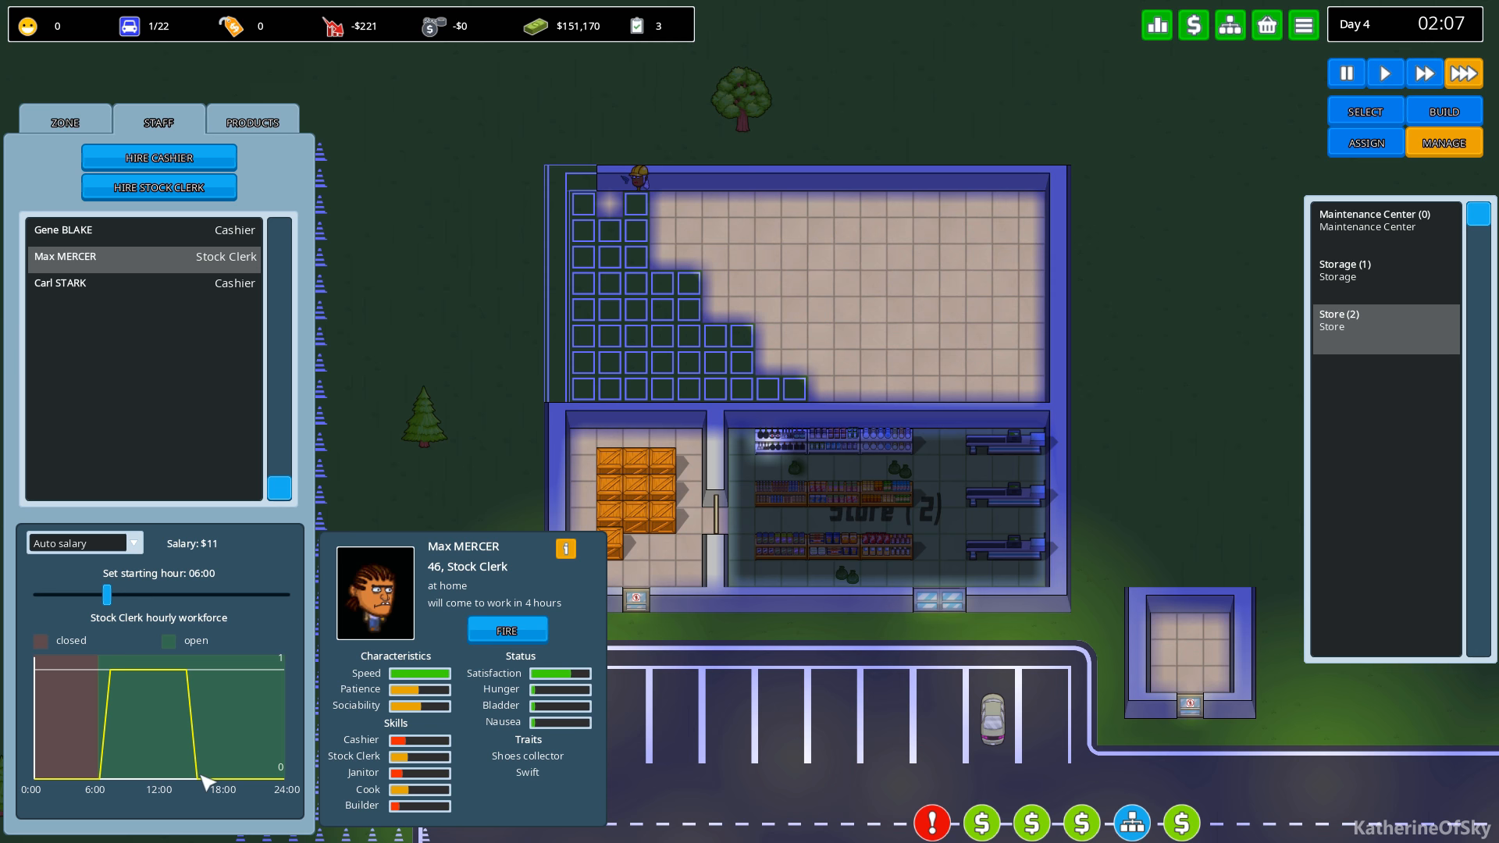
pyautogui.click(144, 282)
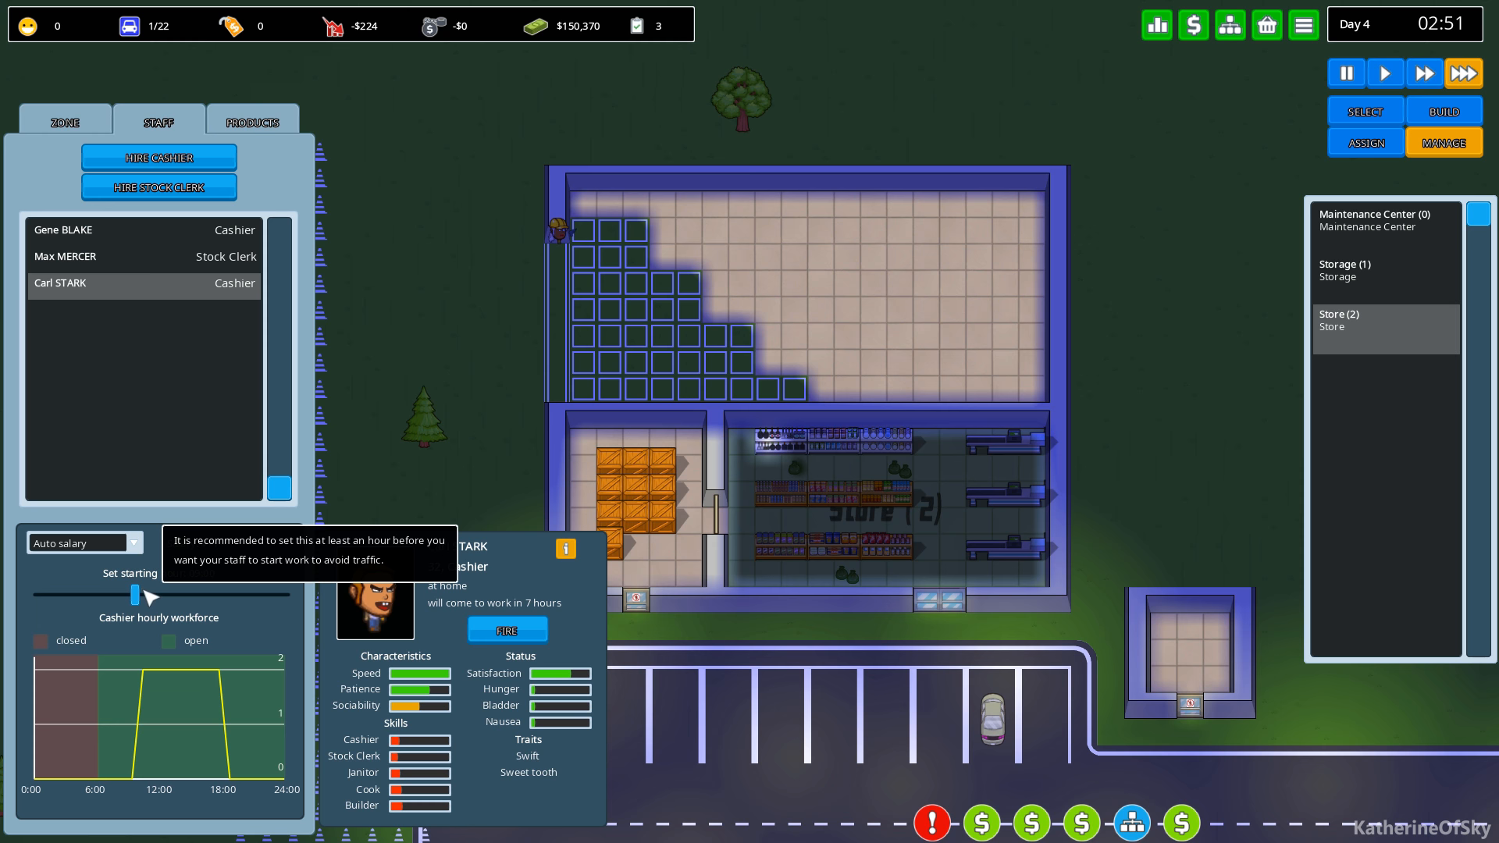
pyautogui.moveTo(137, 593); pyautogui.dragTo(173, 593)
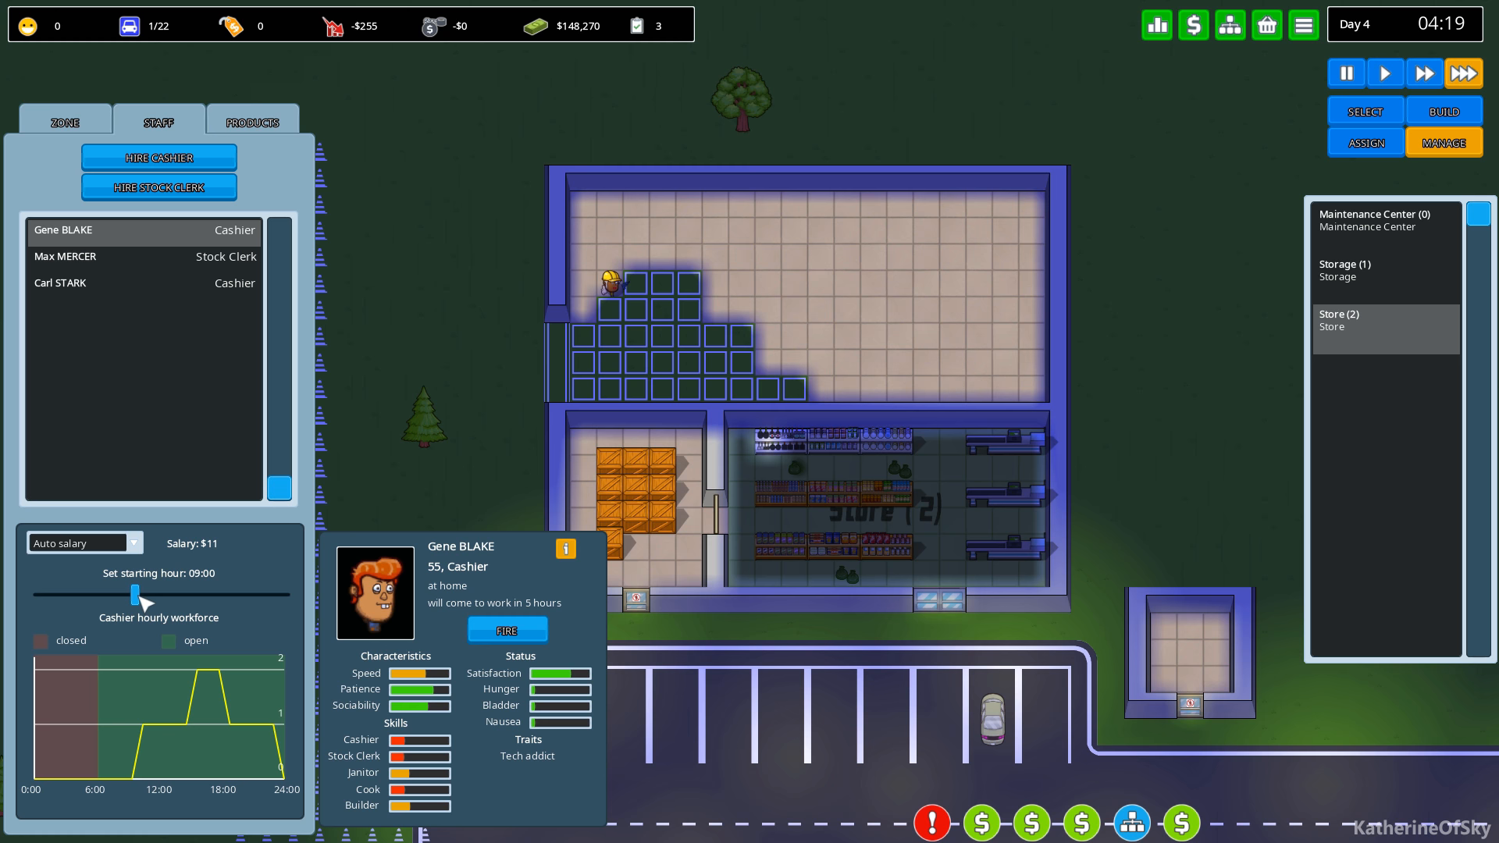
pyautogui.click(66, 256)
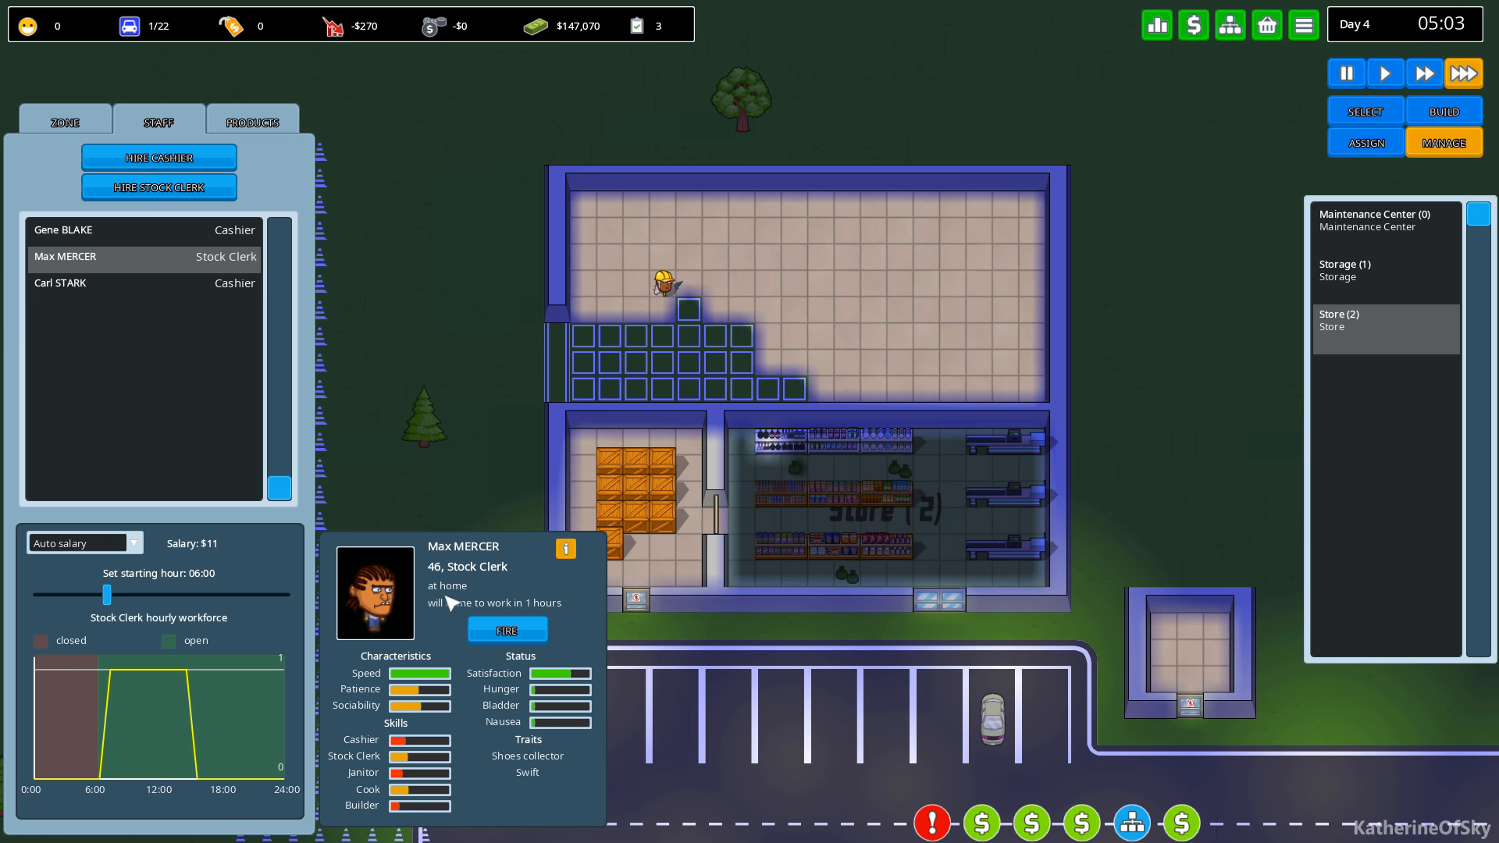
pyautogui.click(159, 185)
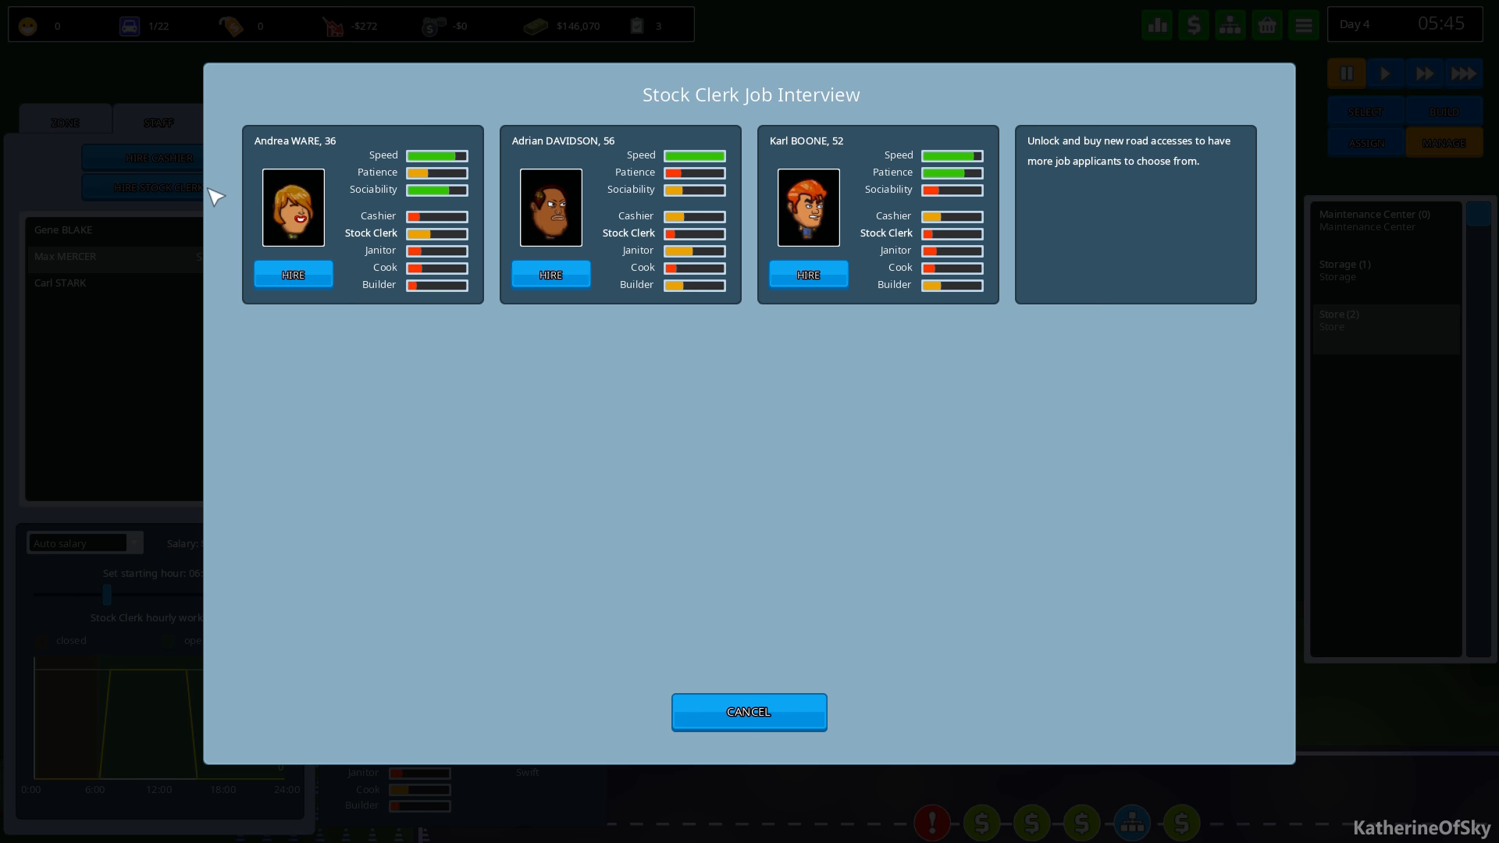
pyautogui.moveTo(513, 282)
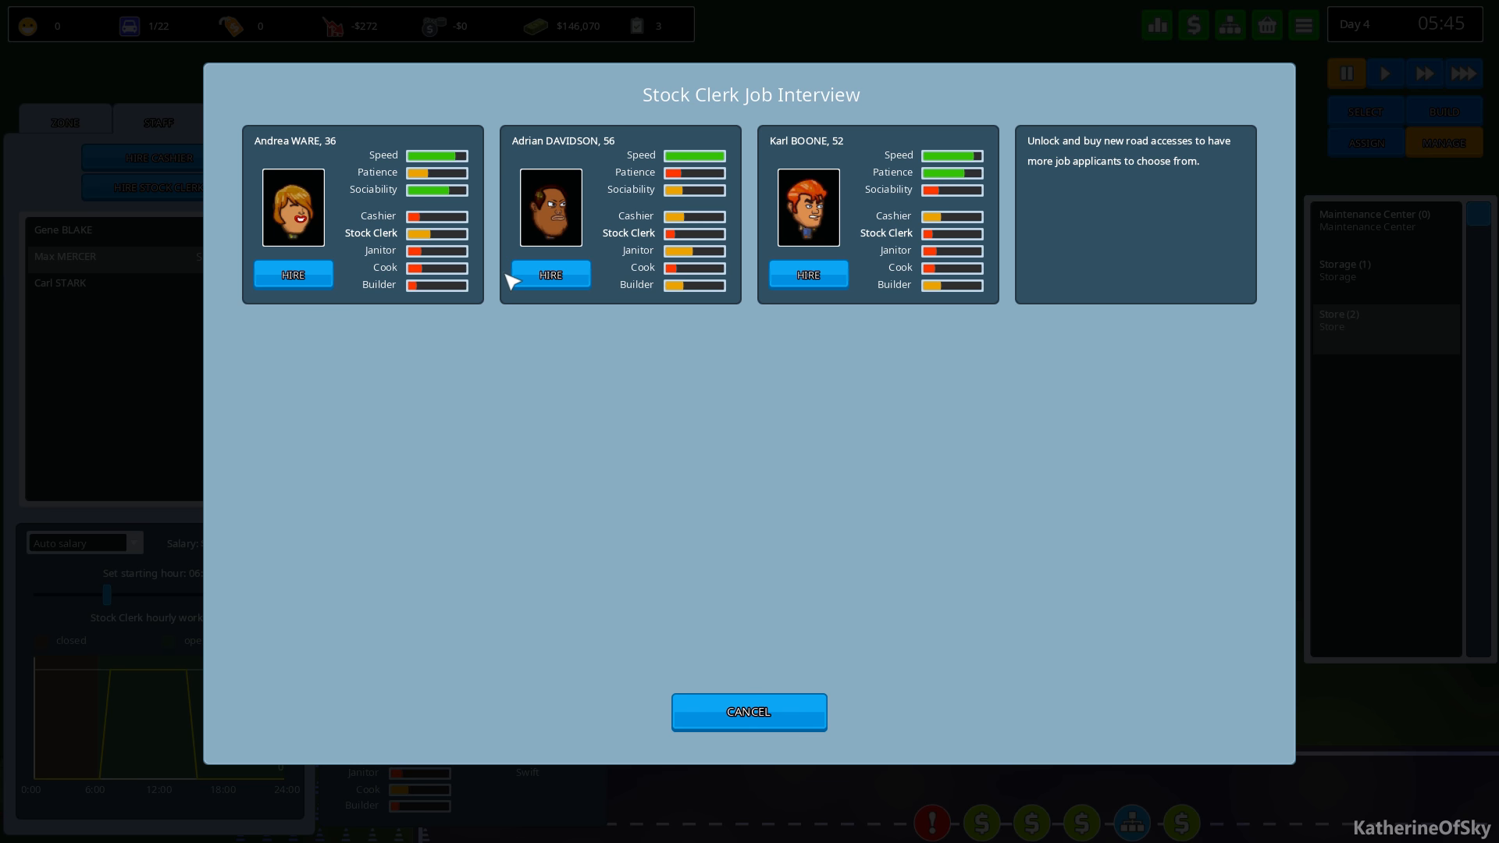
pyautogui.moveTo(360, 154)
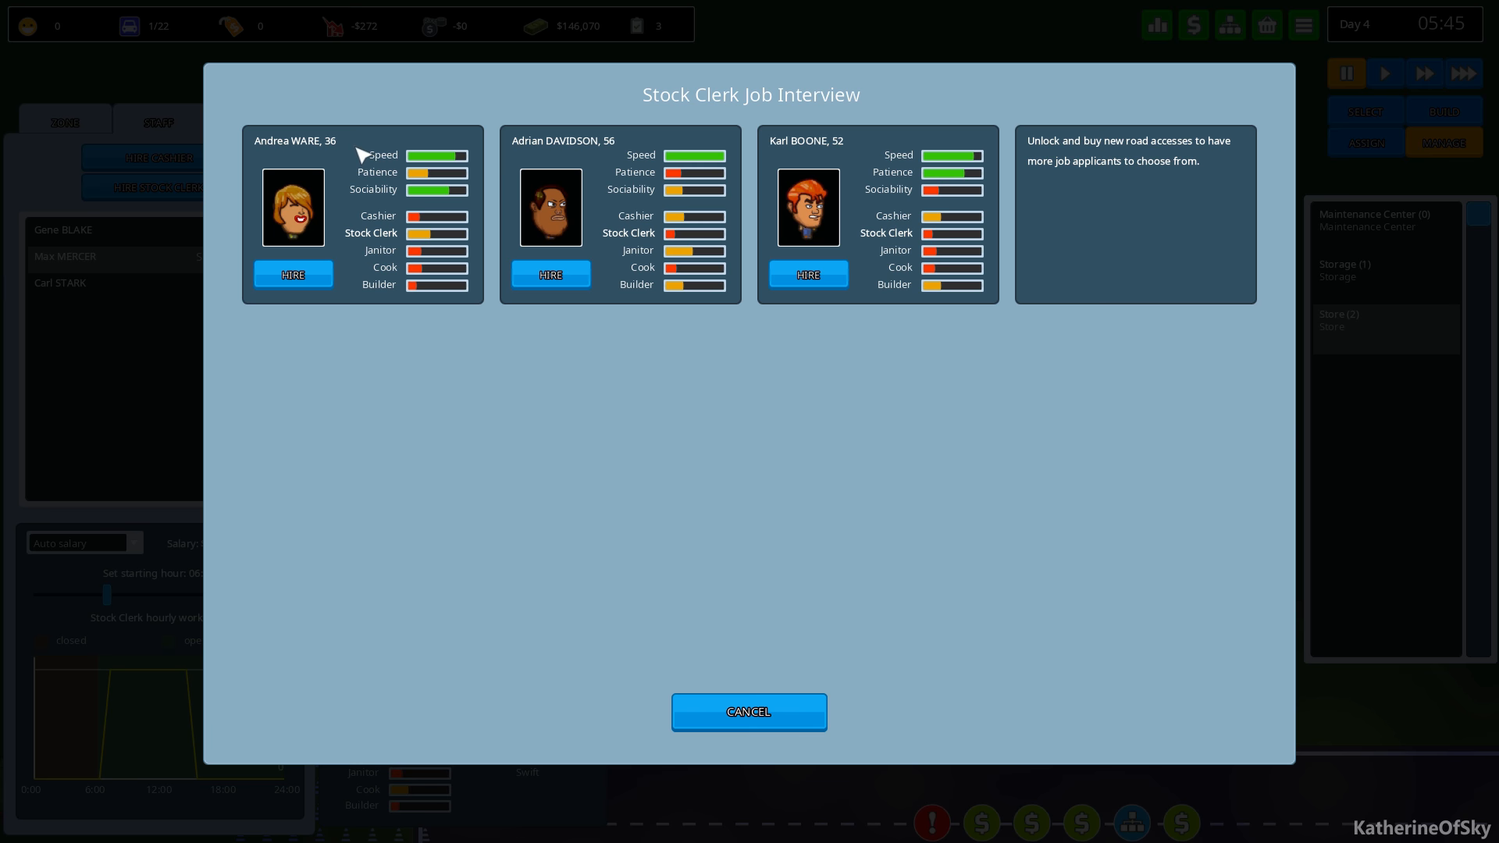
# Hire Andrea Ware as the new stock clerk.
pyautogui.click(292, 275)
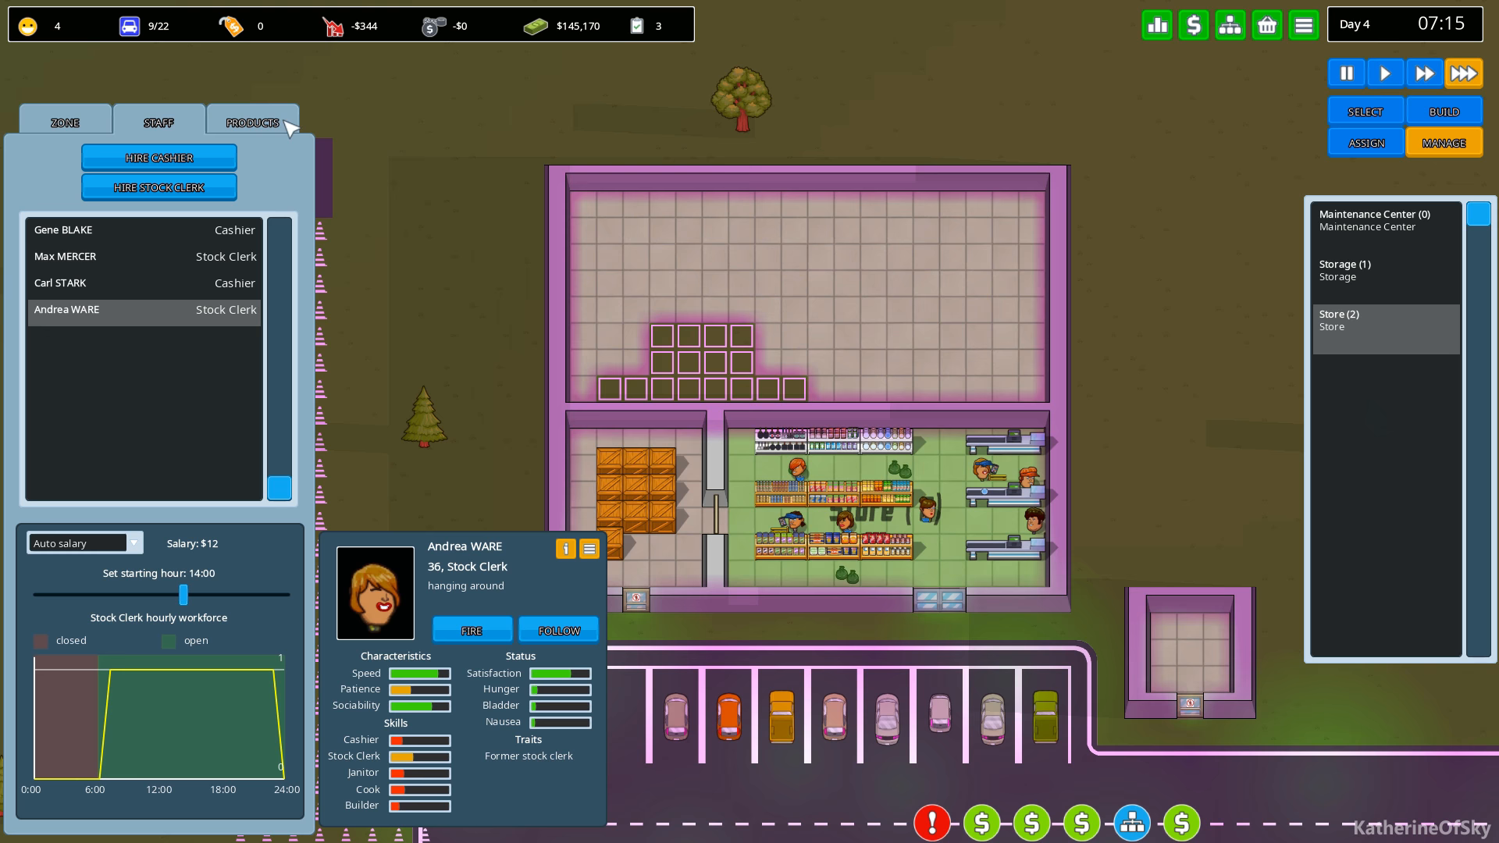
# Review the store's product list and a Food Shelf's stock details.
pyautogui.click(253, 122)
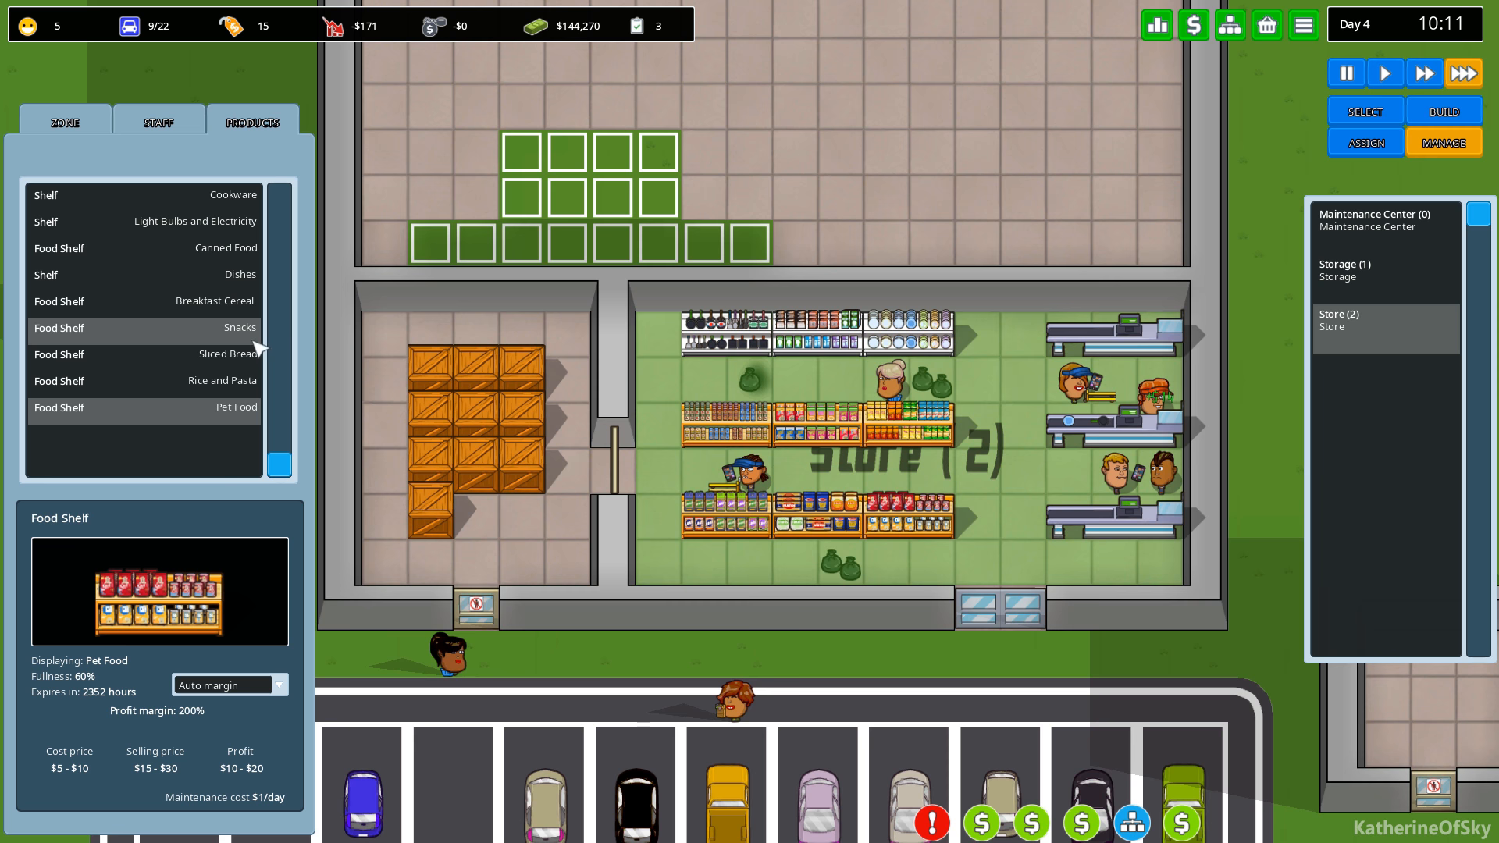
pyautogui.click(64, 122)
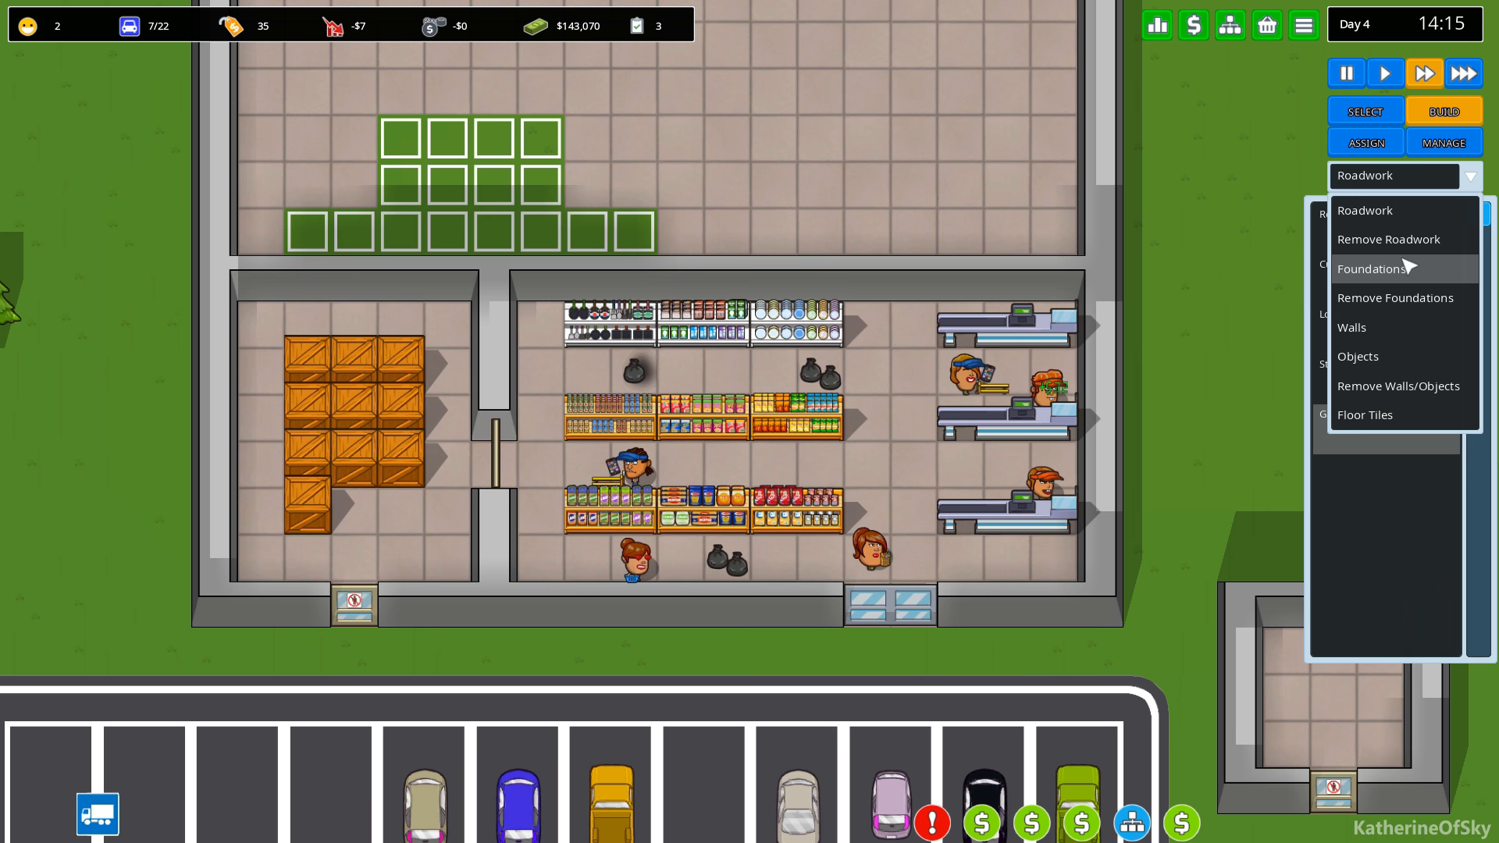
# Set the construction type to walls for marking segments to remove.
pyautogui.click(1398, 386)
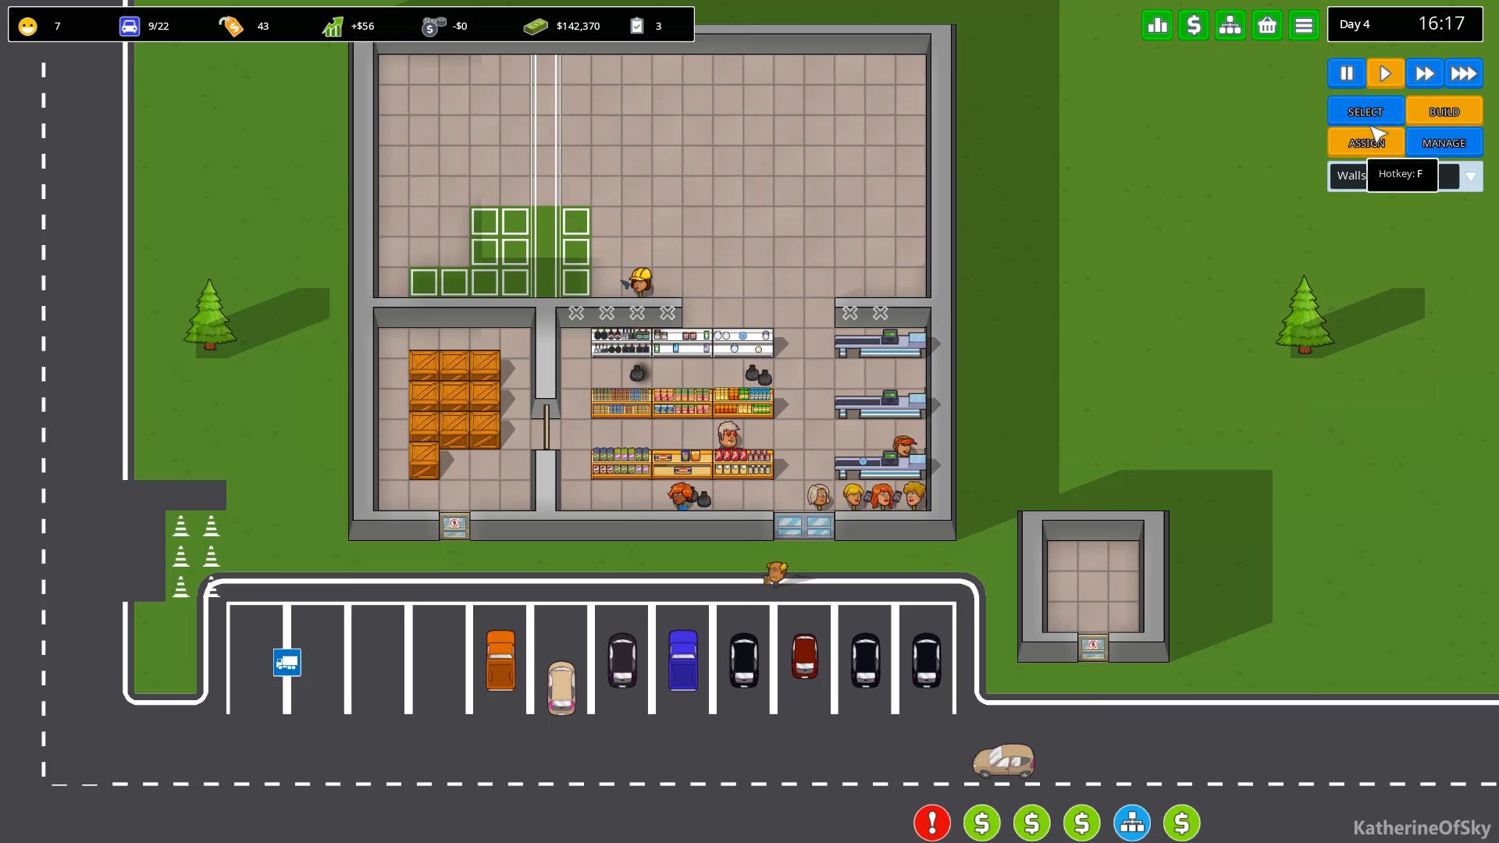
# Return to the Store (2) management panel and its staff list.
pyautogui.click(1365, 142)
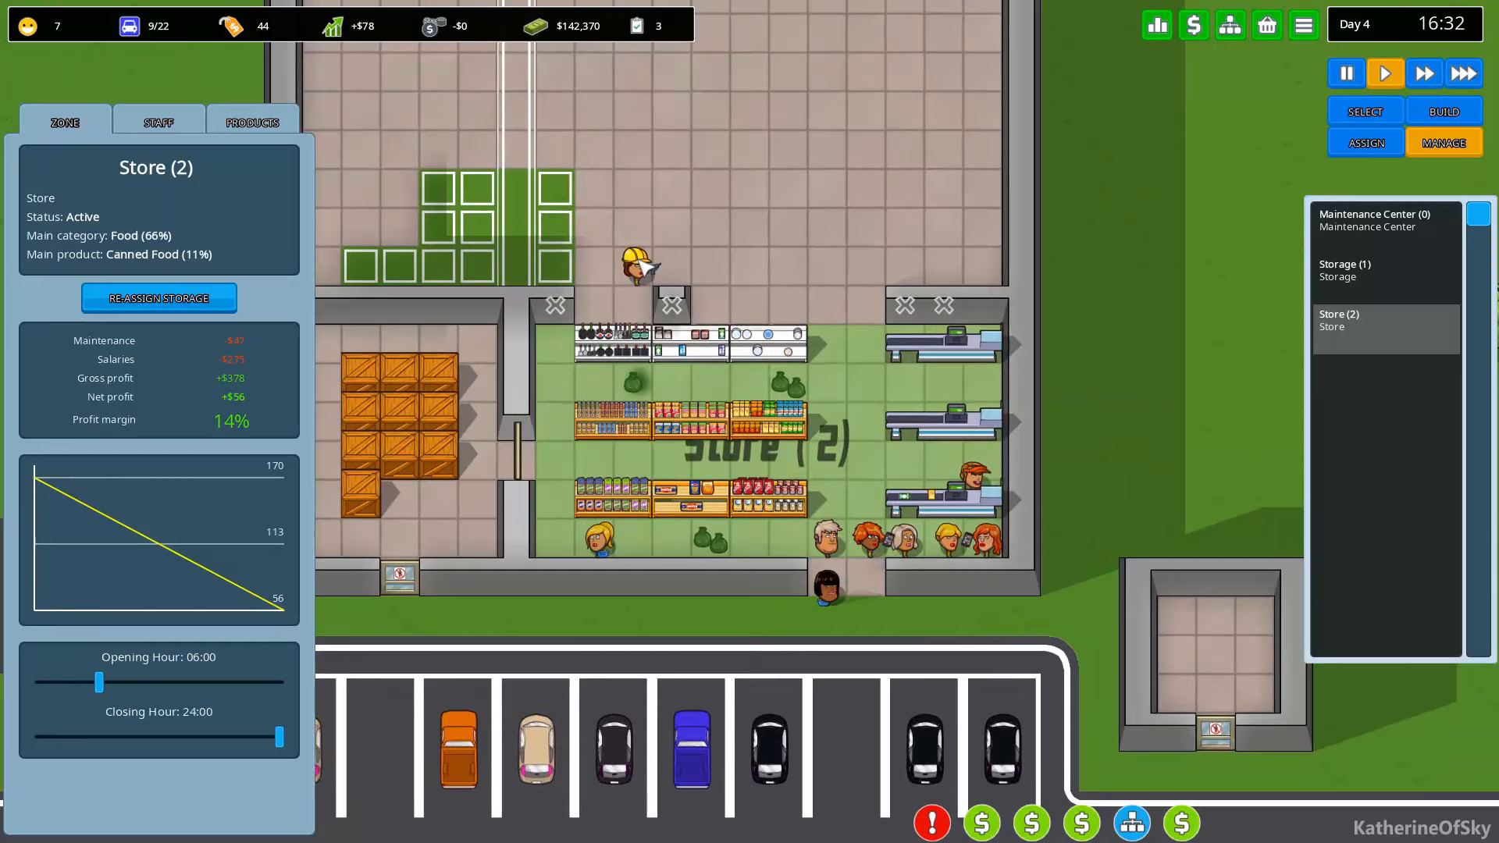
pyautogui.click(158, 122)
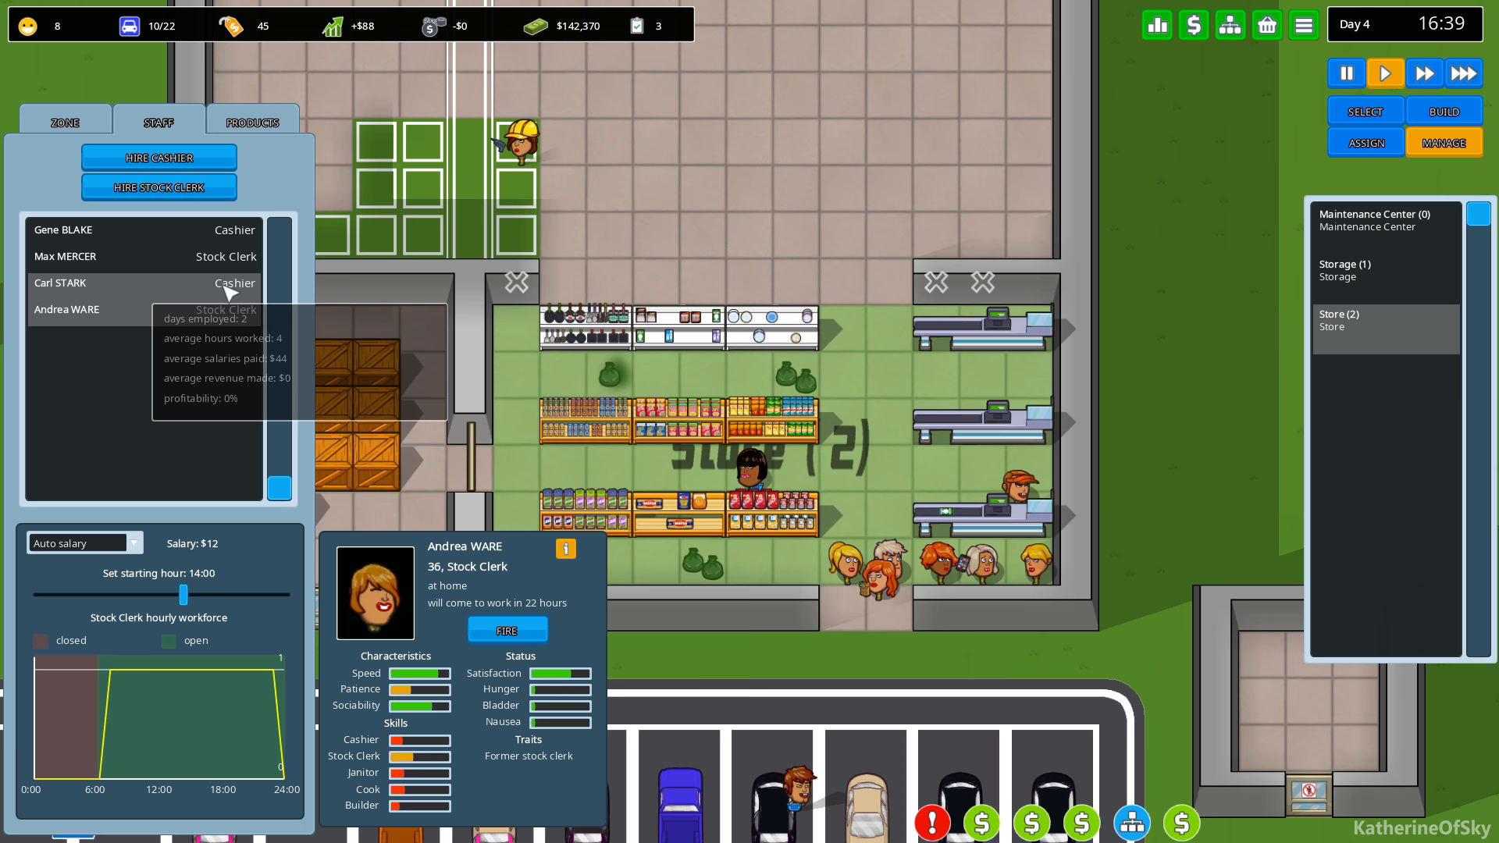
# Start a cashier job interview to compare the three applicants.
pyautogui.click(159, 157)
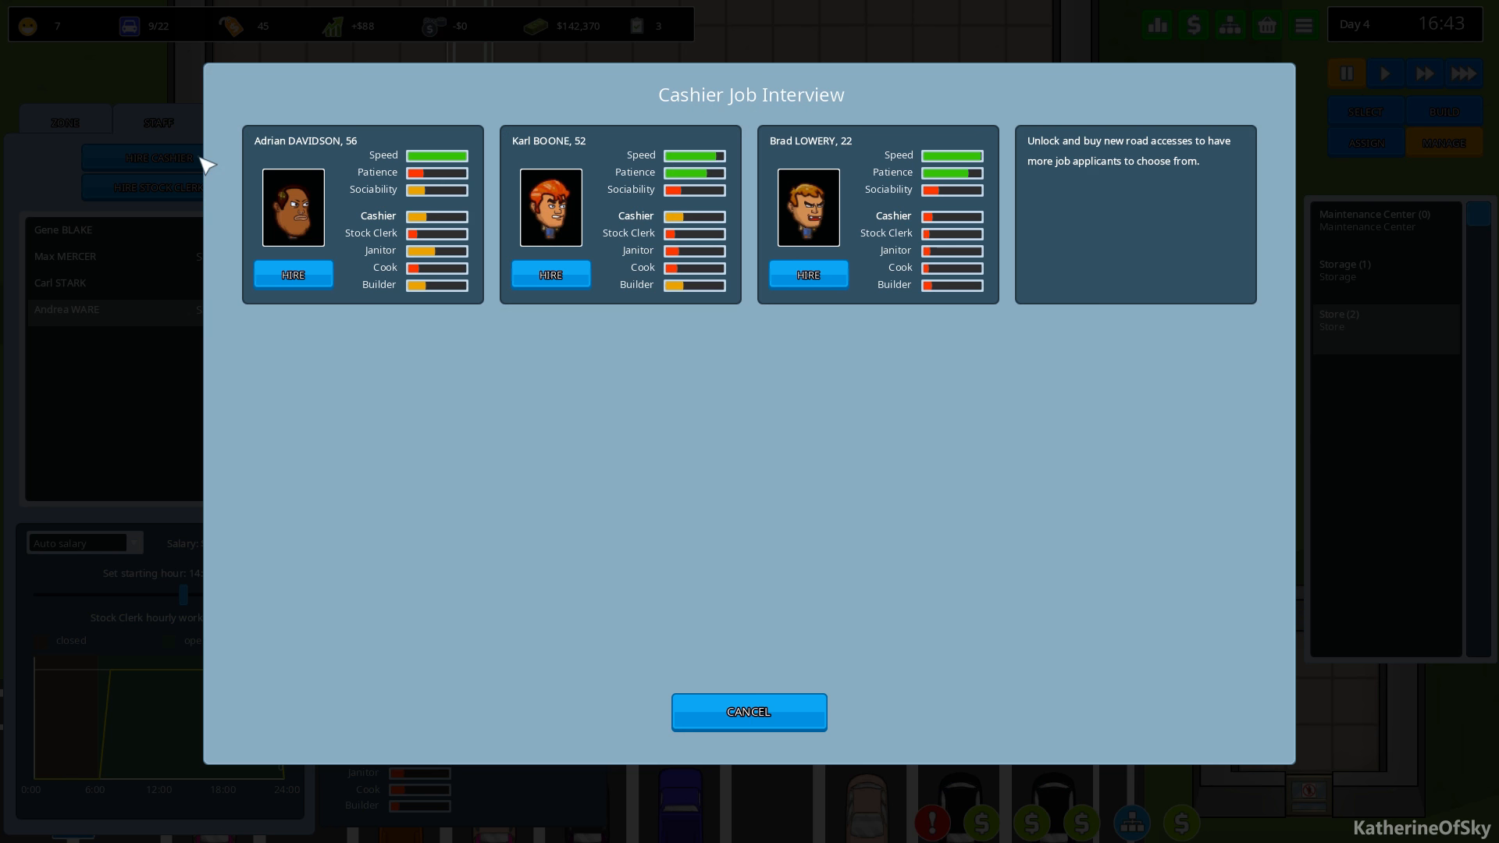
pyautogui.moveTo(746, 212)
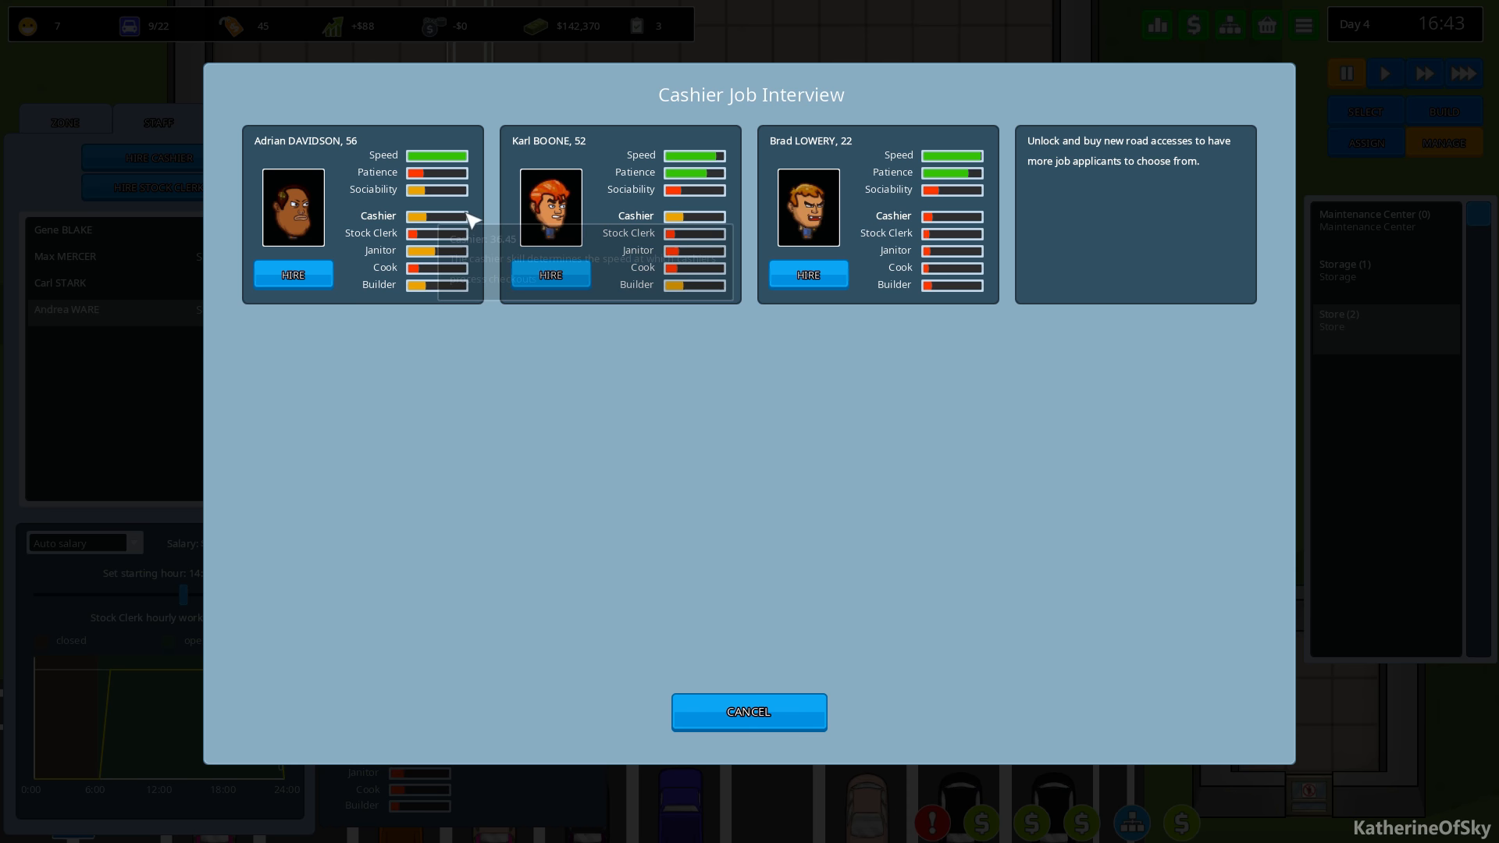
pyautogui.moveTo(450, 217)
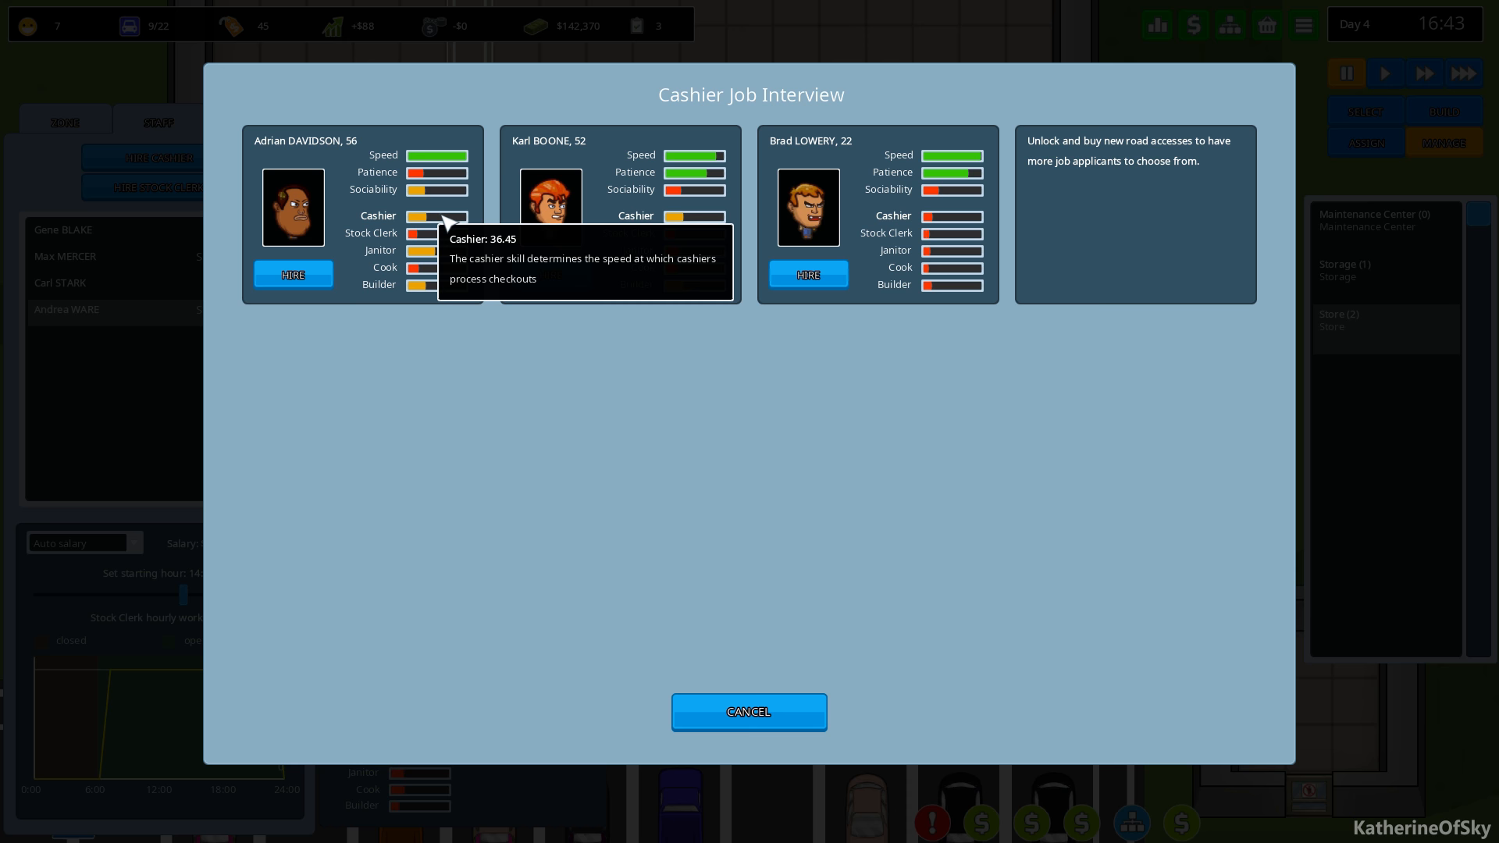
pyautogui.moveTo(459, 180)
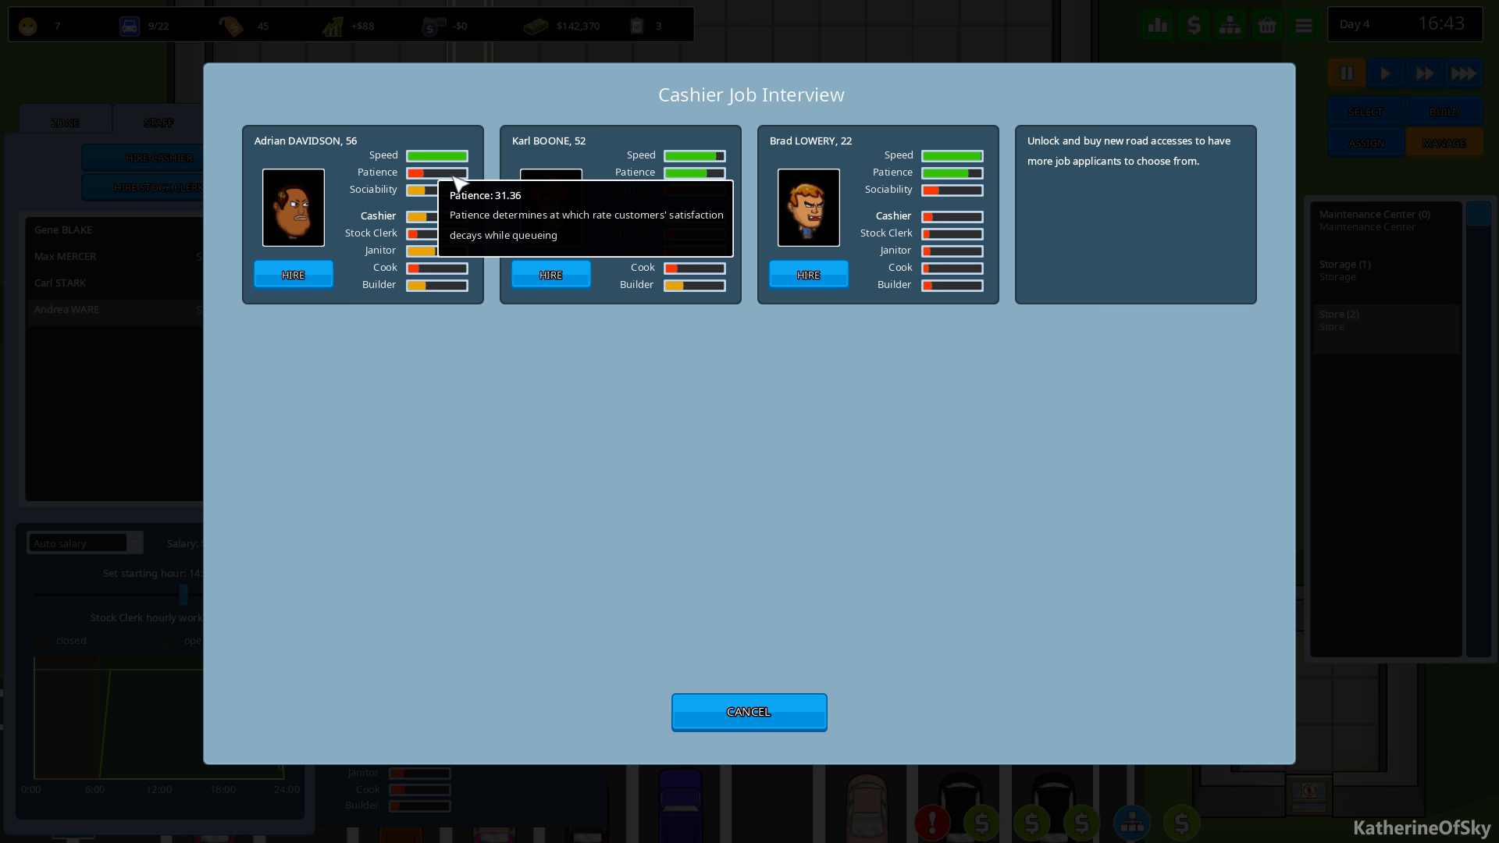
pyautogui.moveTo(454, 193)
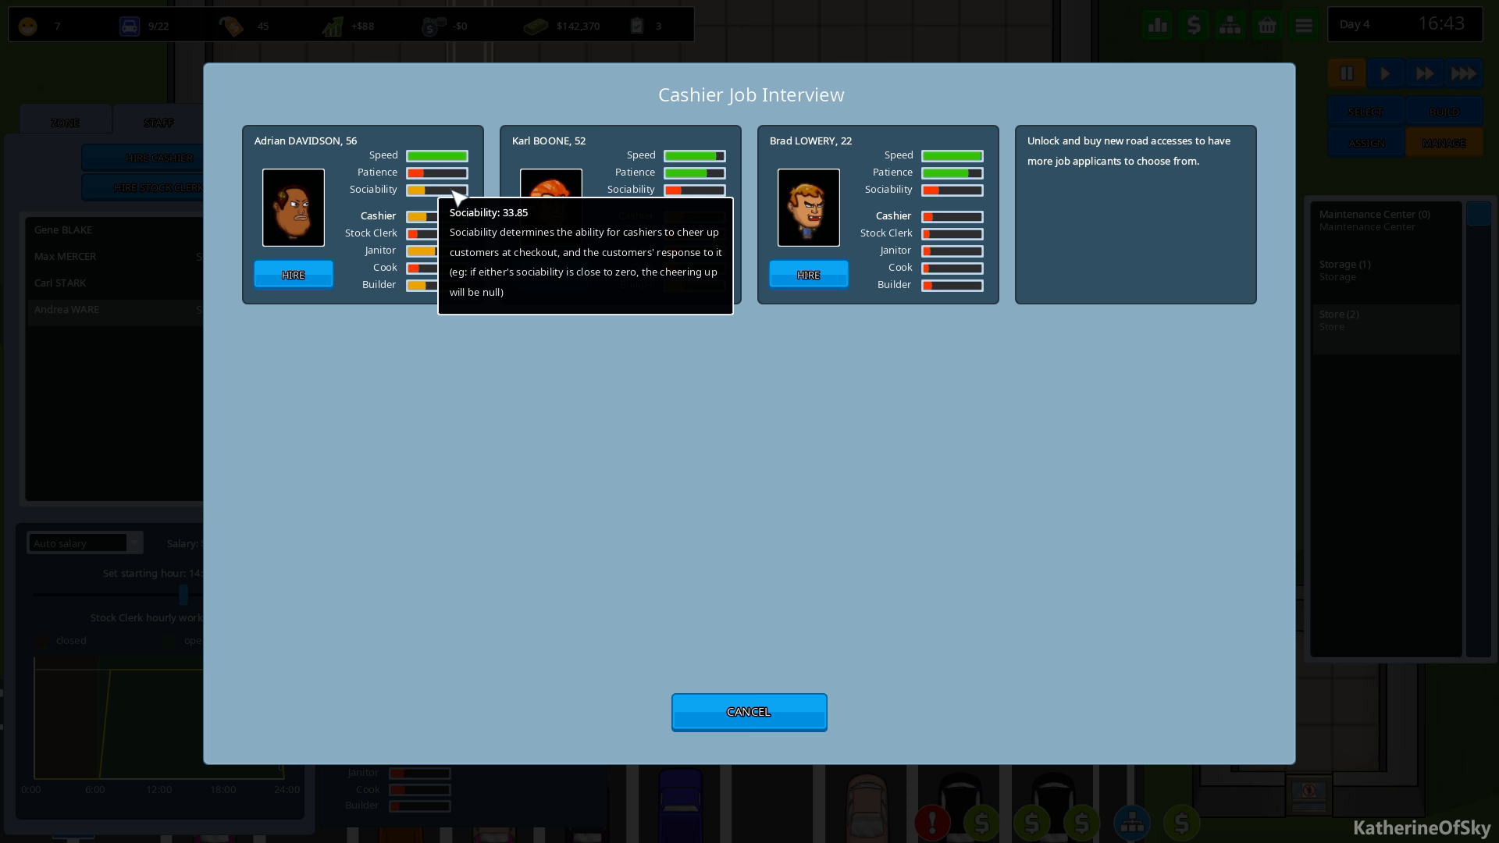
pyautogui.moveTo(735, 356)
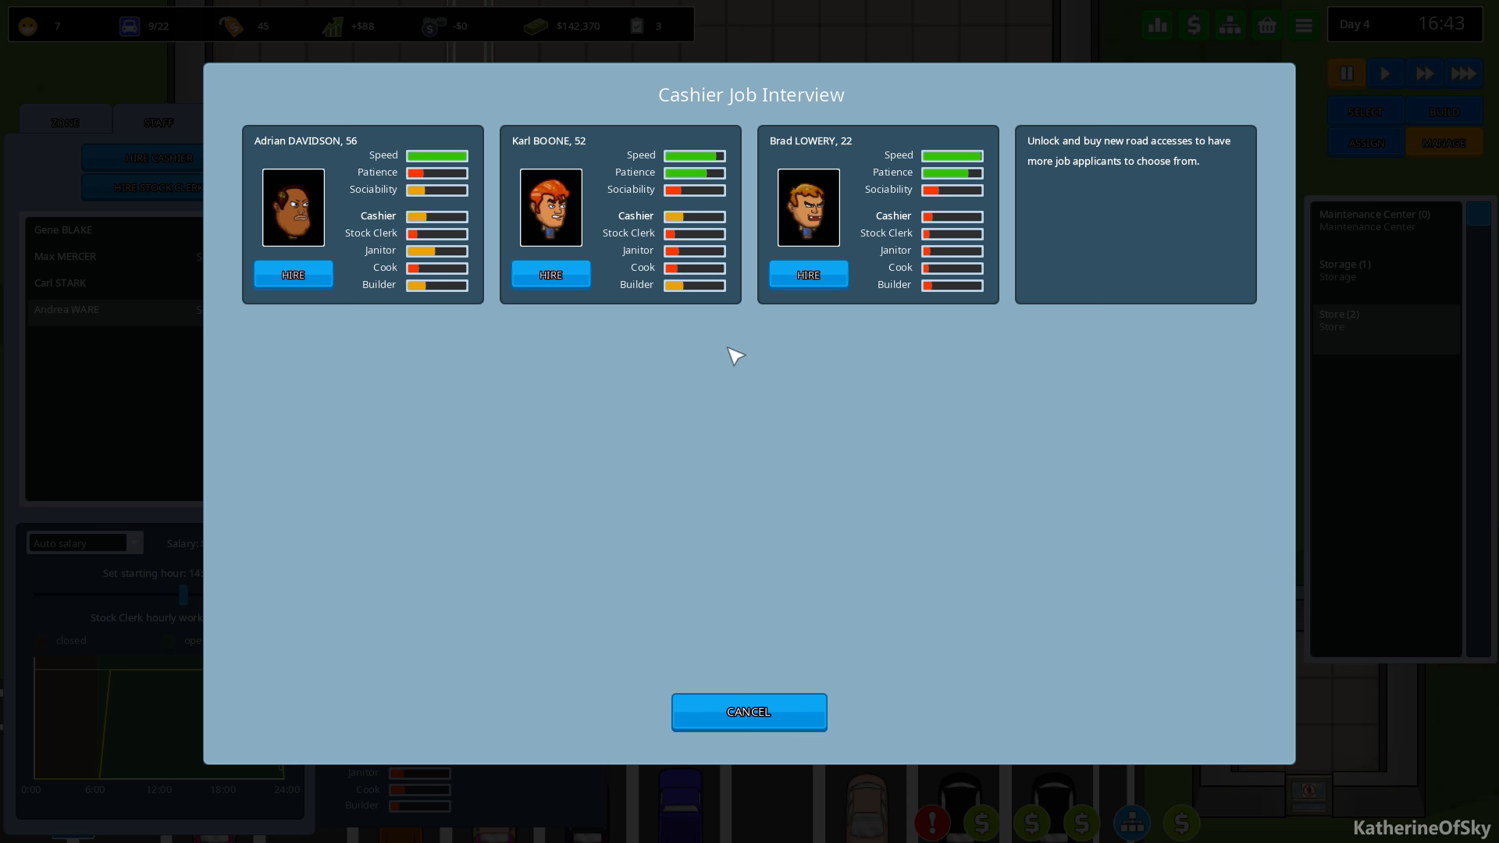
pyautogui.moveTo(462, 172)
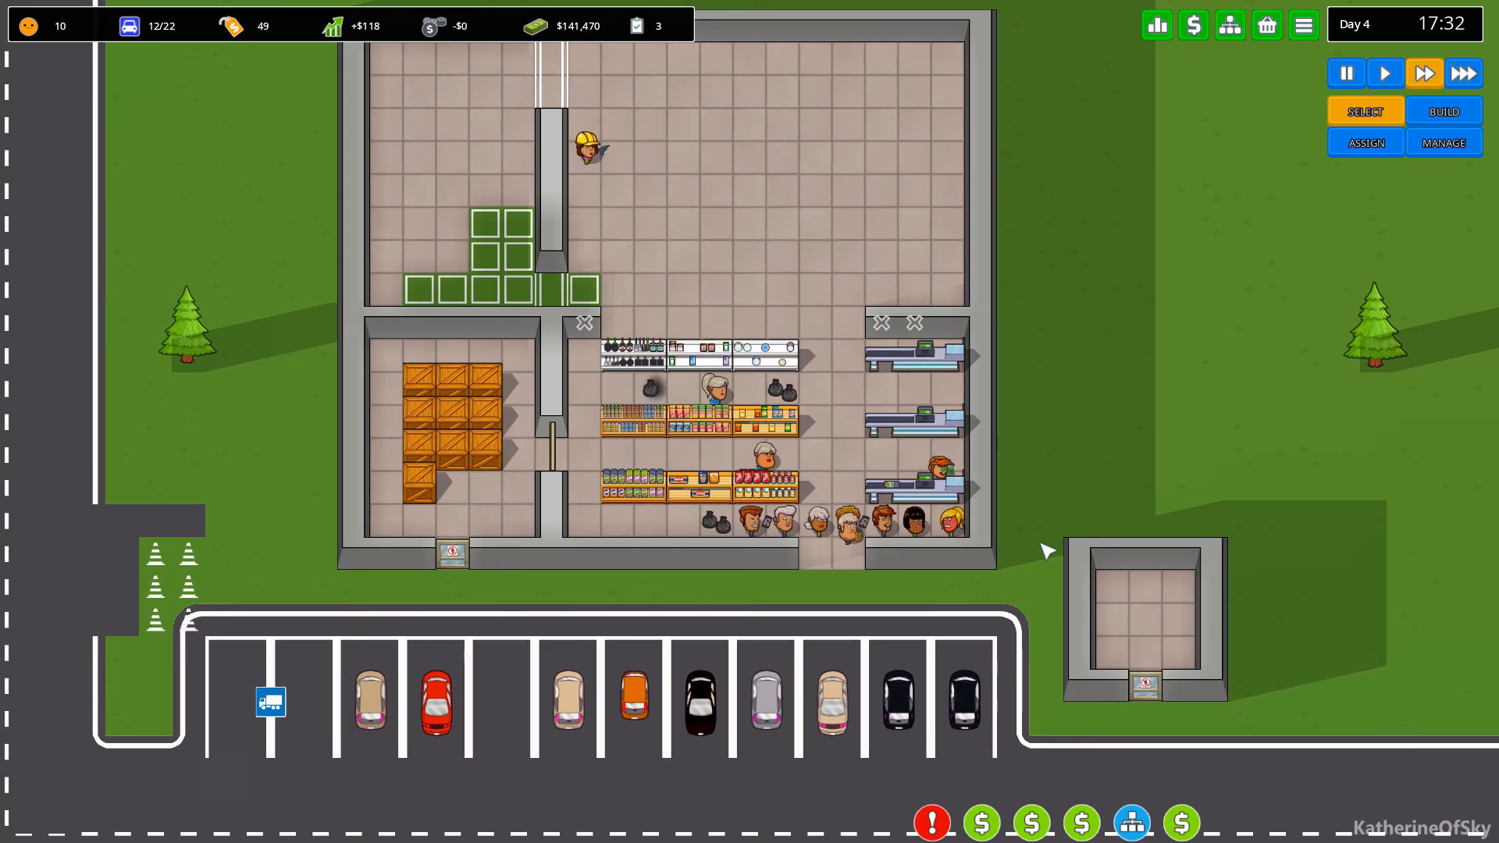
# Return to the store view after hiring Brad Lowery as cashier.
pyautogui.click(1443, 110)
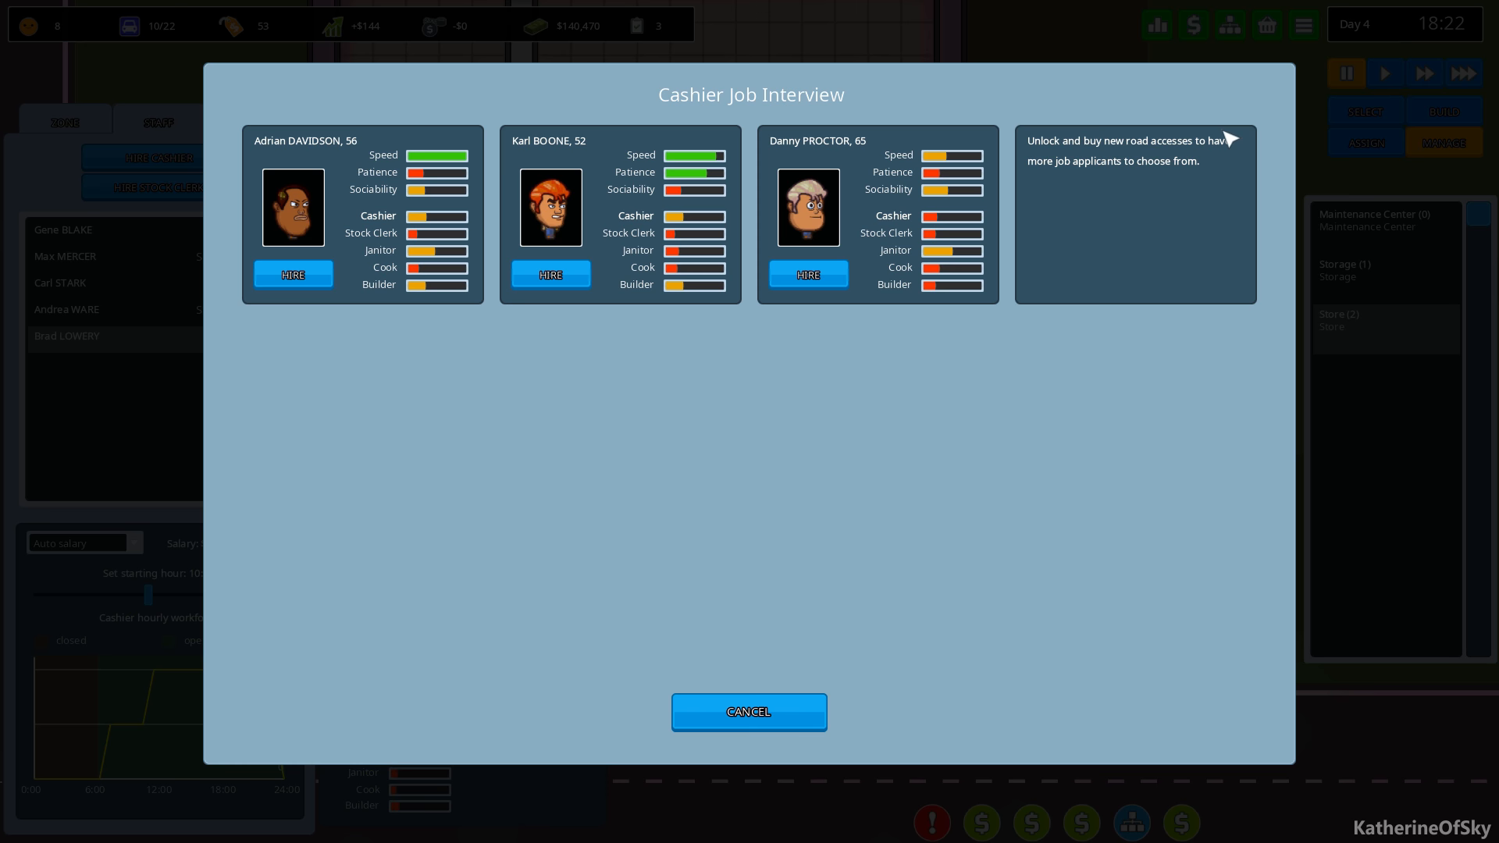
pyautogui.moveTo(641, 348)
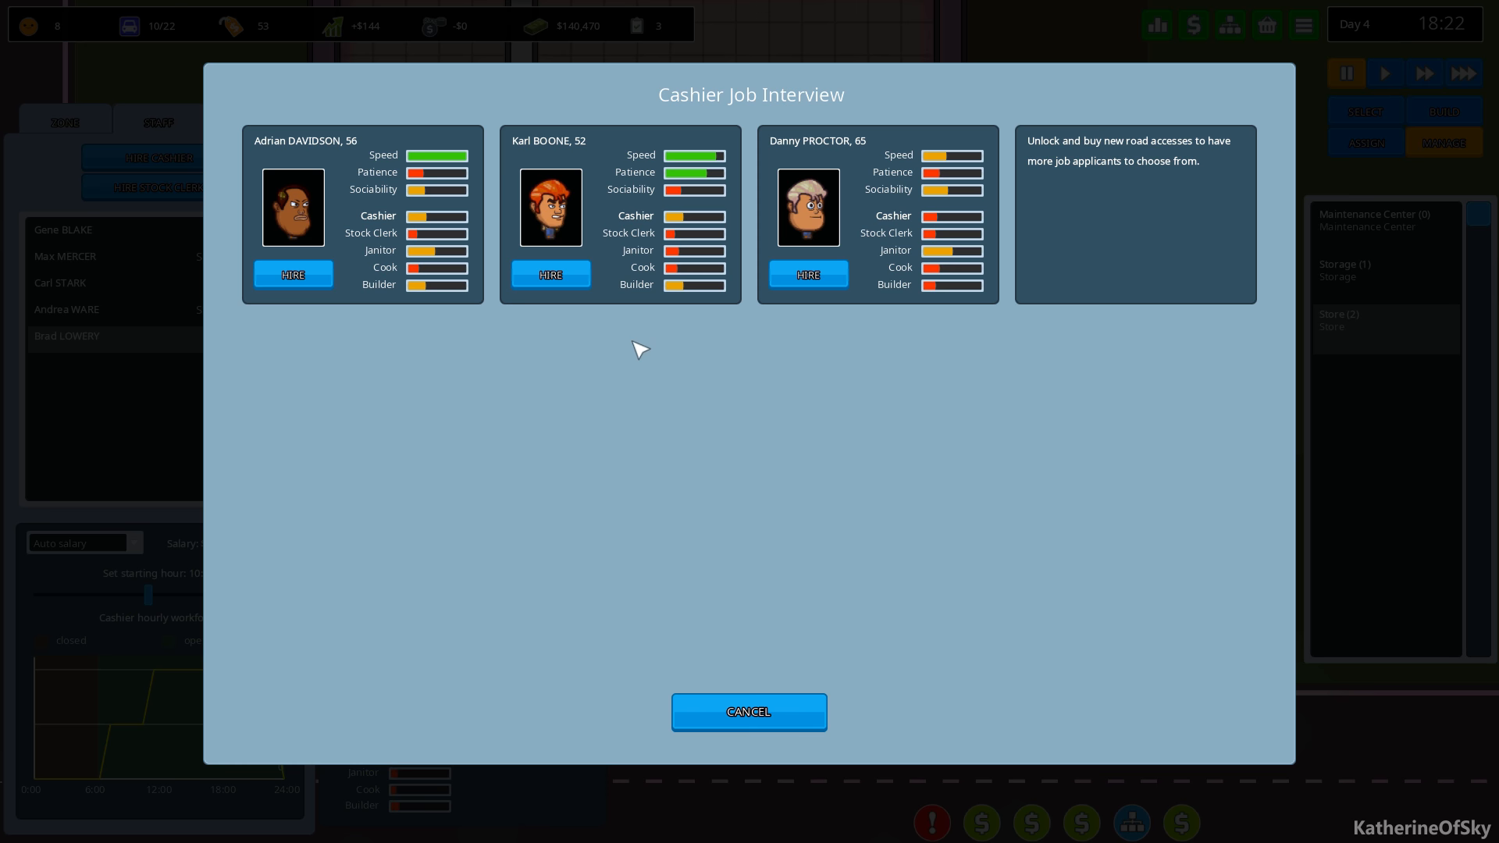
# Hire Karl Boone as a cashier from the Hire Cashier interview.
pyautogui.click(550, 275)
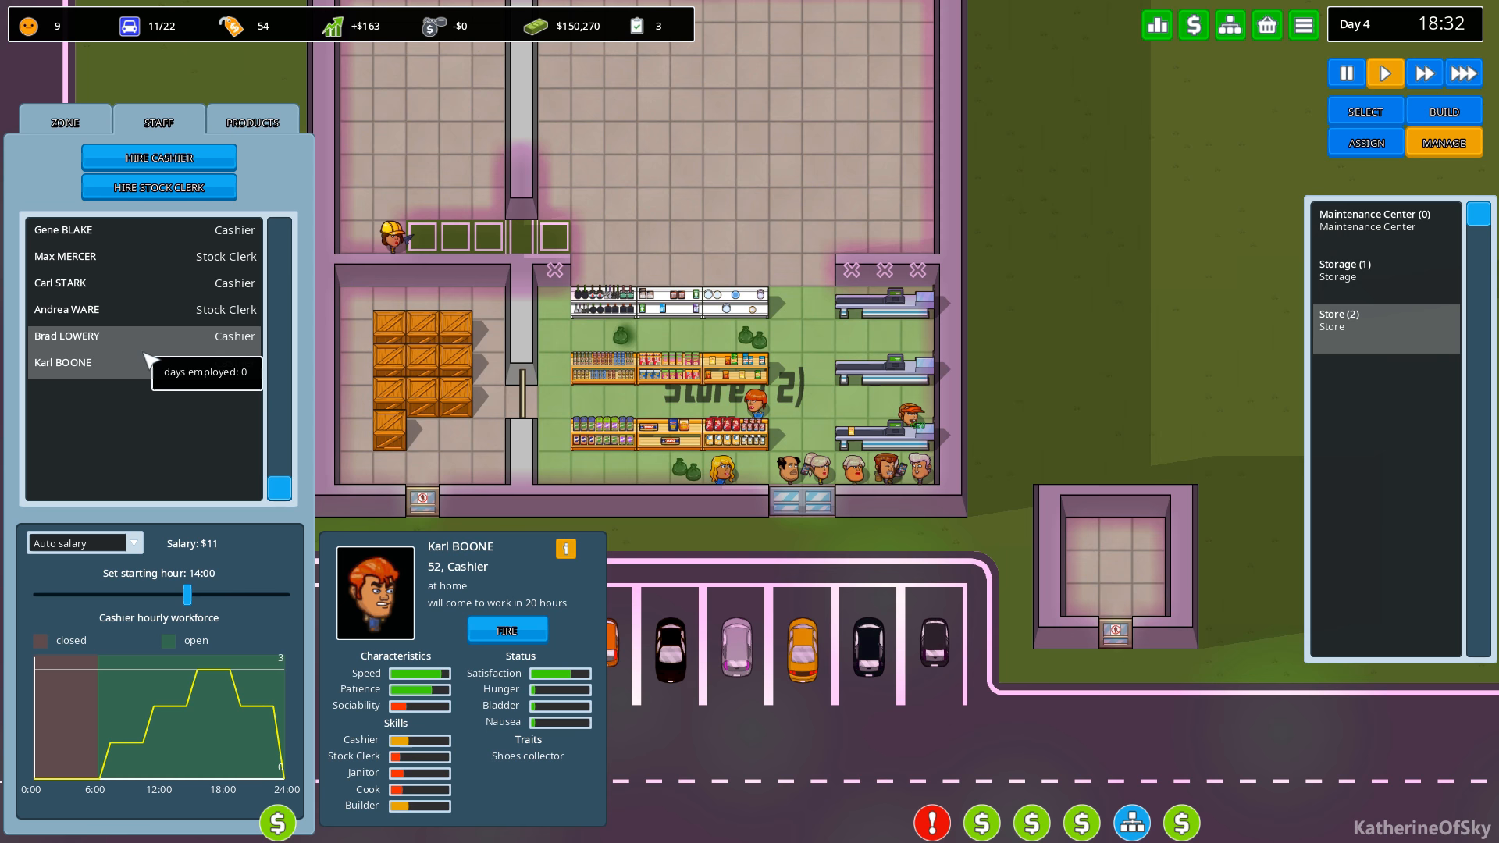
pyautogui.click(66, 337)
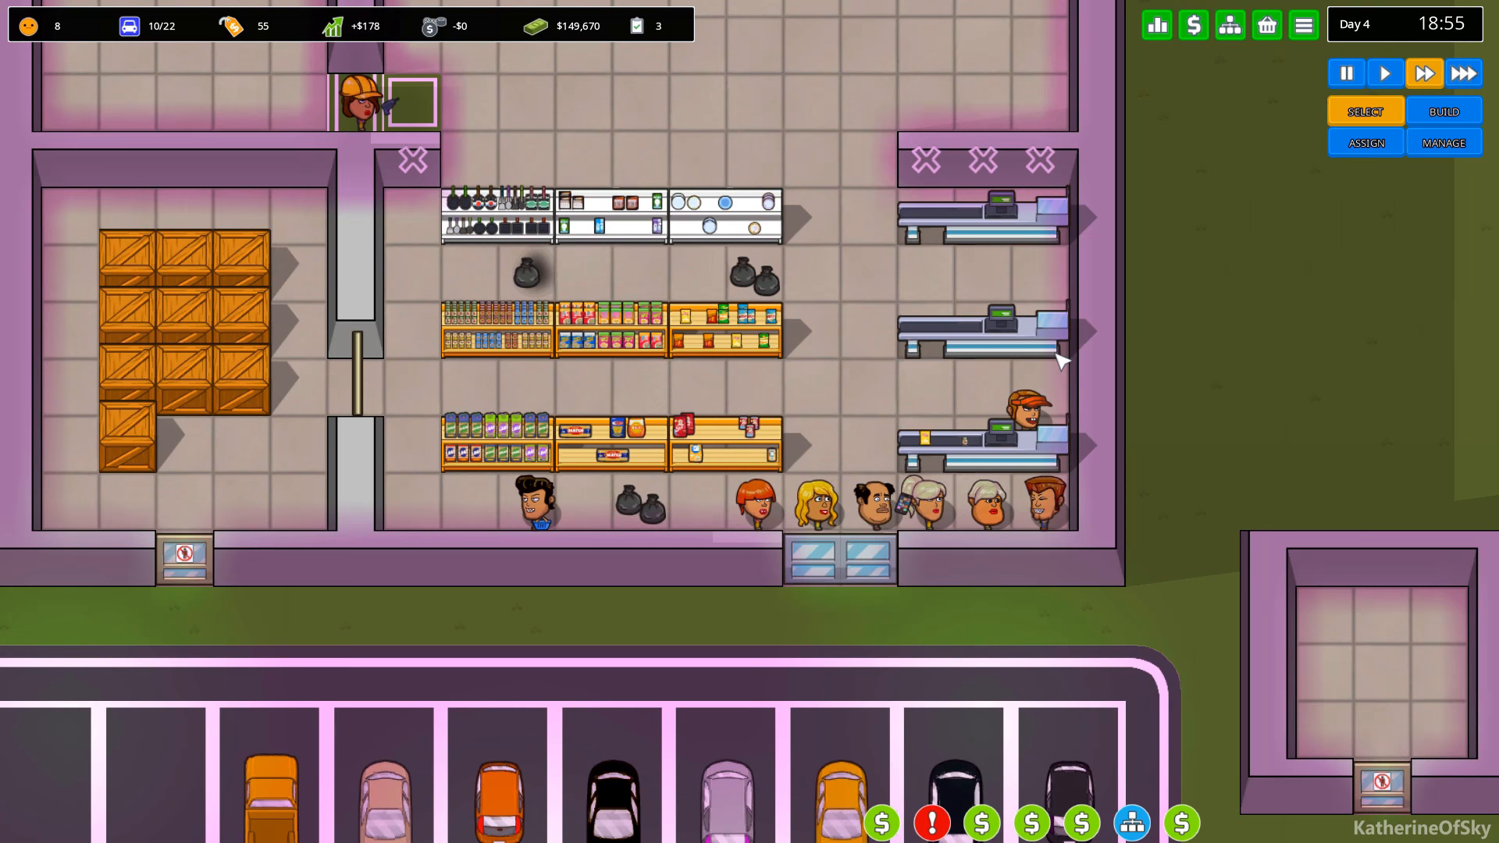
pyautogui.click(1365, 142)
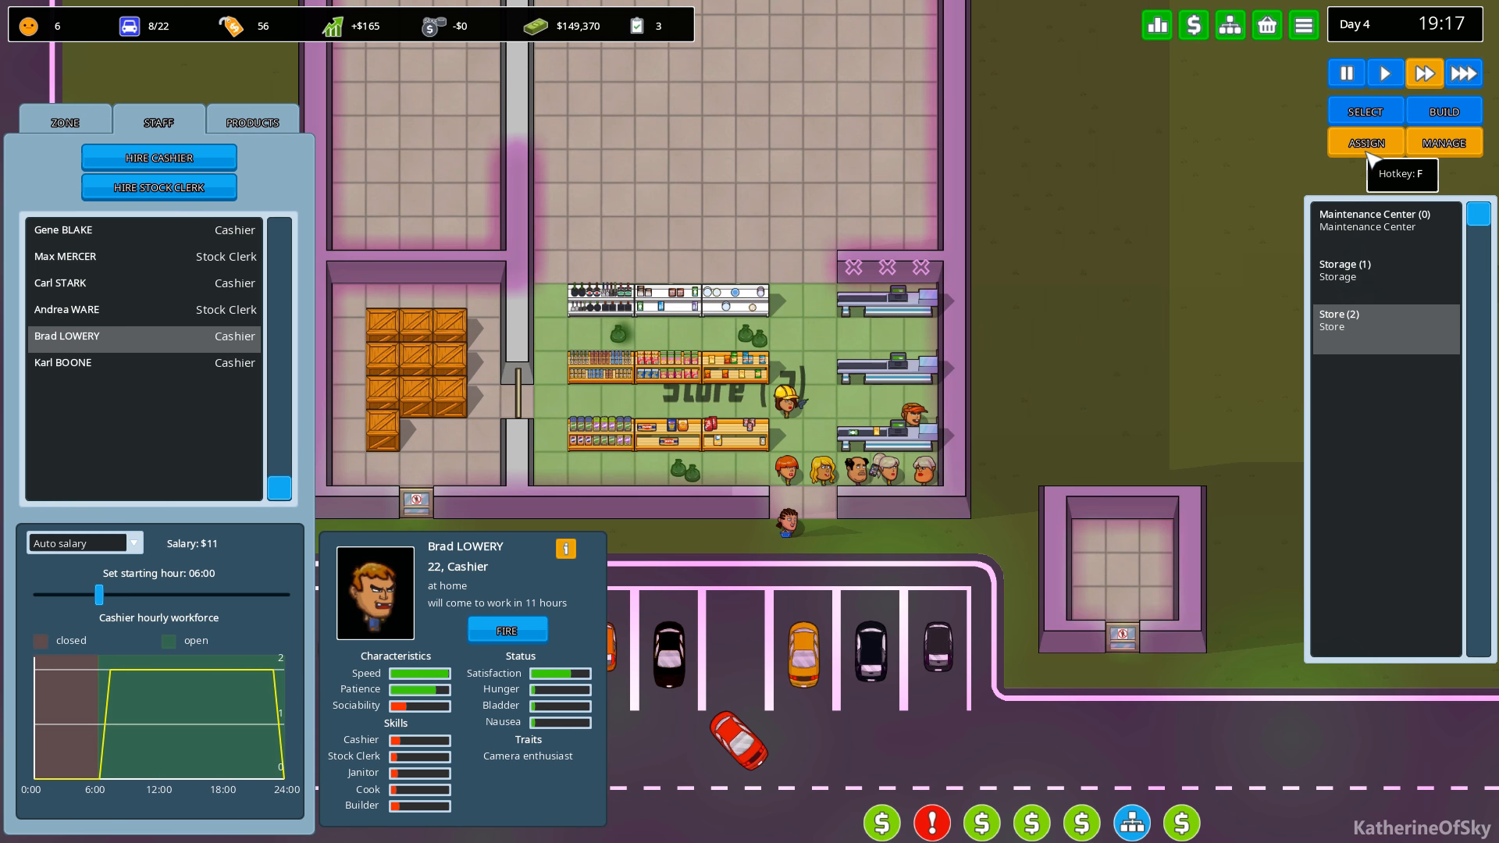
pyautogui.click(1443, 110)
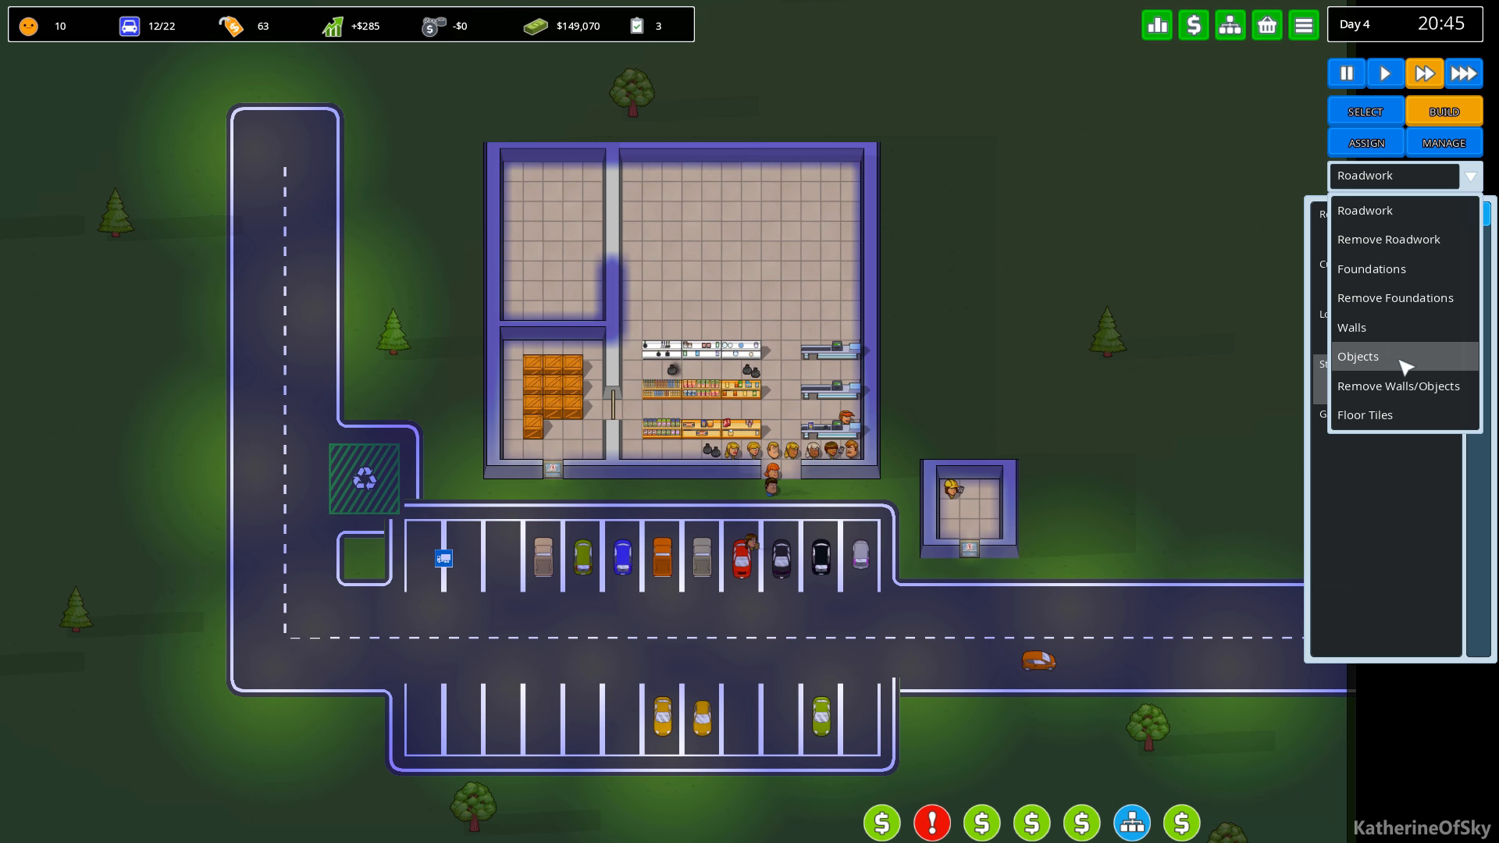
# Switch the build category to Remove Walls/Objects, then reopen the category list.
pyautogui.click(1398, 385)
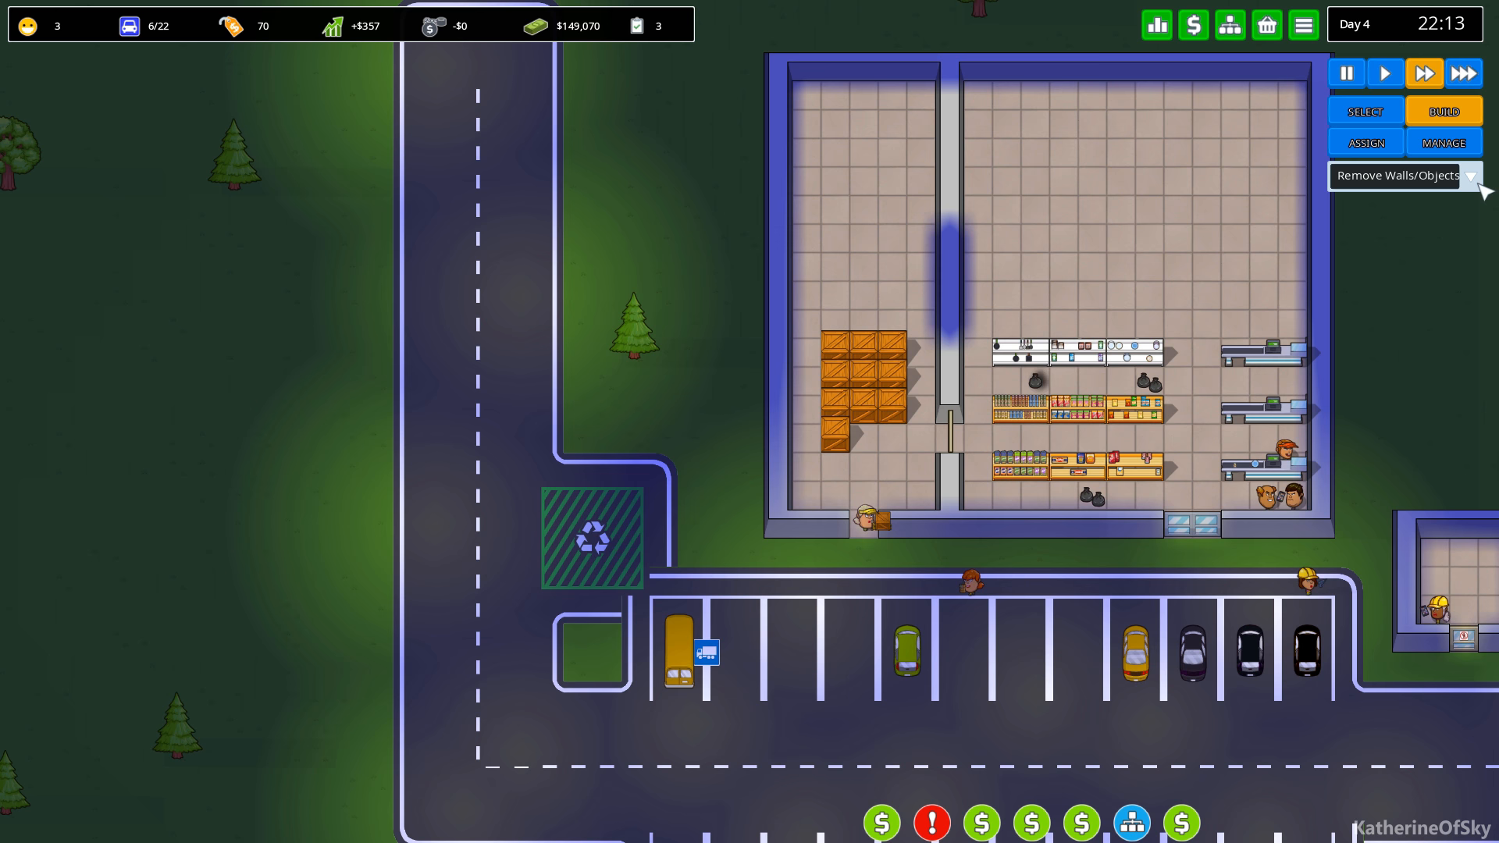
pyautogui.click(1481, 175)
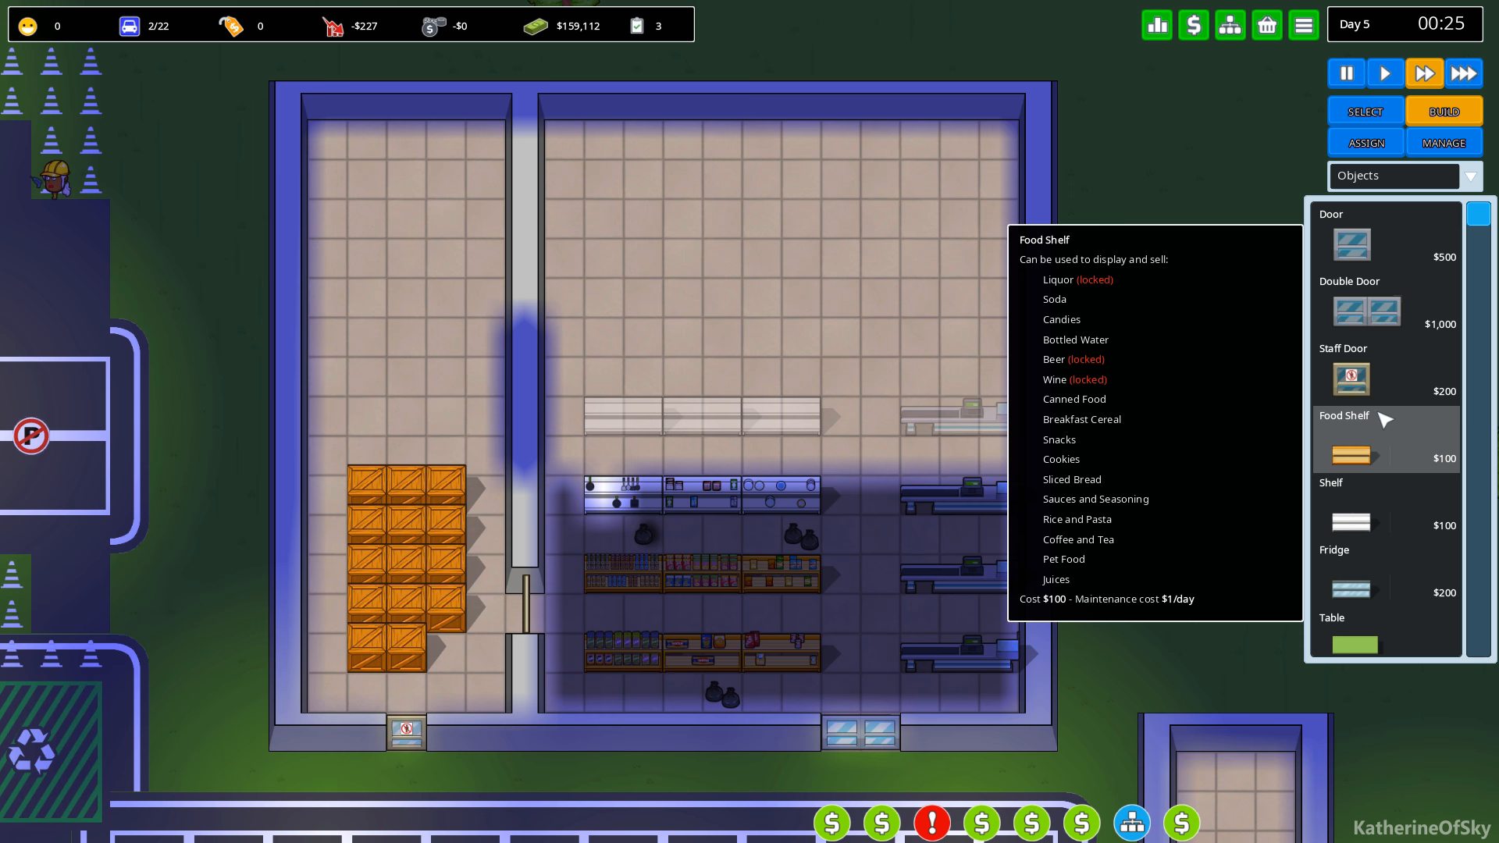
# Order rows of food shelves and plain shelves plus an extra checkout above the displays.
pyautogui.click(626, 181)
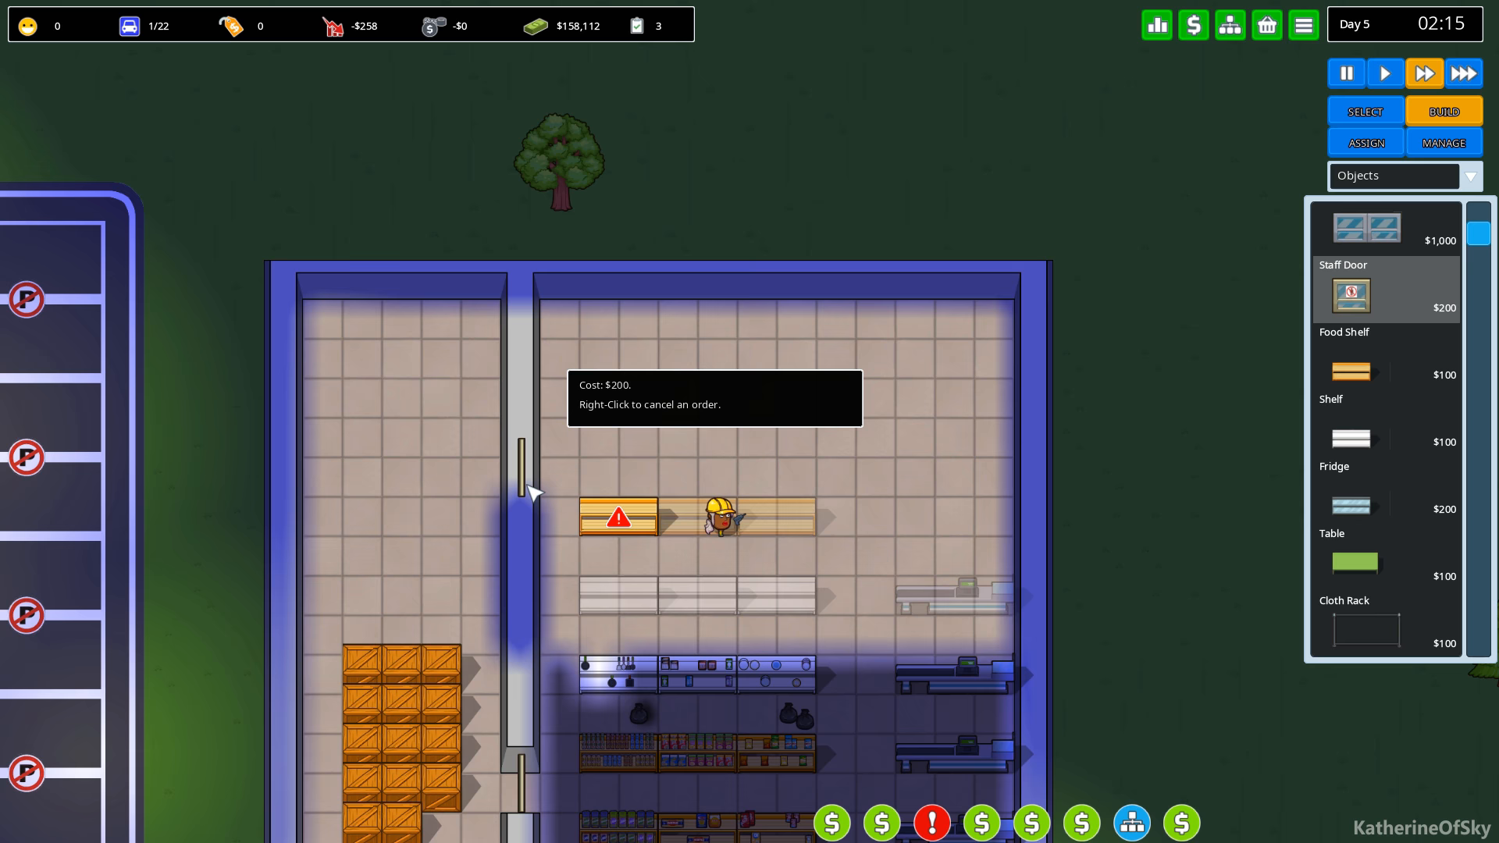
pyautogui.click(1443, 142)
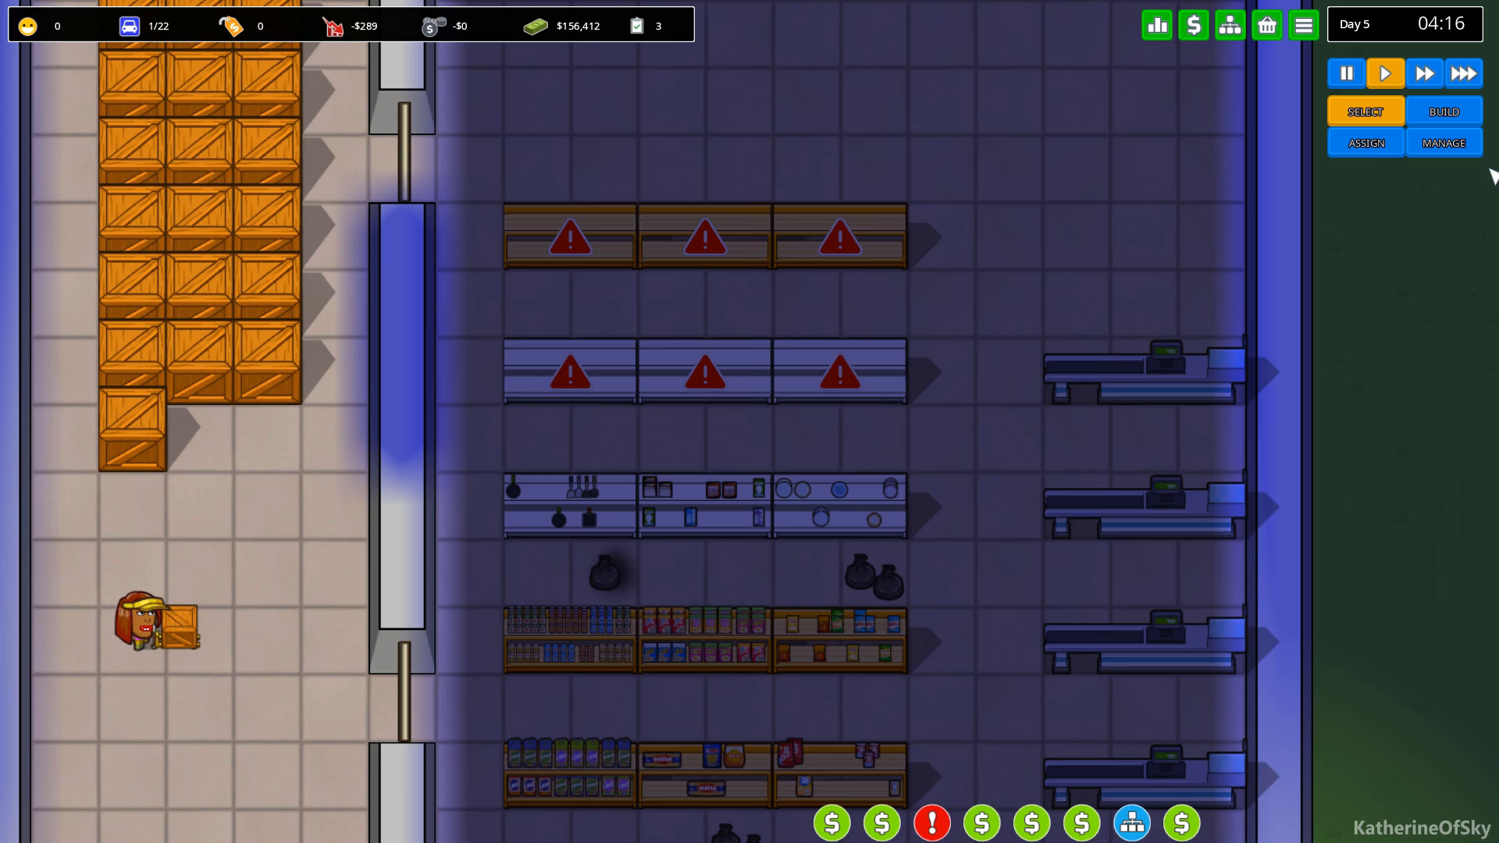
# Go to Manage > Products and select a new Food Shelf entry with no product set.
pyautogui.click(1443, 142)
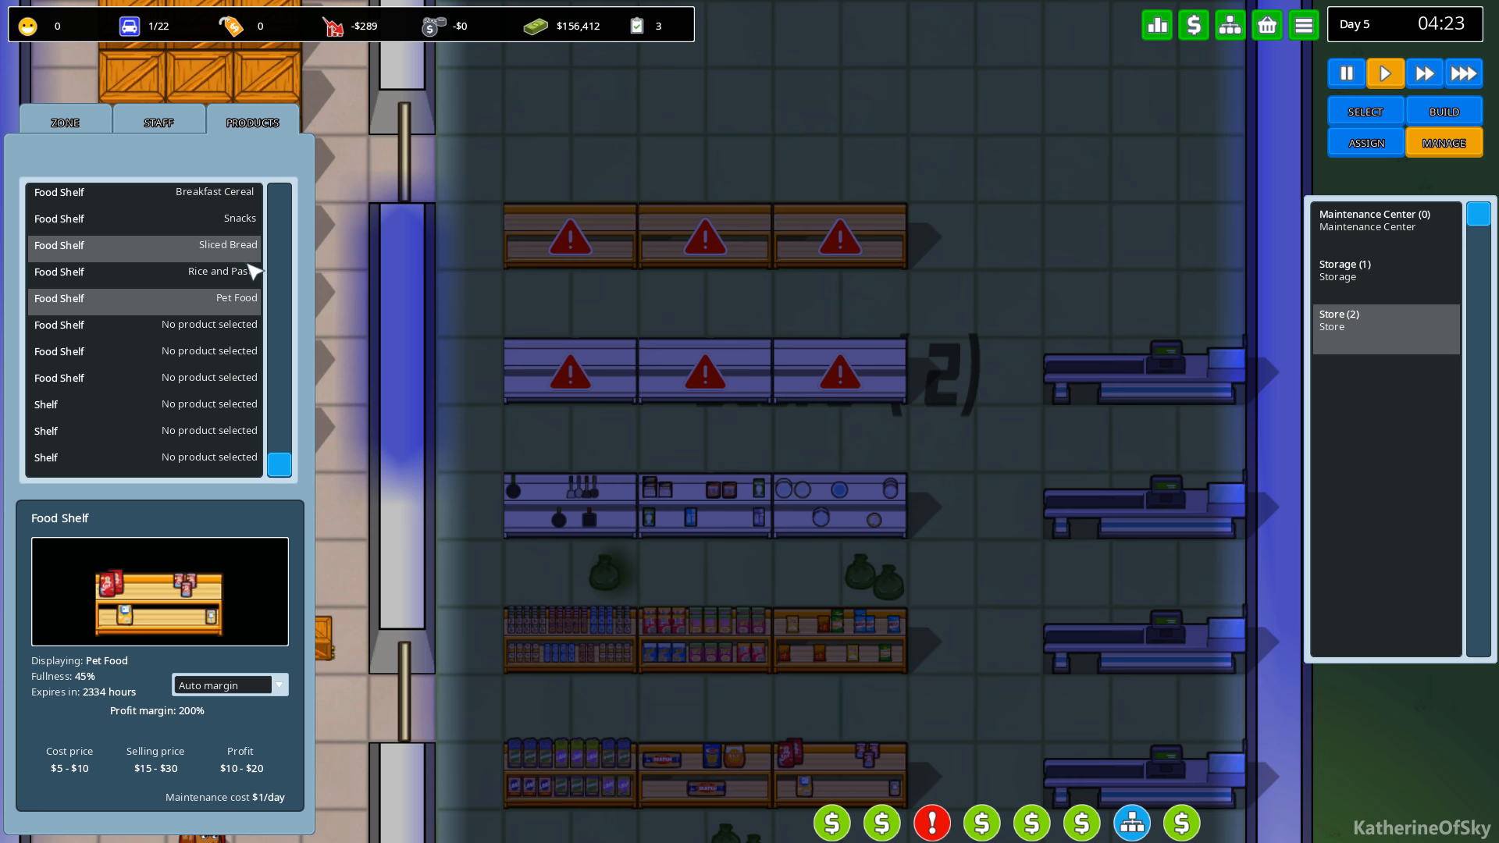
pyautogui.click(1266, 25)
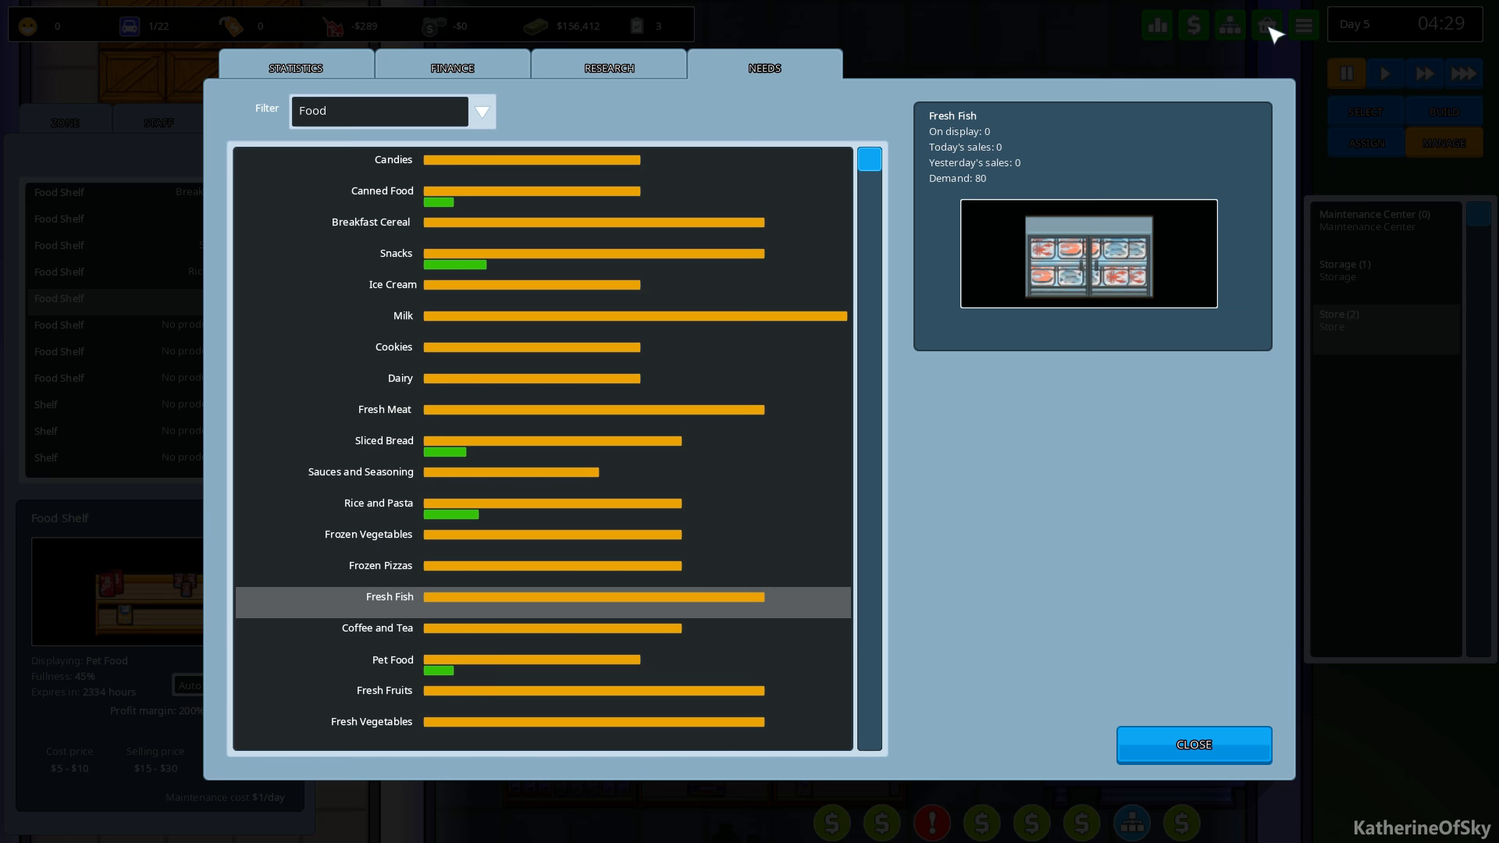
pyautogui.moveTo(798, 223)
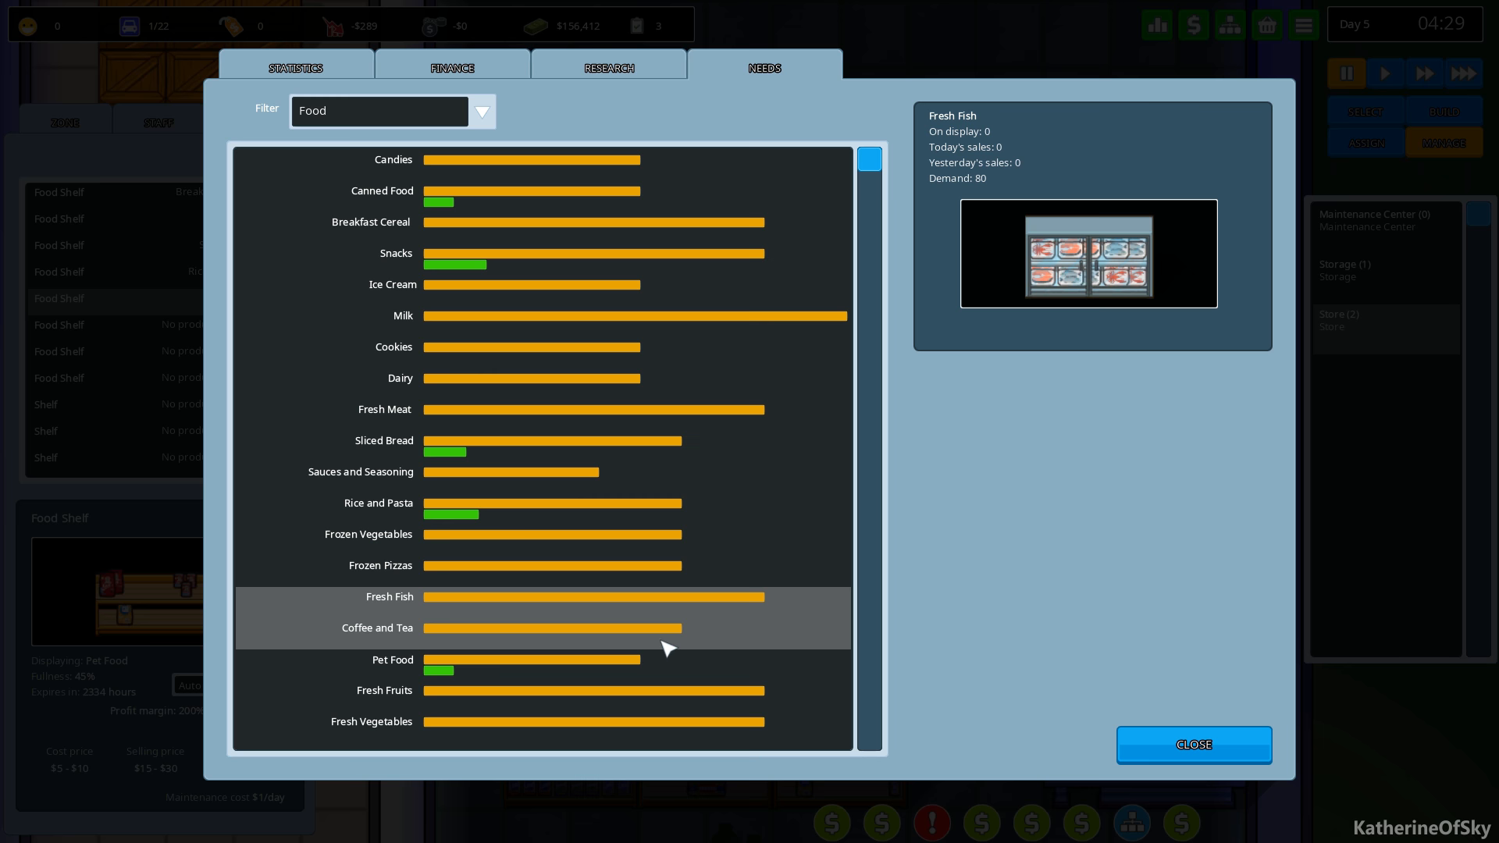
pyautogui.click(1192, 745)
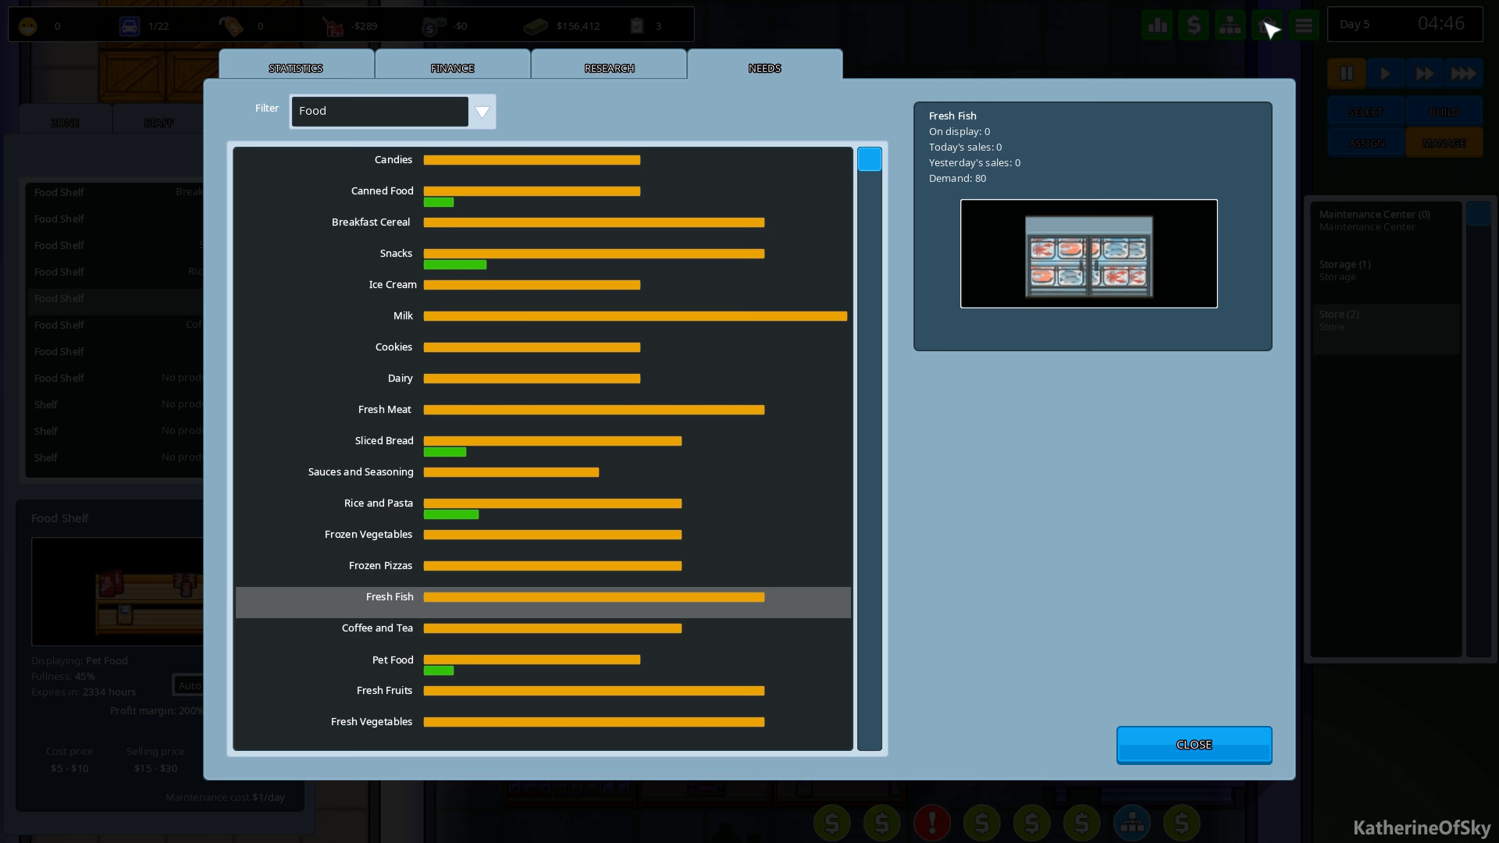
pyautogui.moveTo(559, 489)
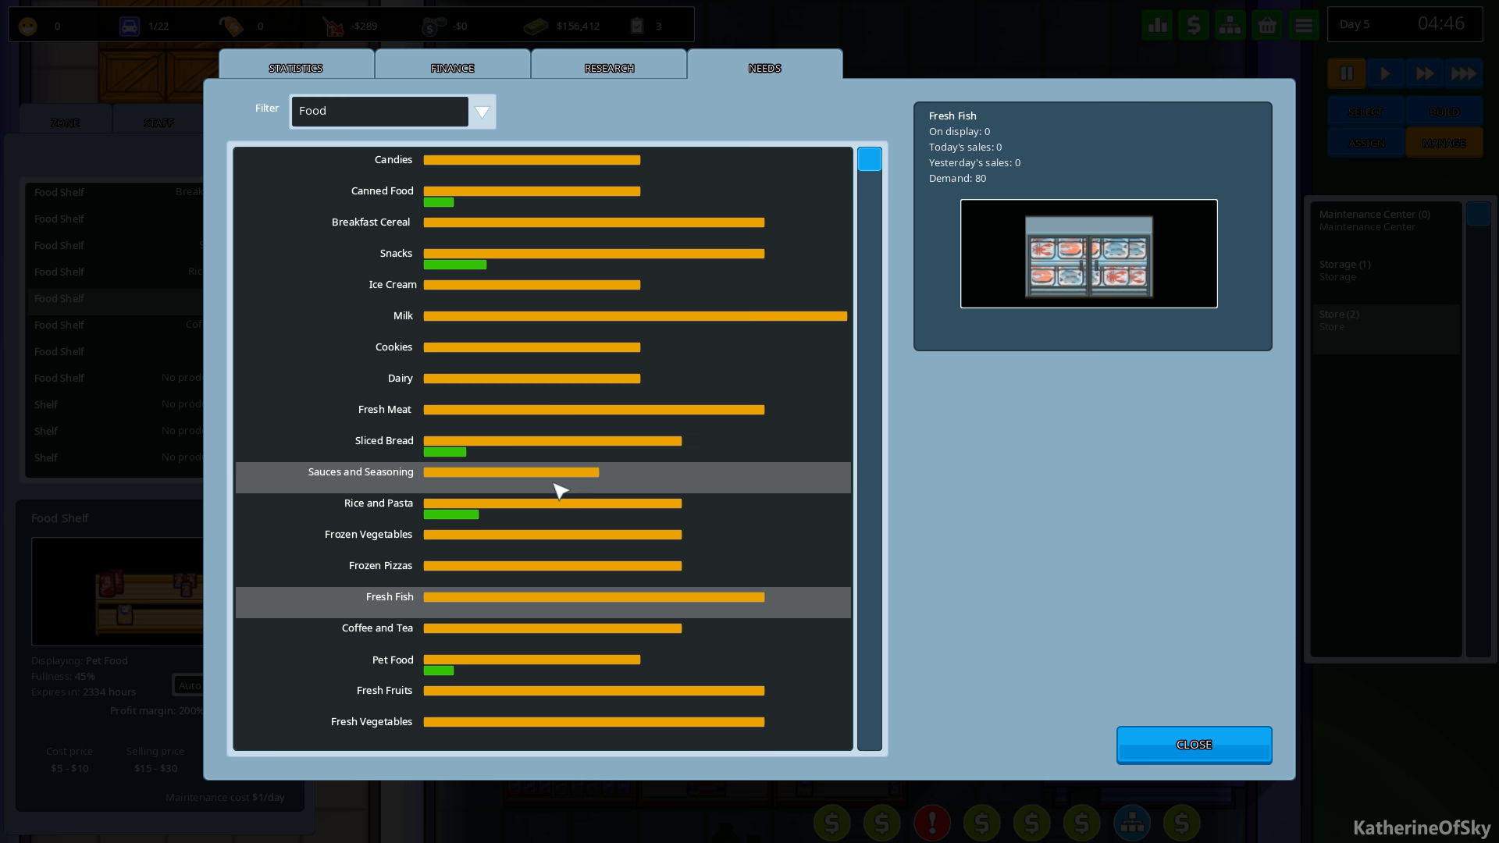
pyautogui.click(1191, 744)
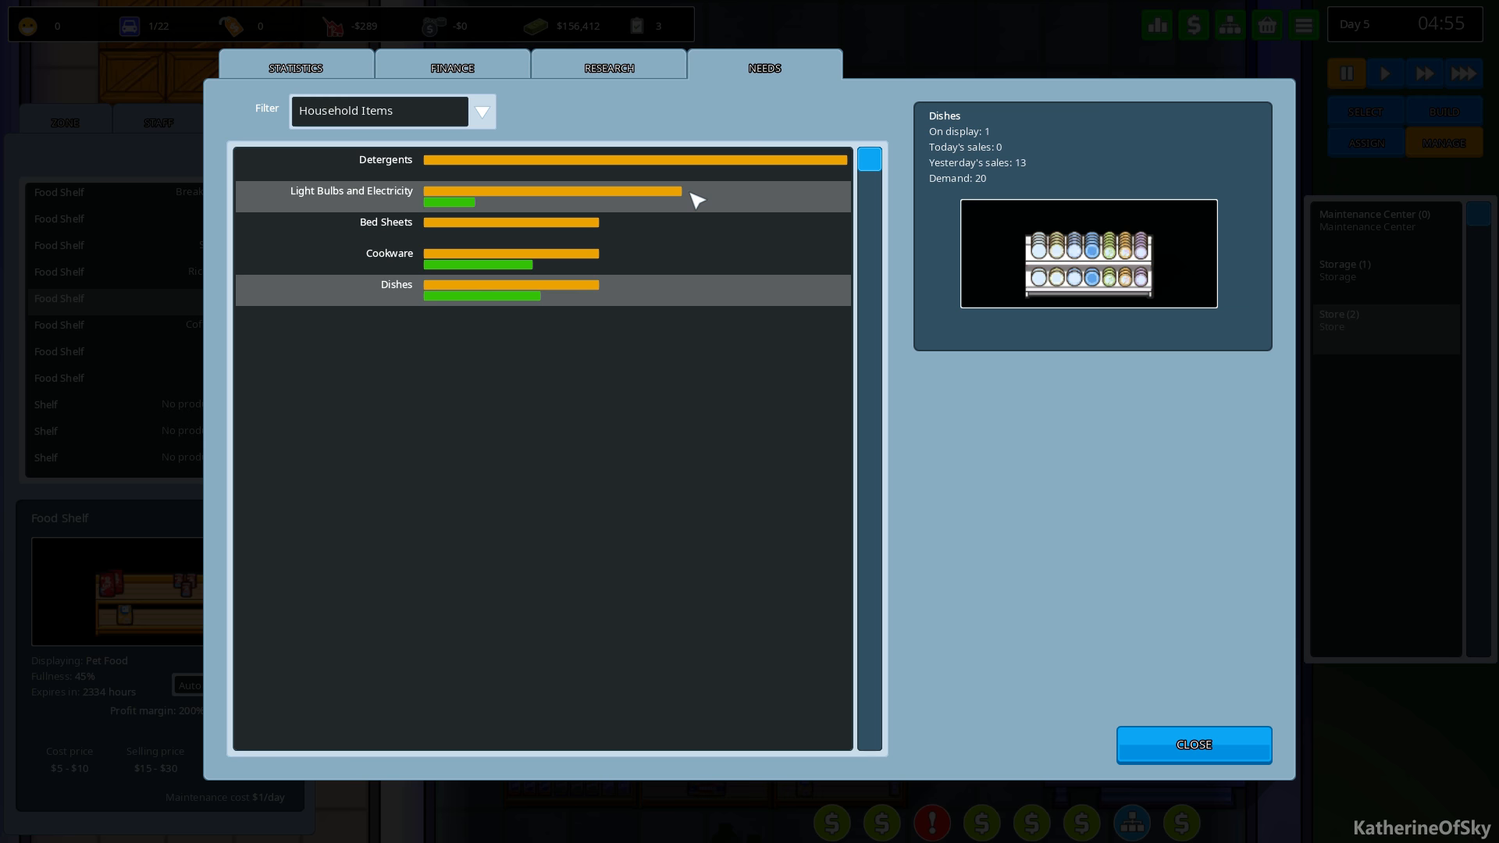
# Review Household Items demand with Dishes details in the needs chart.
pyautogui.click(1192, 745)
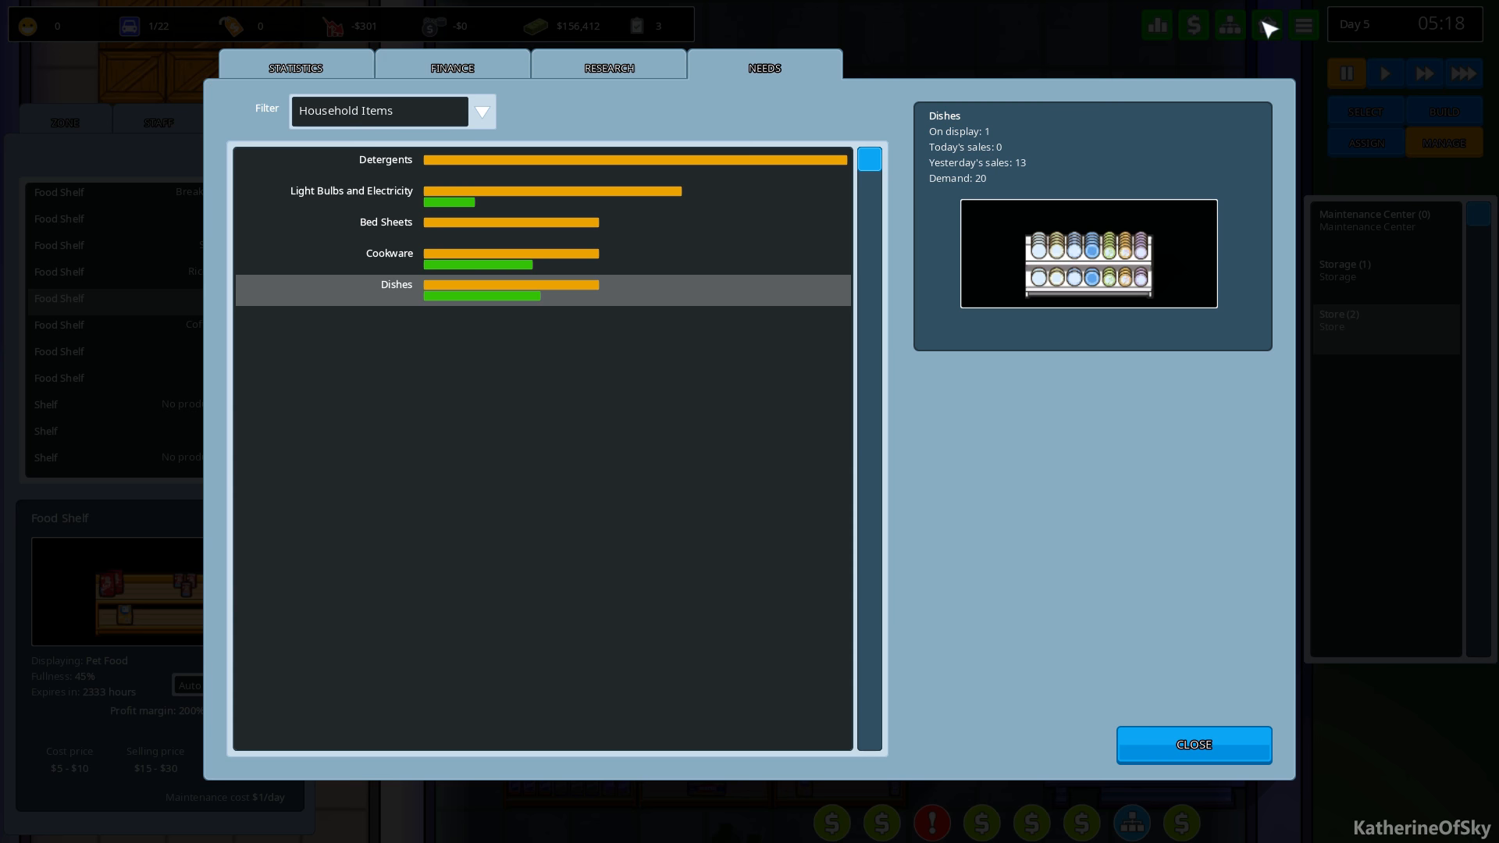
# View demand for Electronics and Appliances, then Health and Beauty, and close the chart.
pyautogui.click(481, 111)
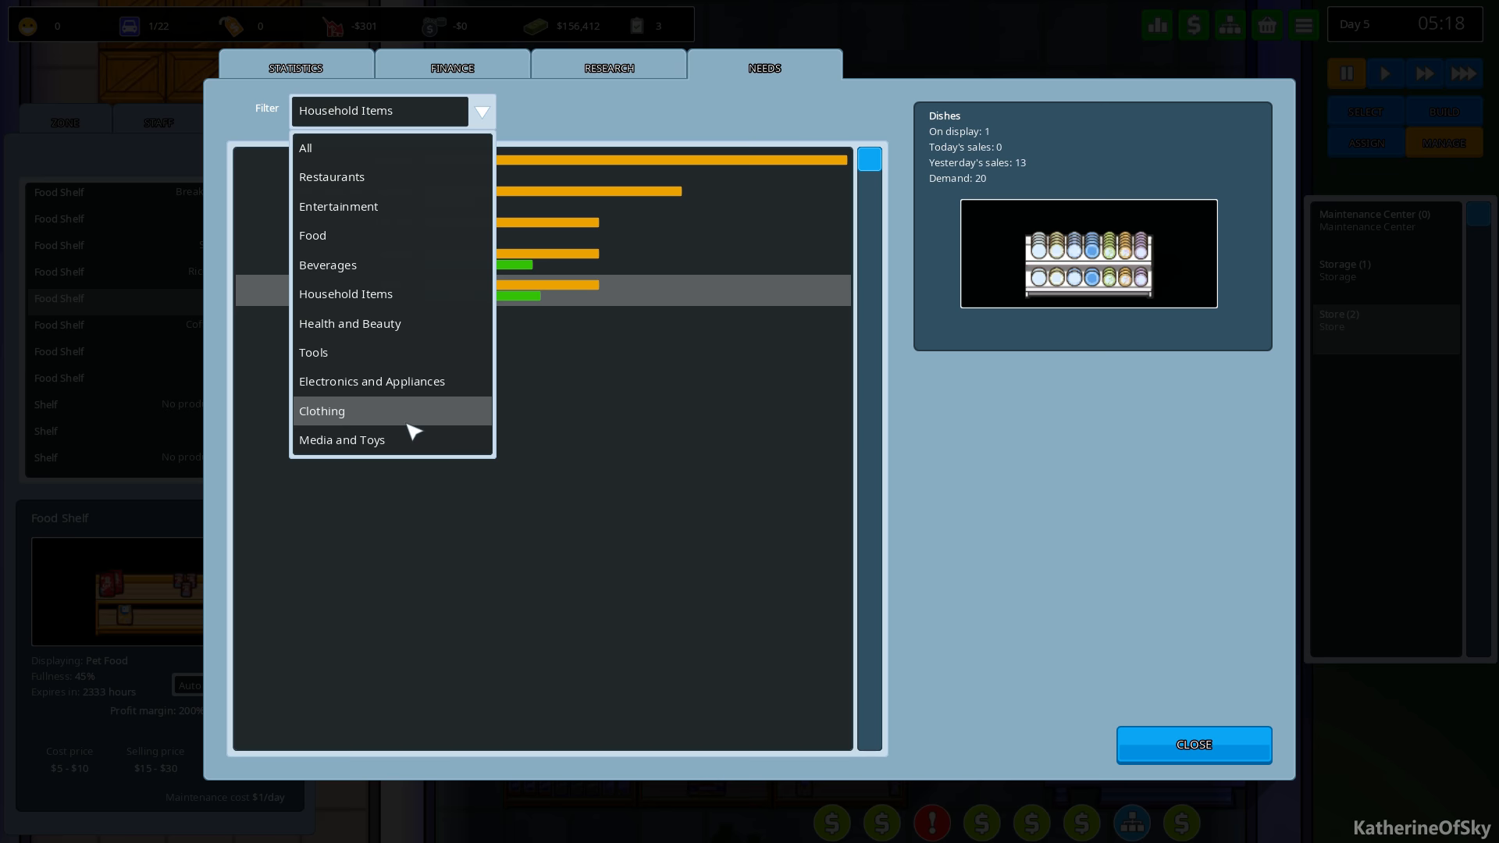
pyautogui.click(371, 381)
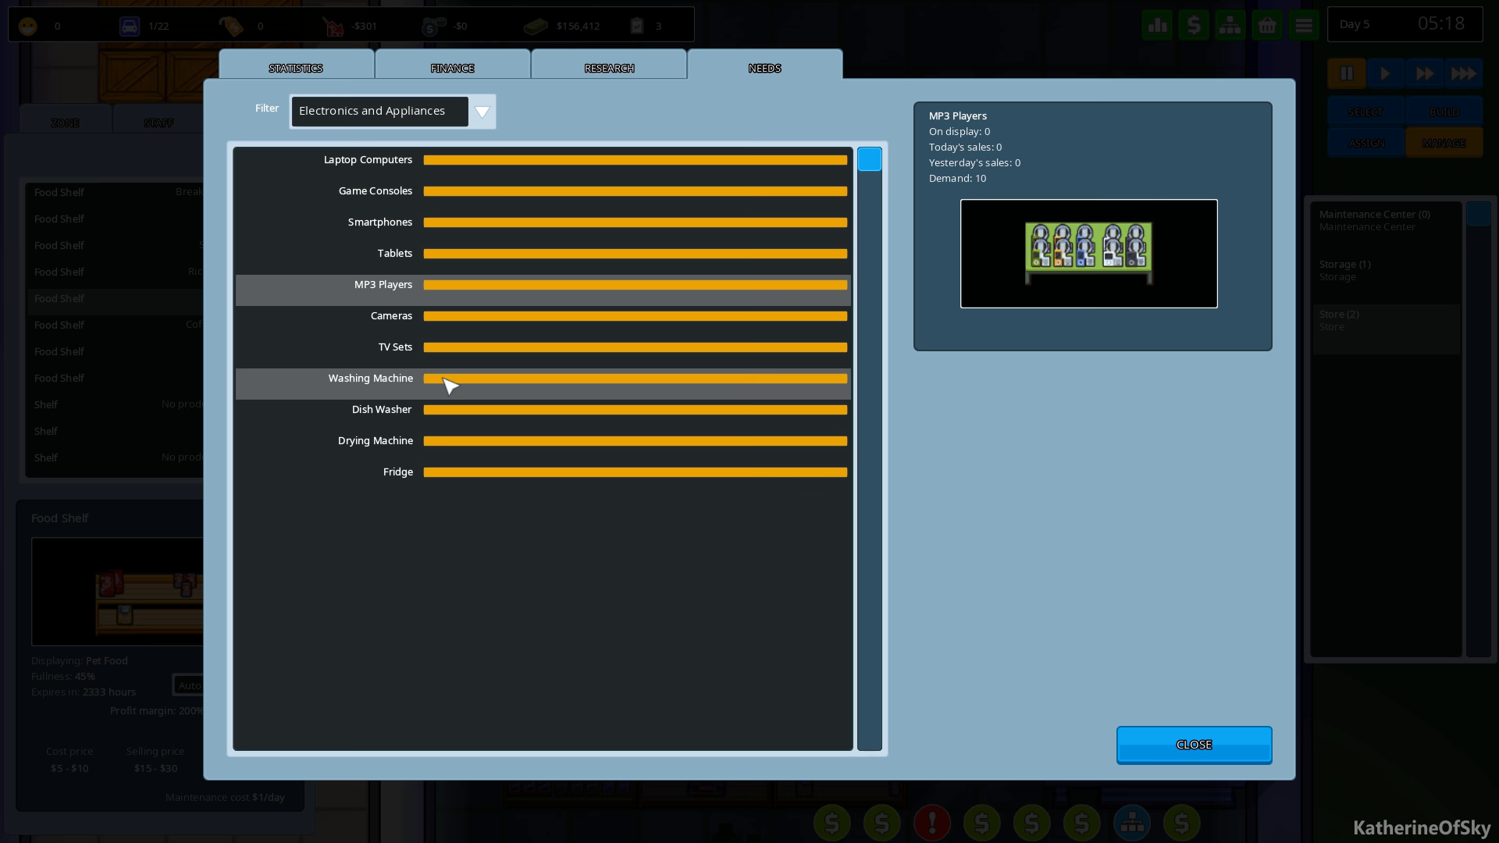
pyautogui.click(483, 111)
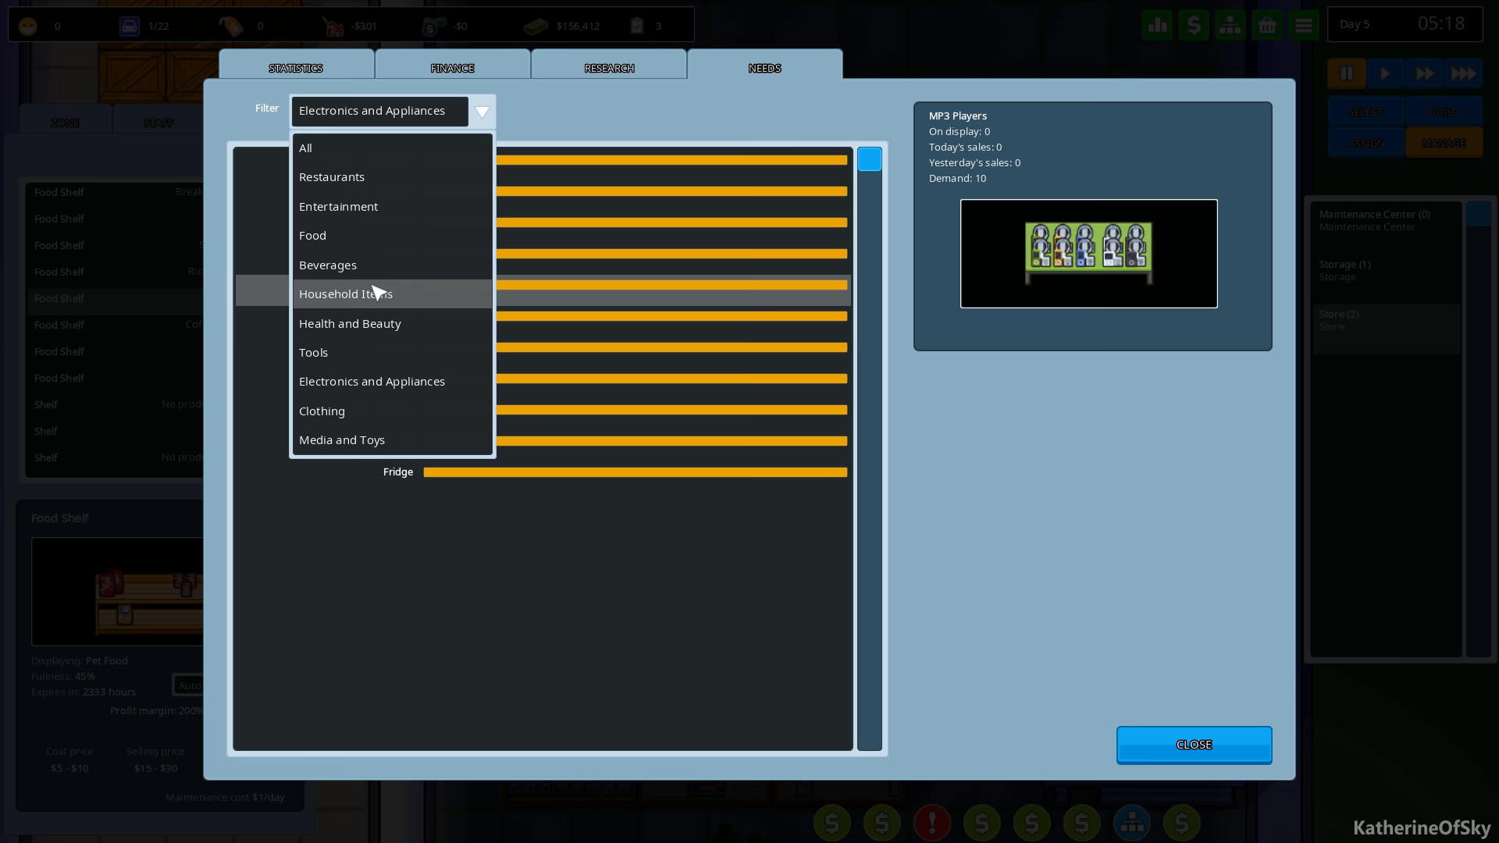
pyautogui.click(348, 323)
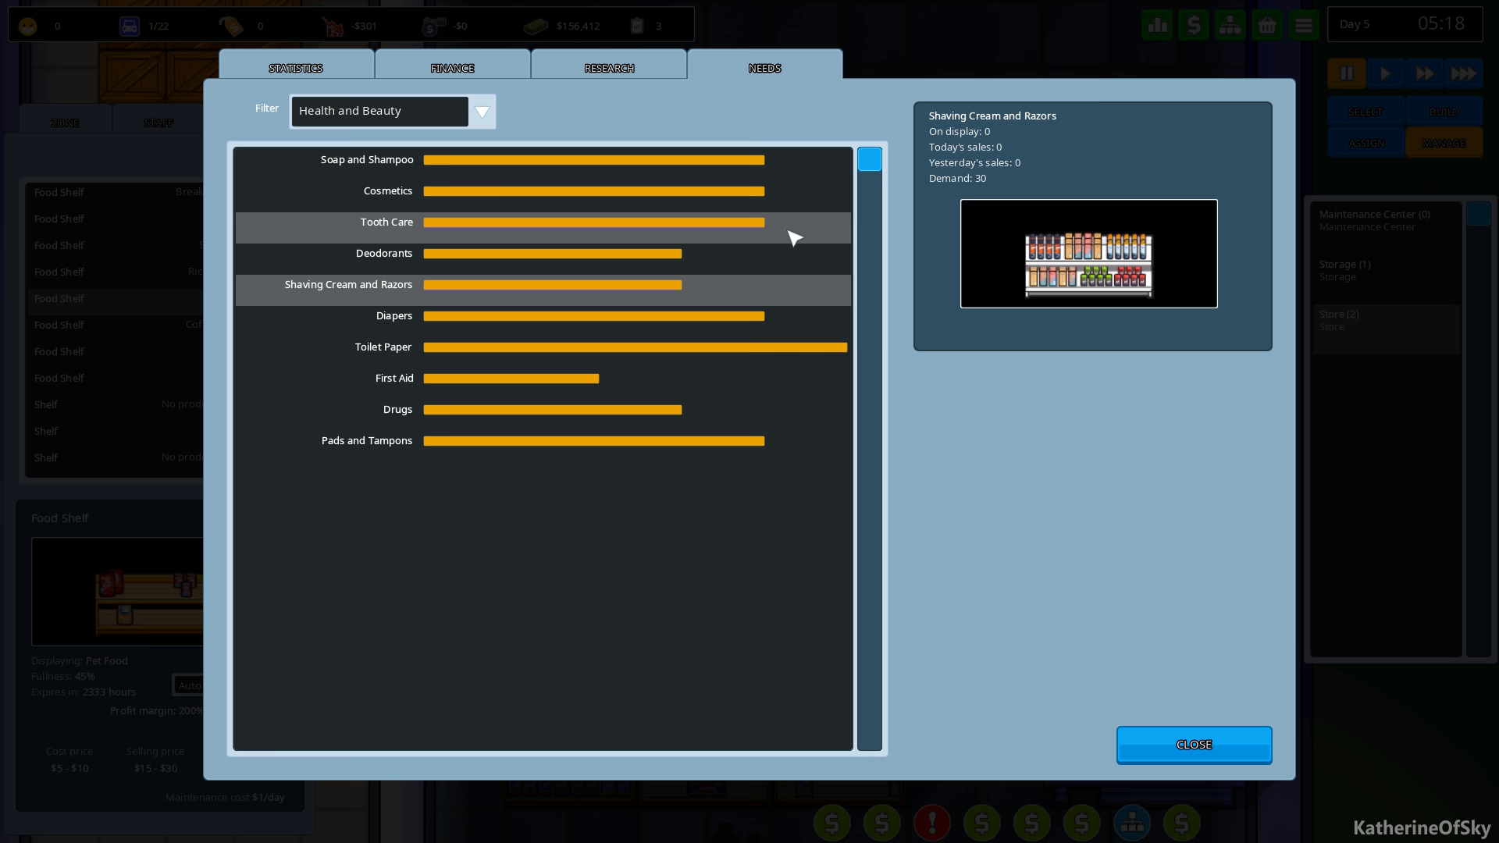
pyautogui.click(1191, 745)
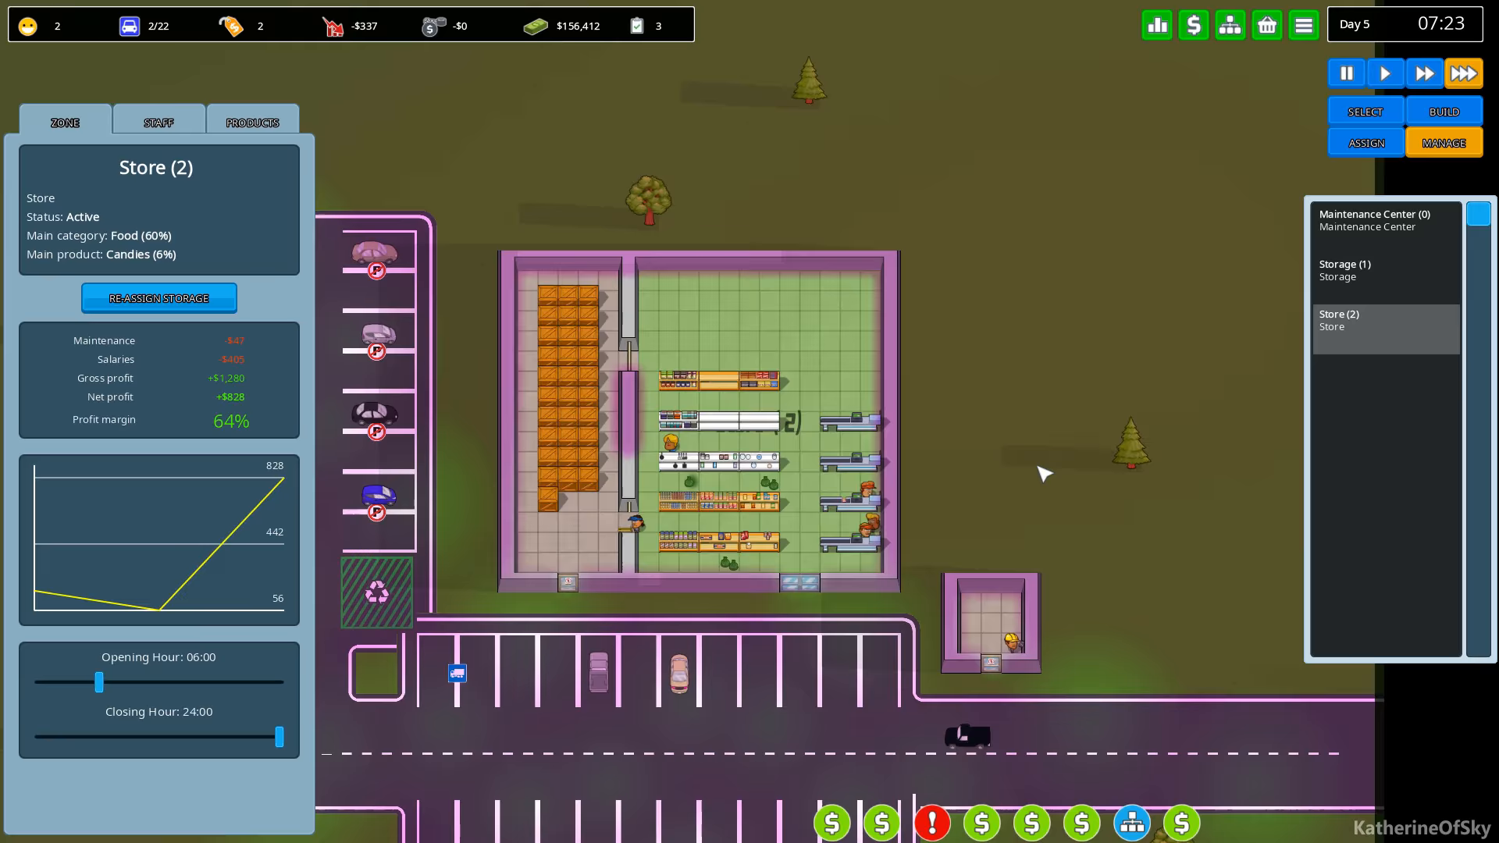
pyautogui.click(253, 122)
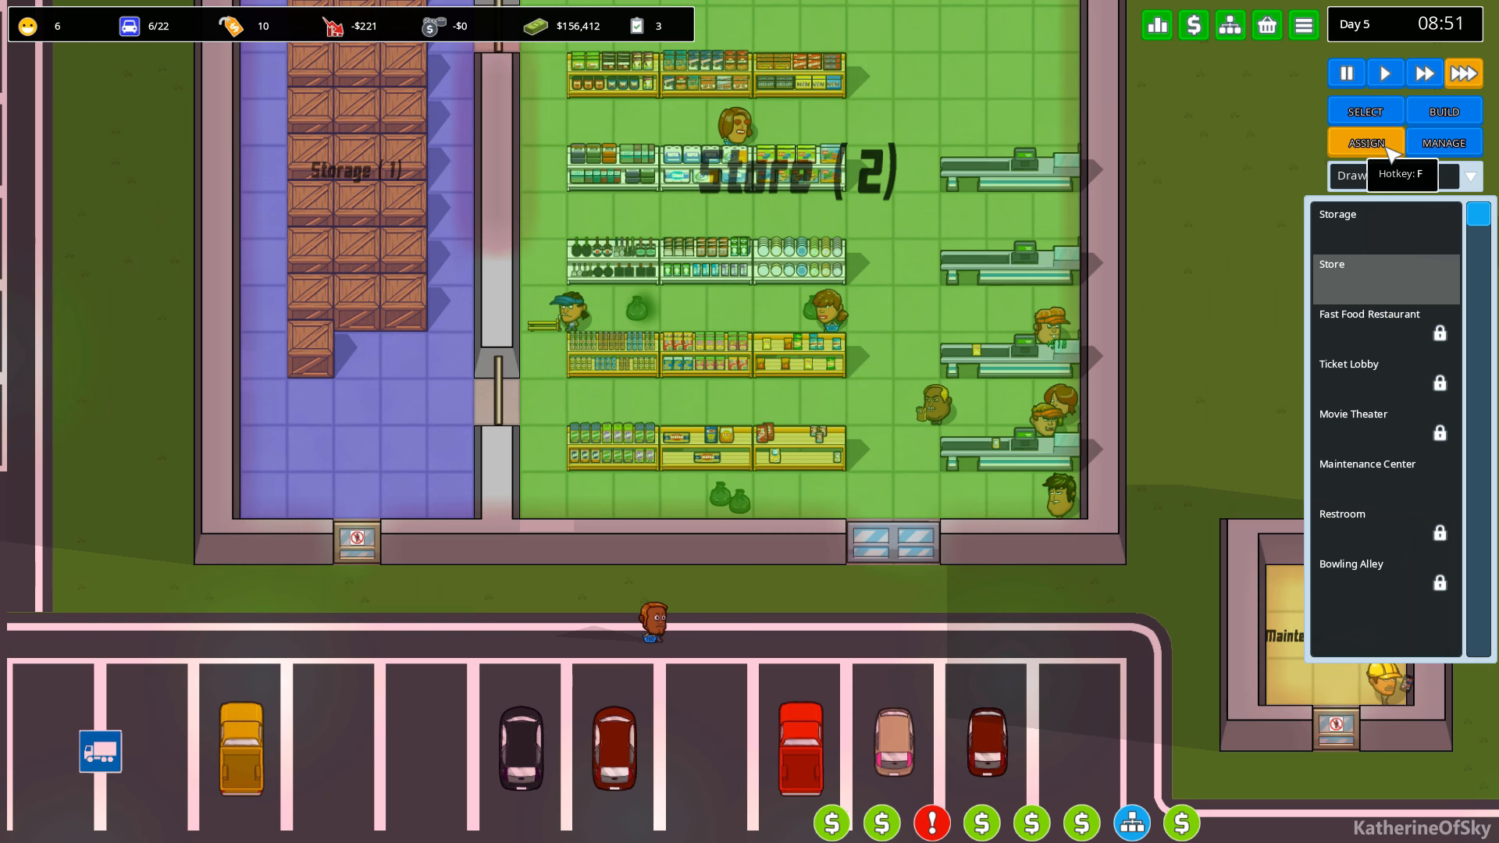
pyautogui.click(1443, 110)
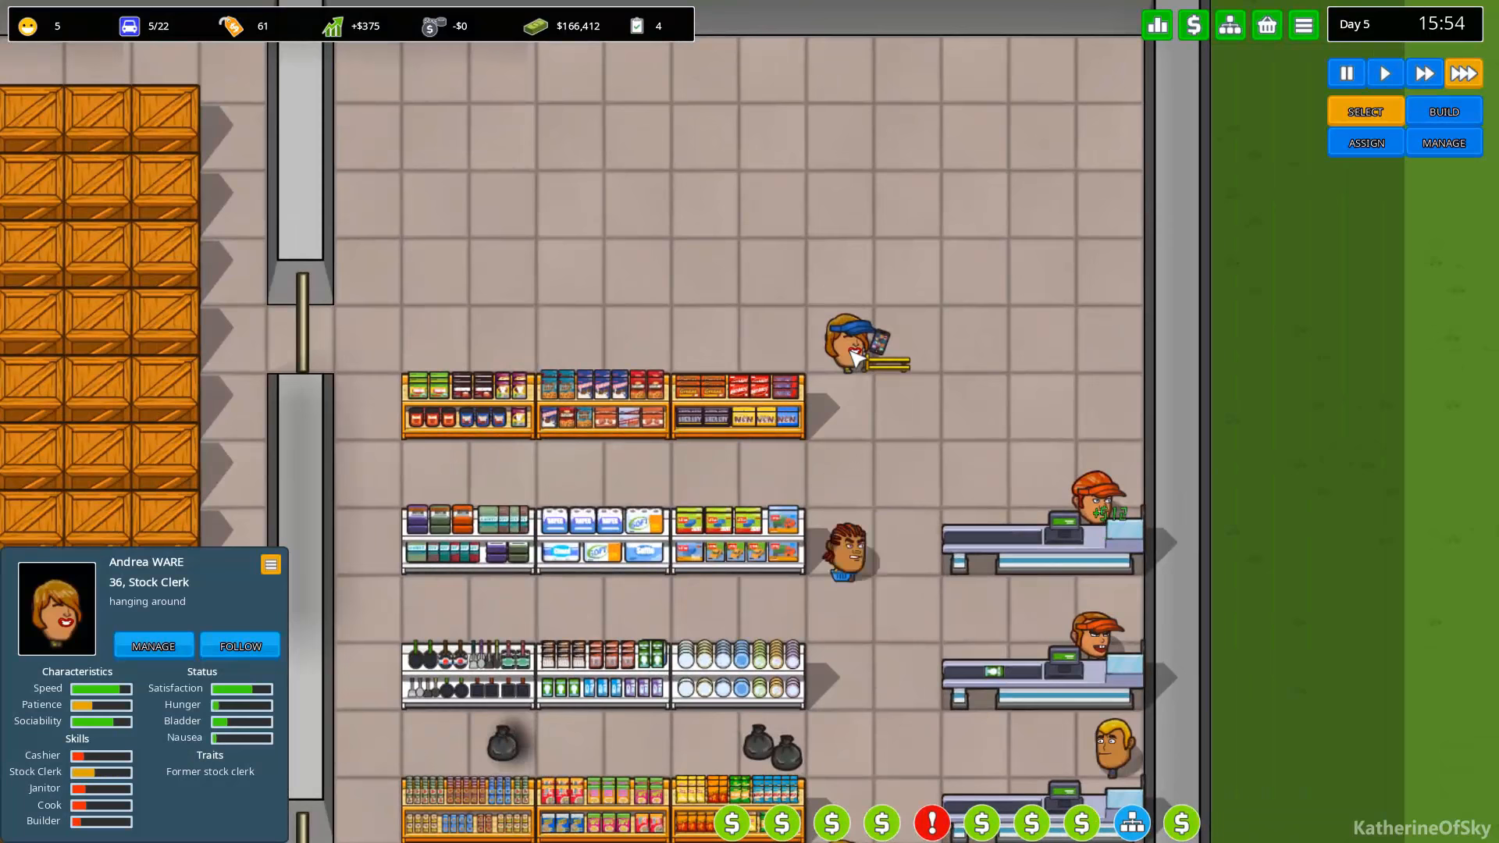
# Select a customer queueing for Breakfast Cereal to show their profile and activity log.
pyautogui.click(271, 564)
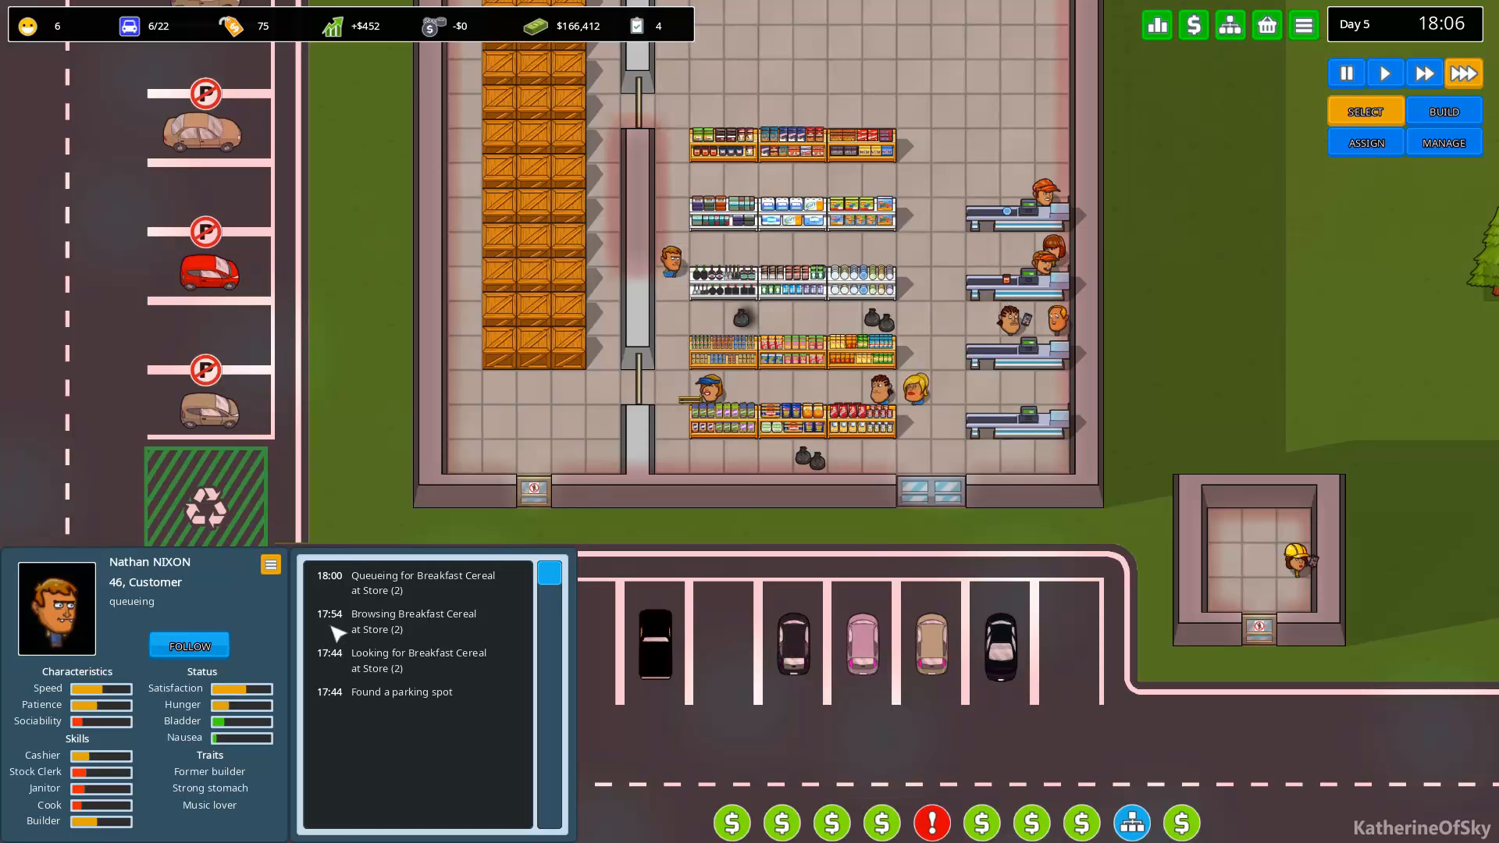
pyautogui.click(1345, 73)
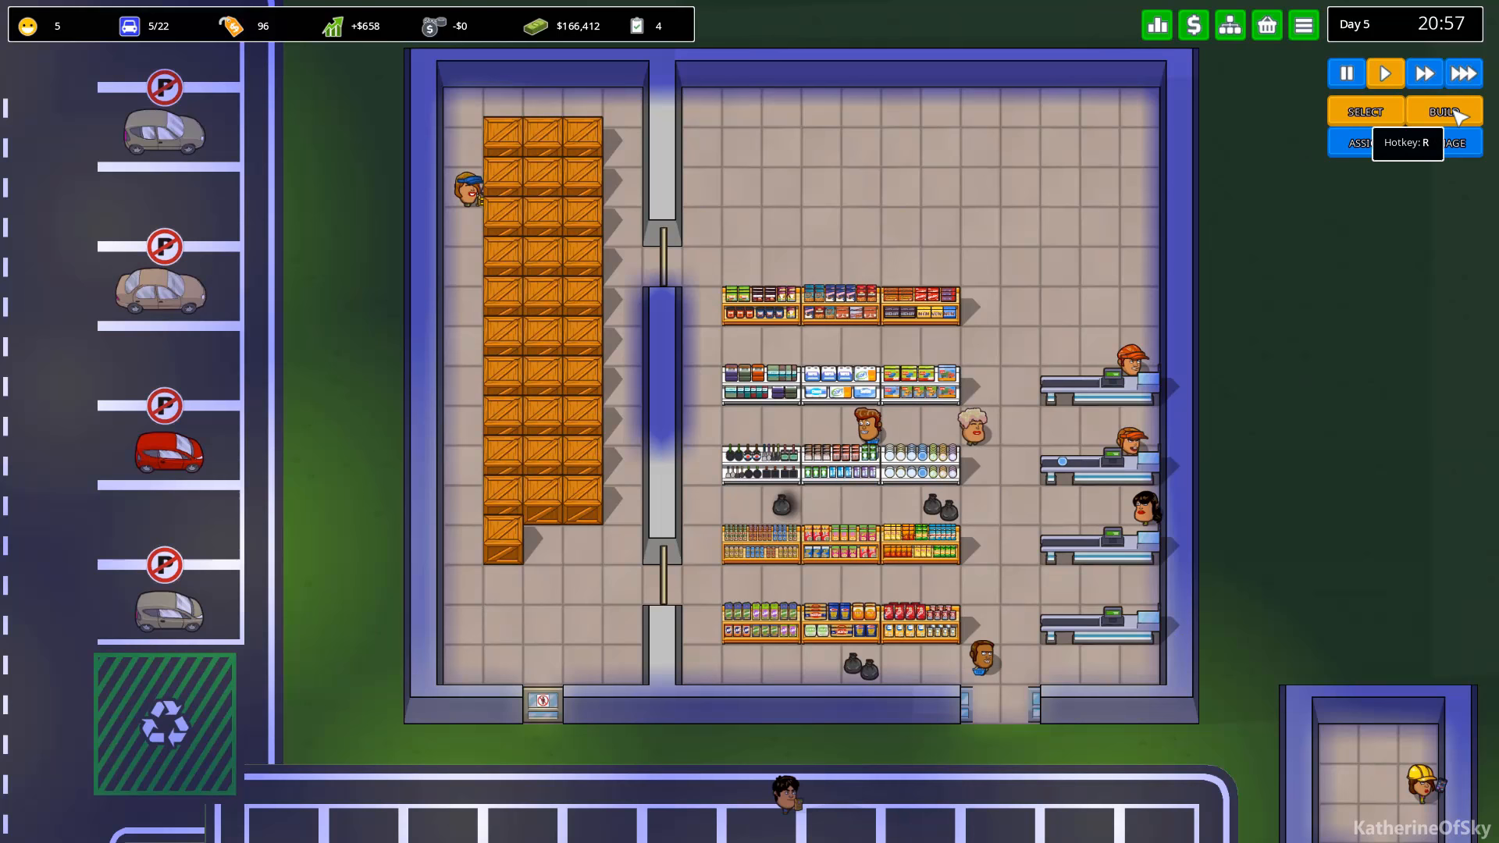
pyautogui.click(1229, 25)
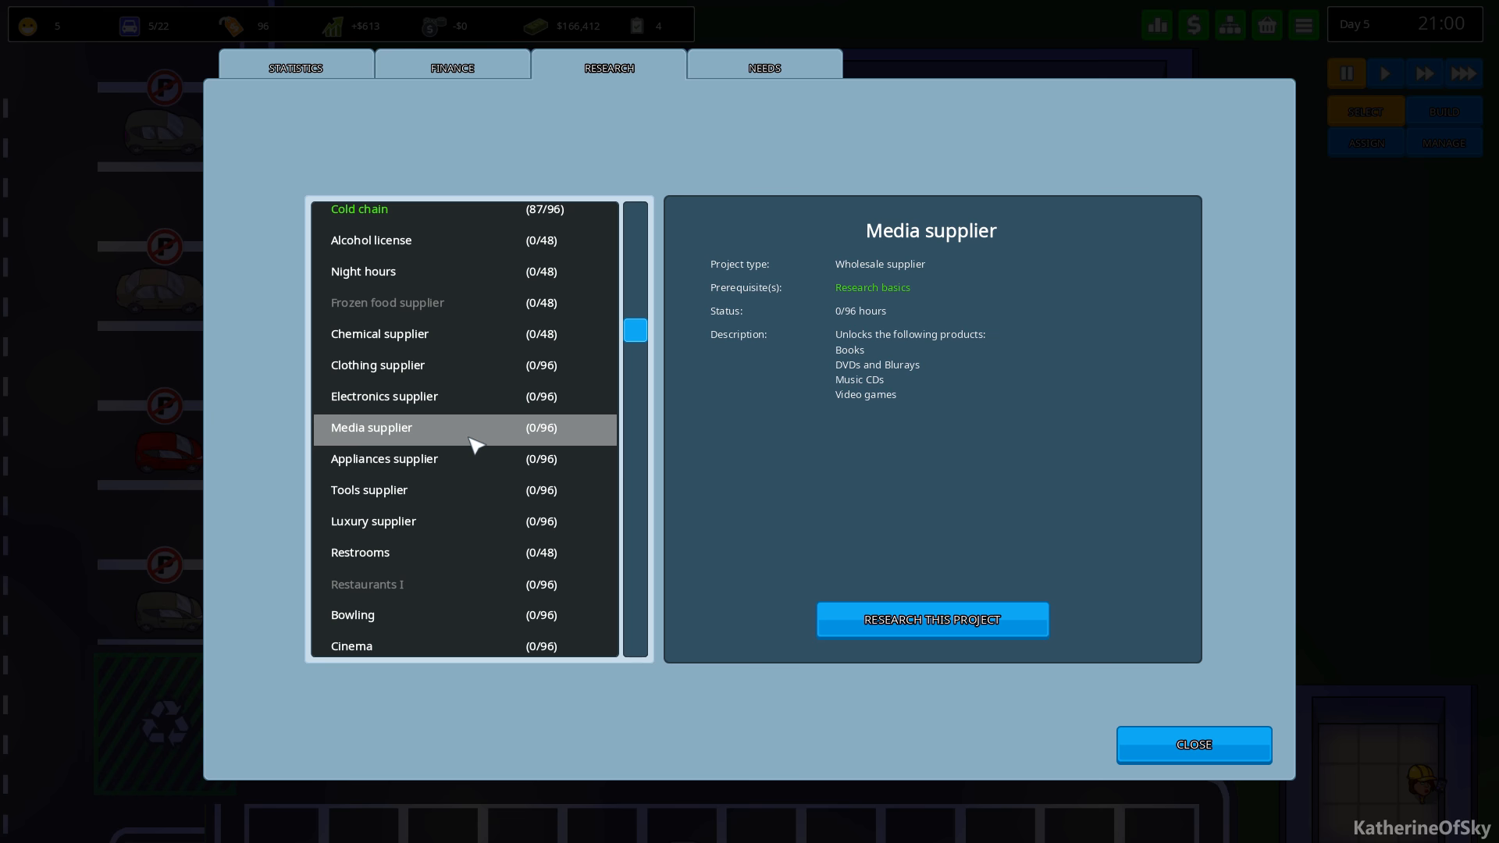
pyautogui.click(1193, 745)
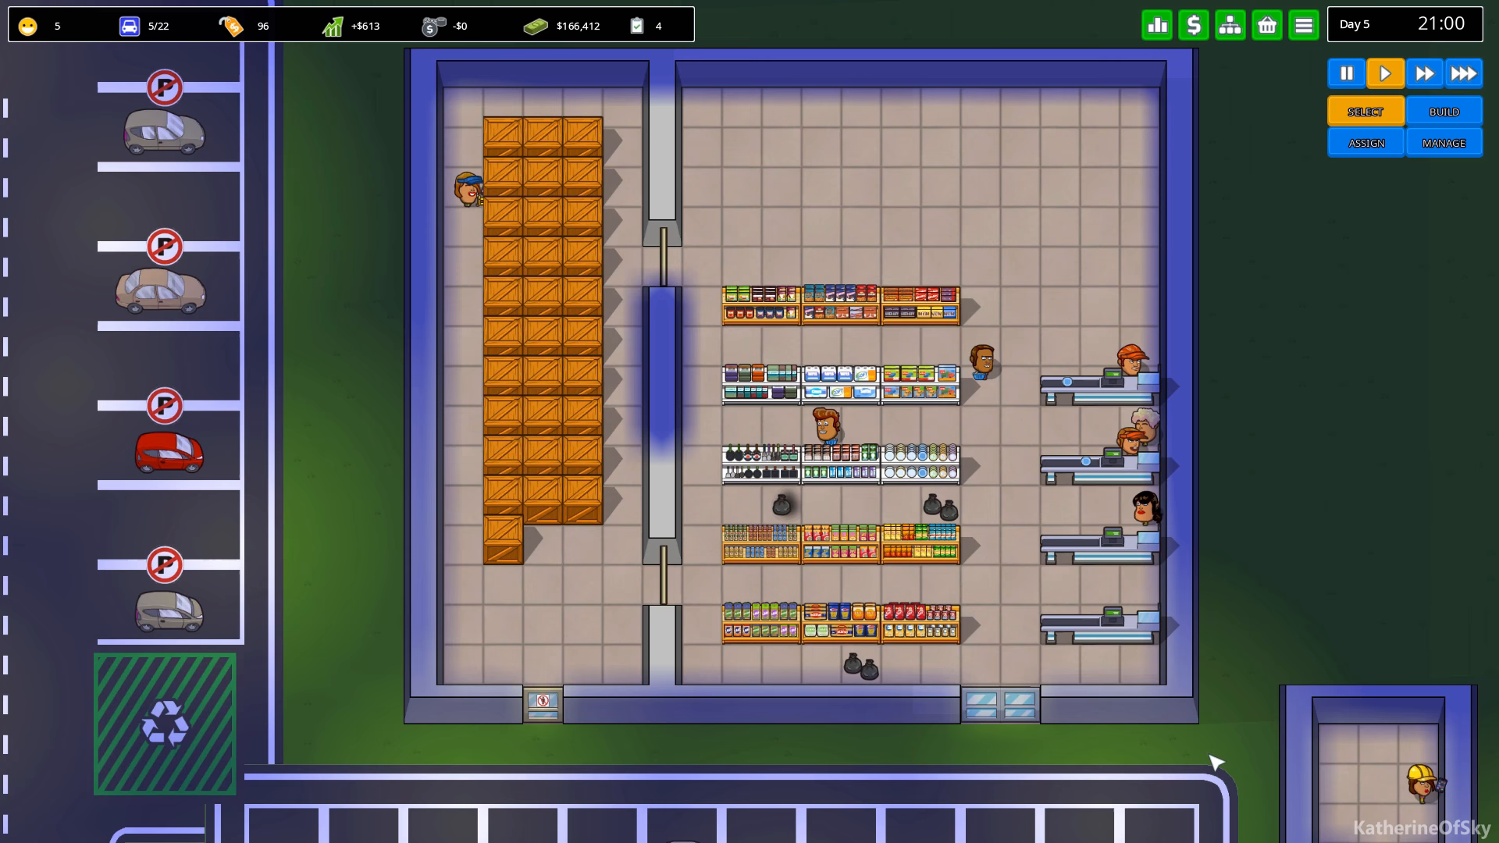
# Reopen the needs chart, check Tools demand, and close the statistics window.
pyautogui.click(1156, 24)
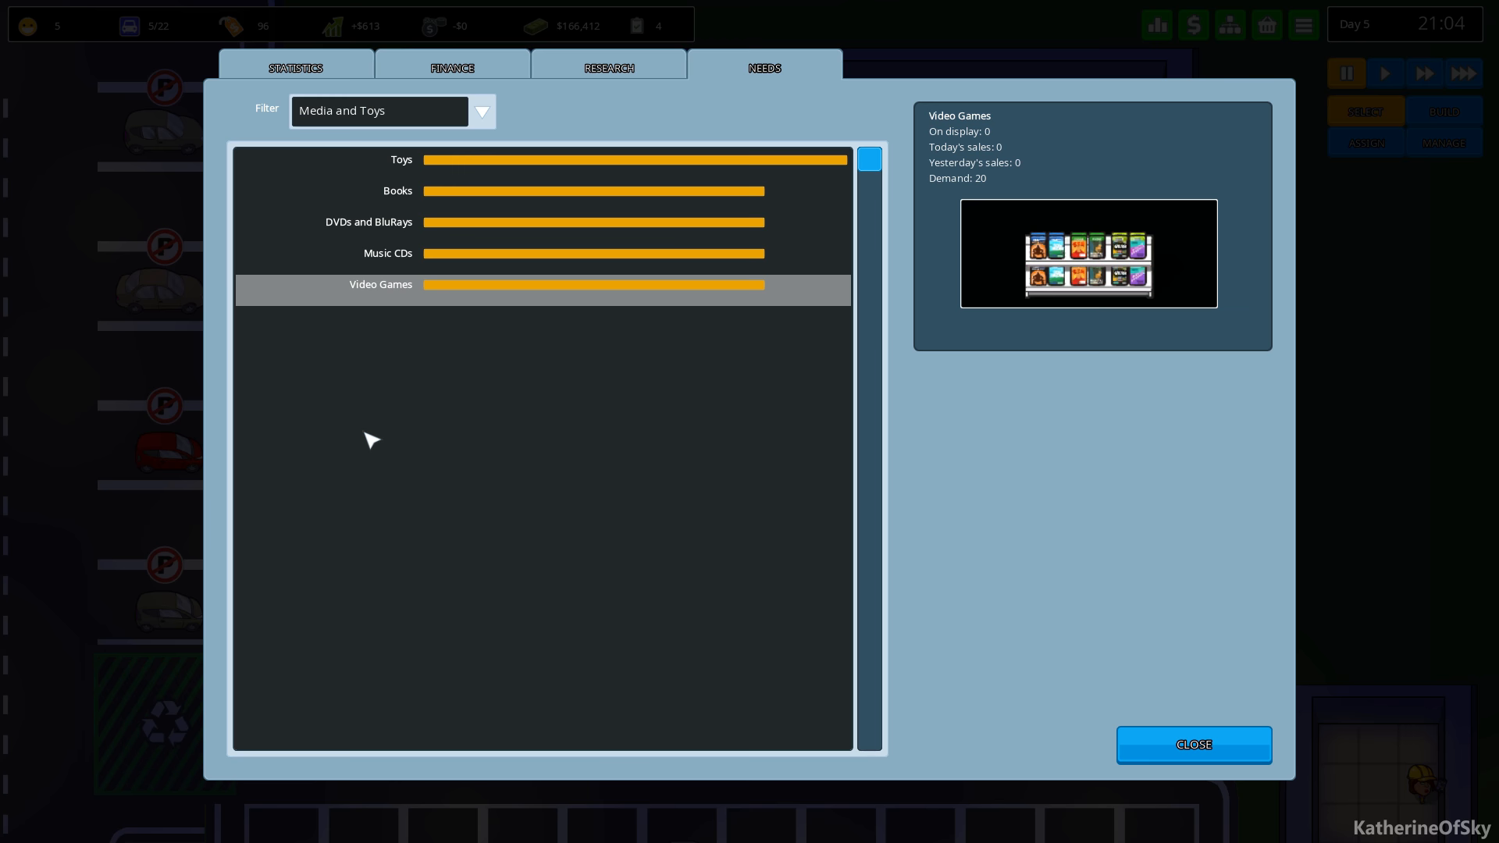
pyautogui.click(483, 111)
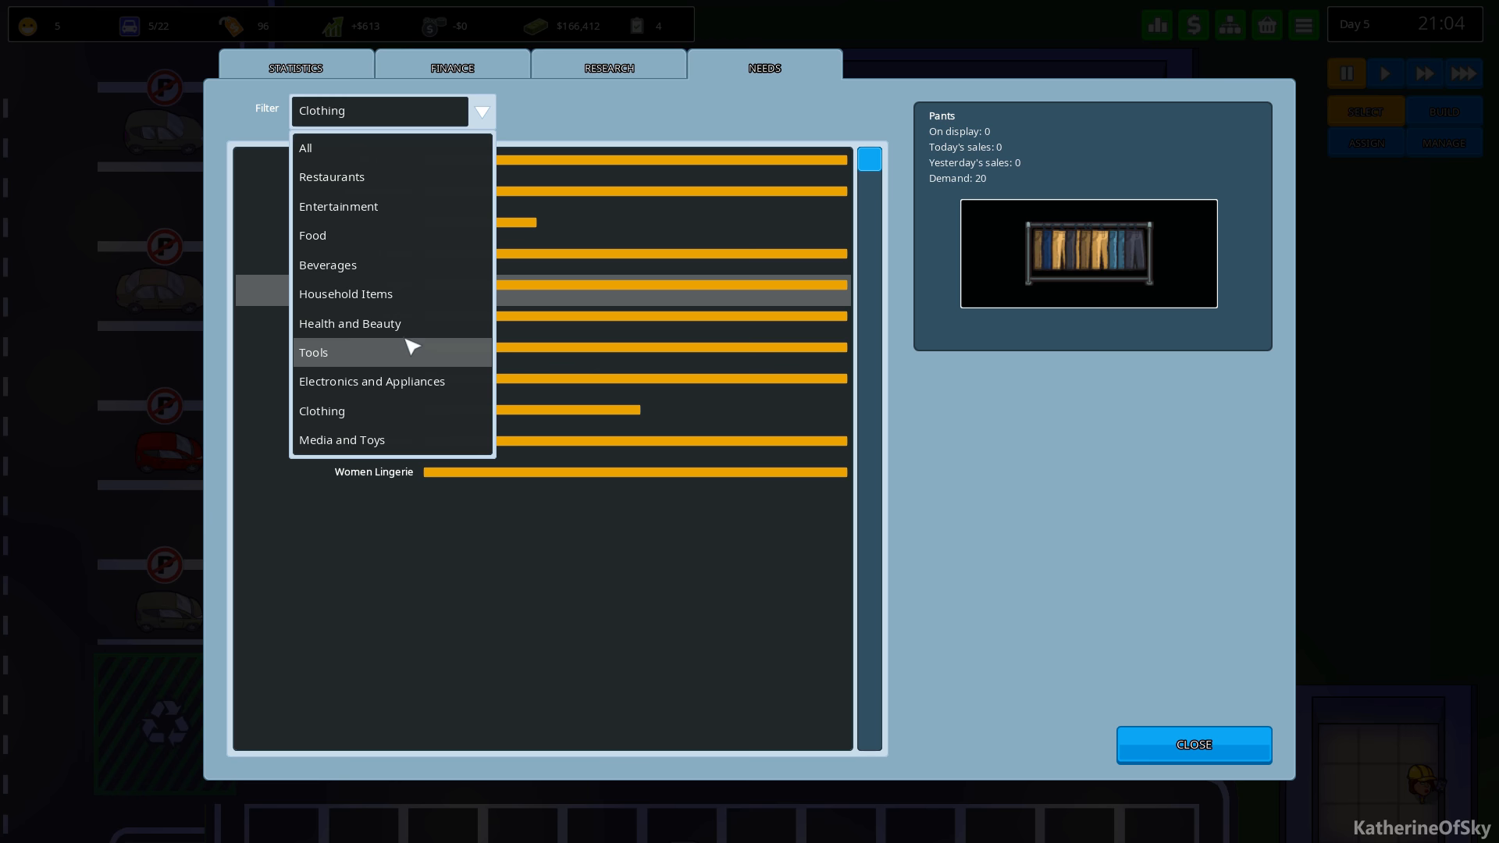
pyautogui.click(331, 176)
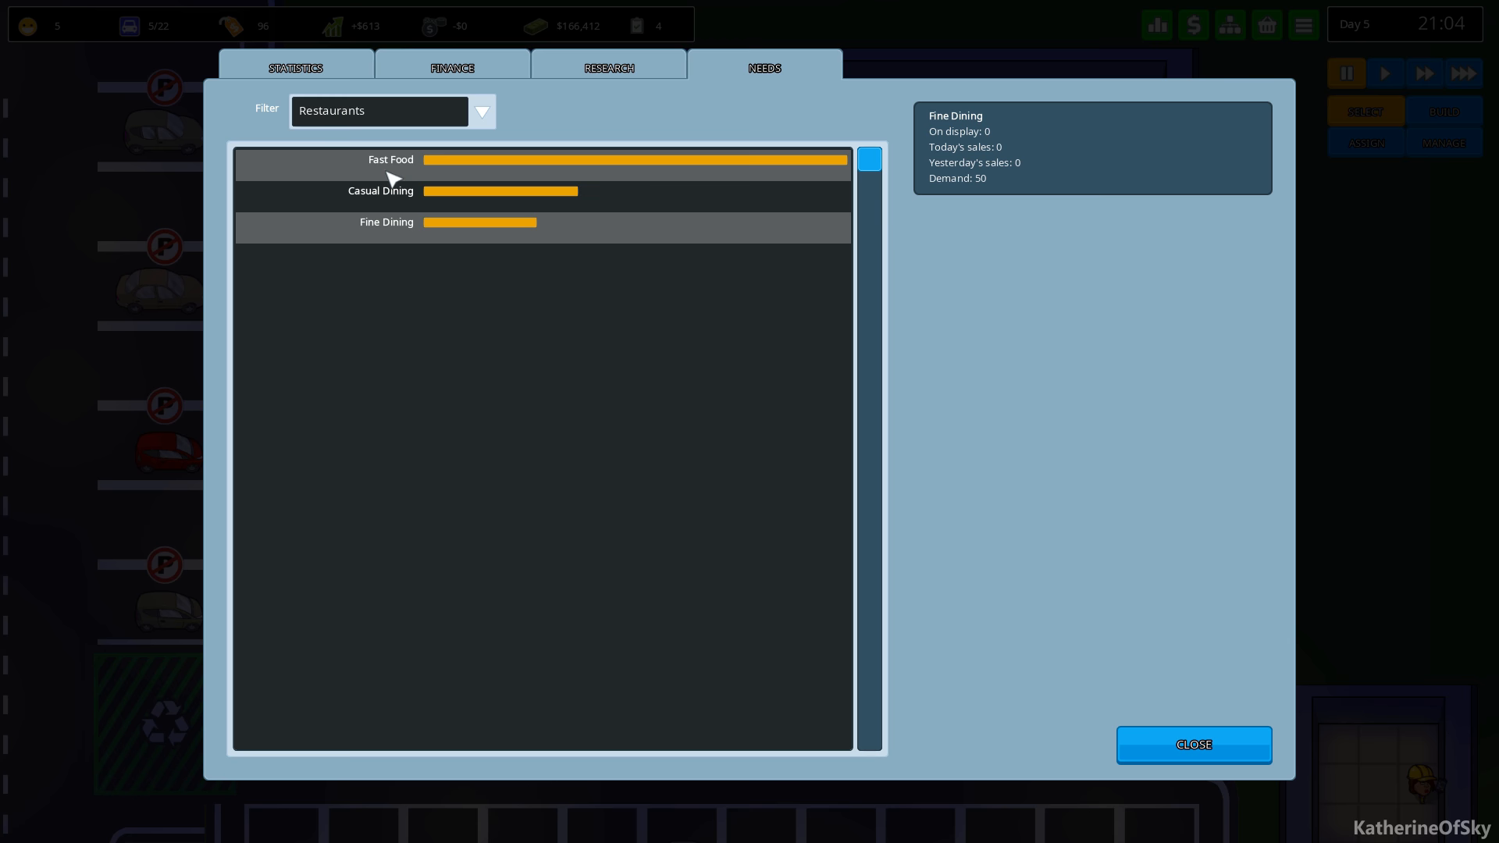
pyautogui.click(1191, 744)
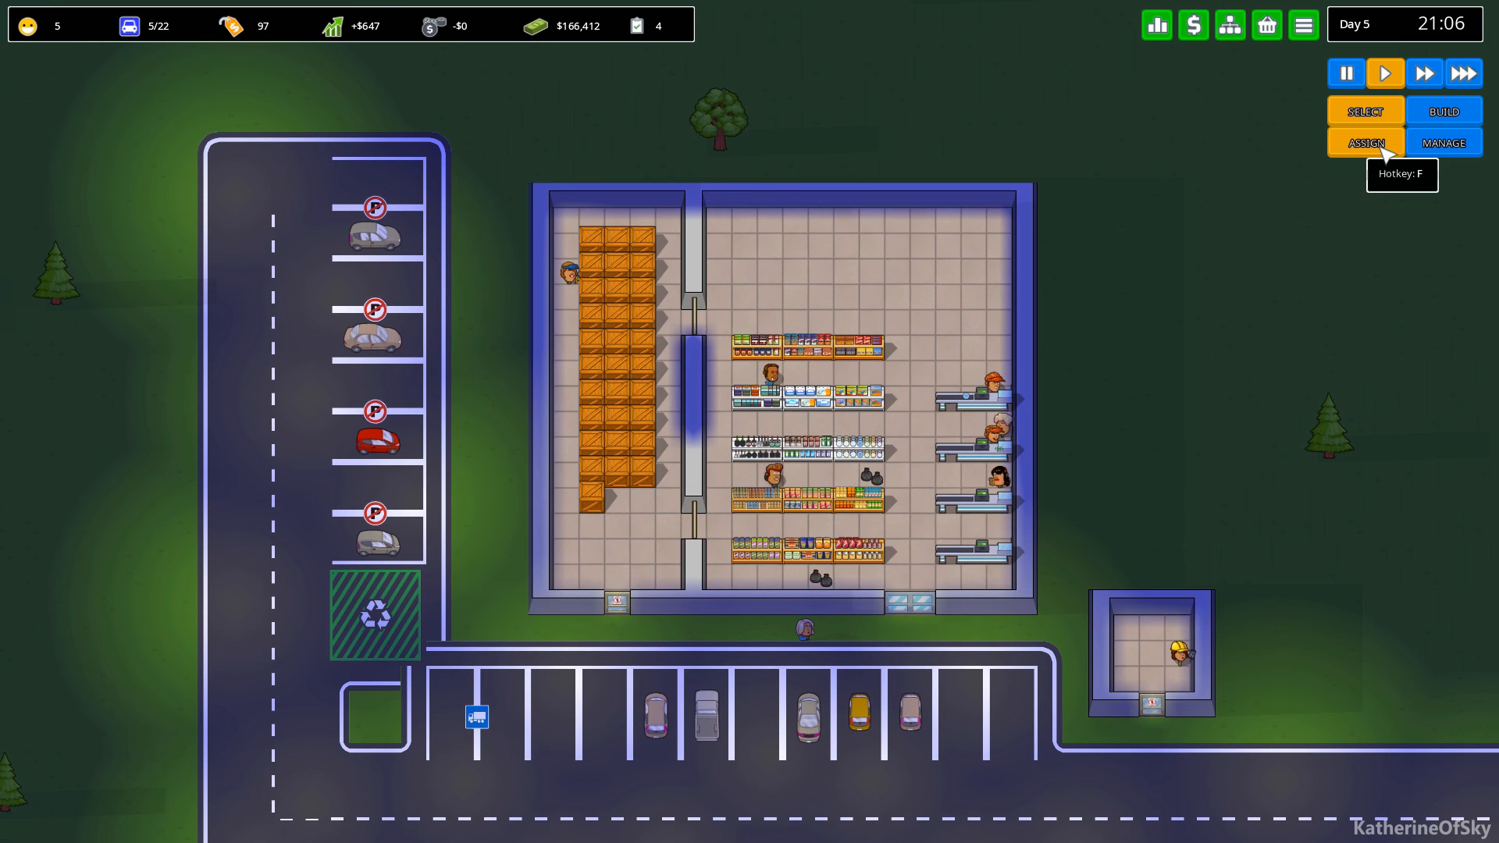
# Zone the small building beside the store as a Maintenance Center via Build > Assign.
pyautogui.click(1443, 111)
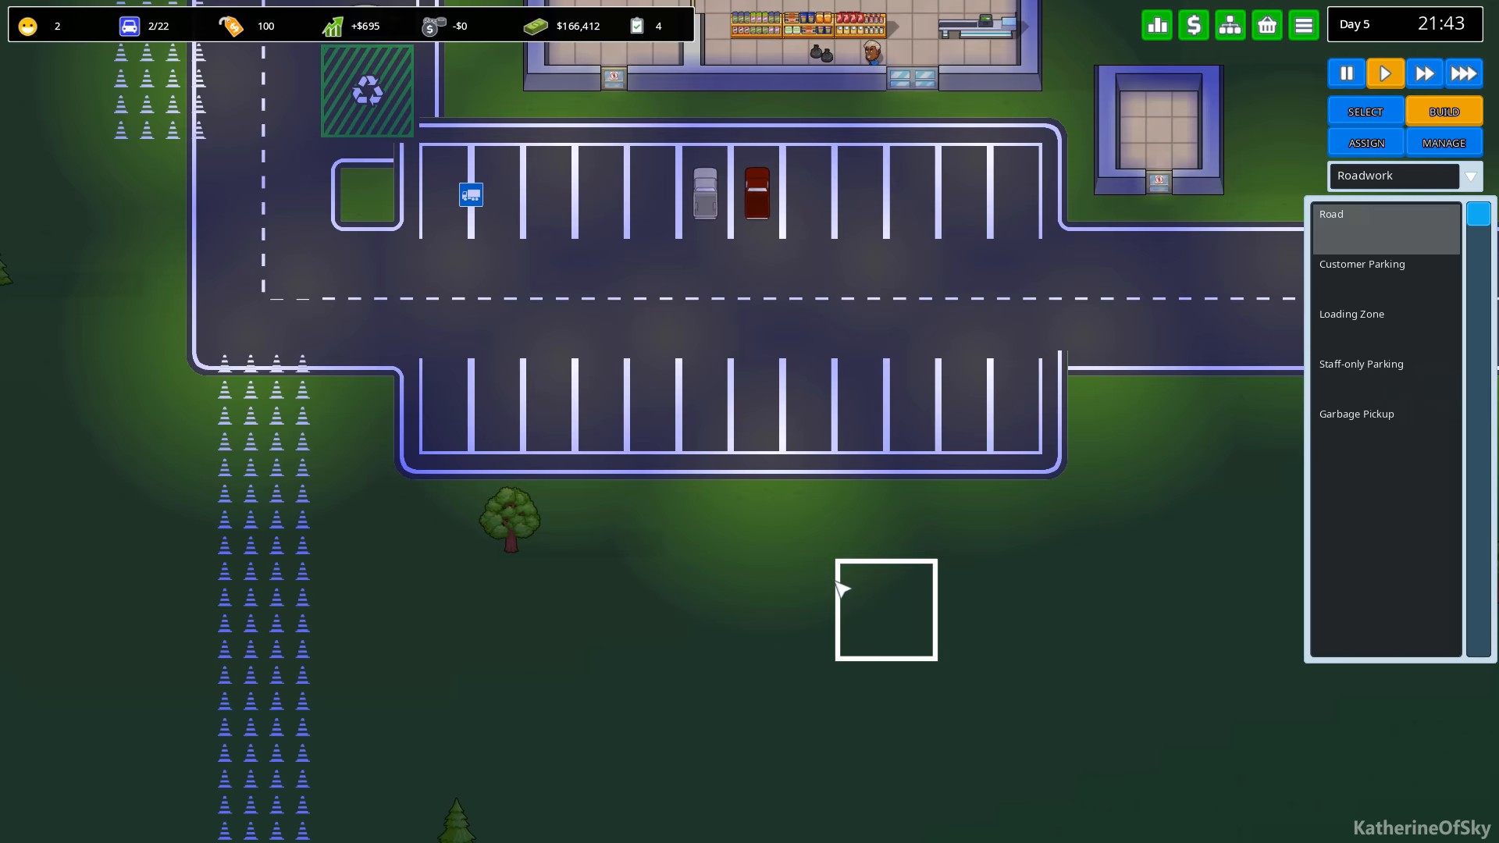
pyautogui.click(1401, 177)
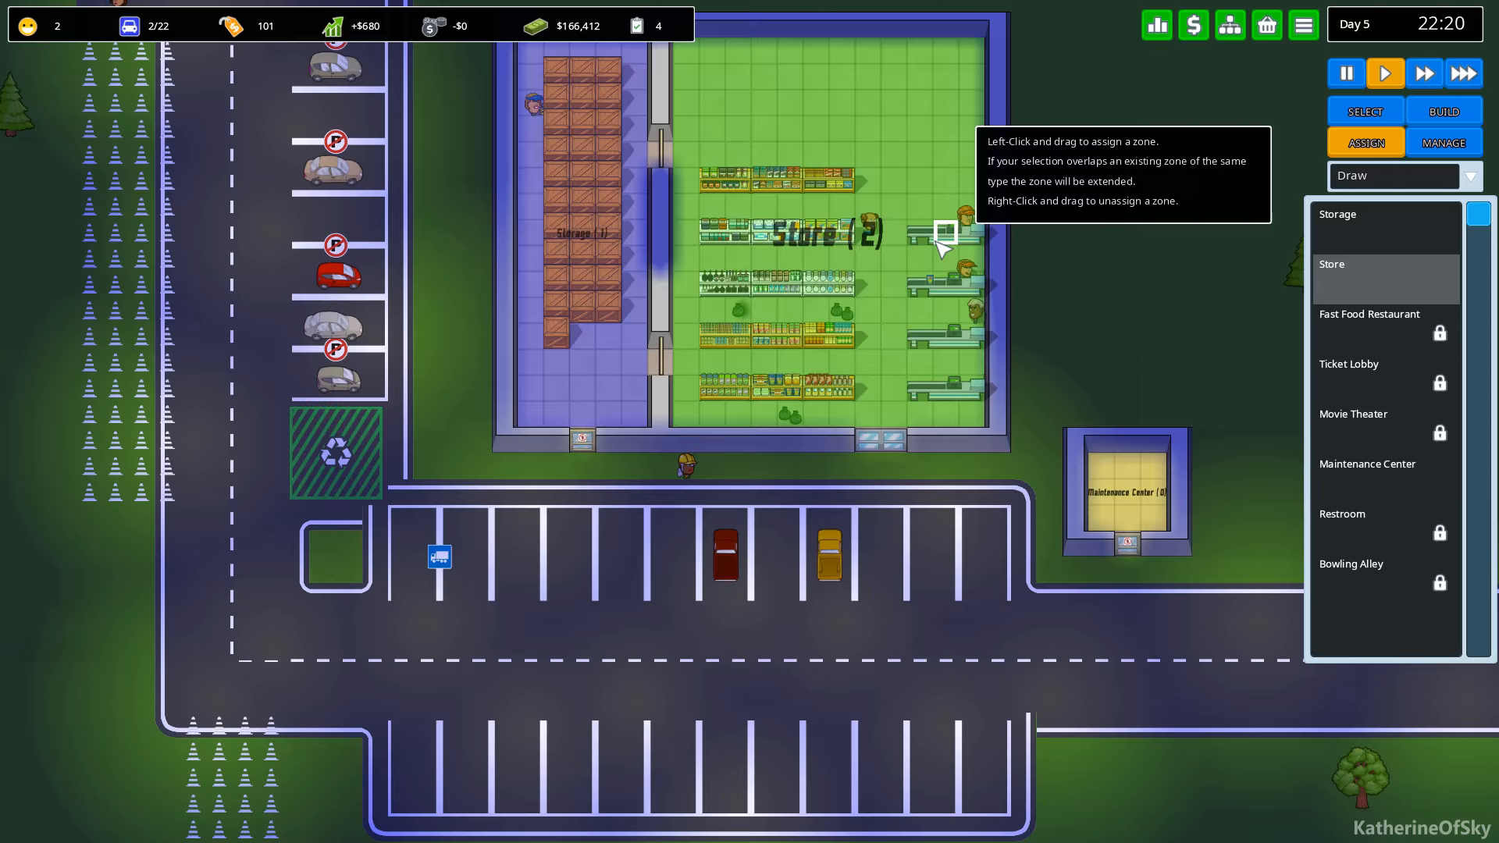
# View the Maintenance Center staff roster listing its three builders.
pyautogui.scroll(-3)
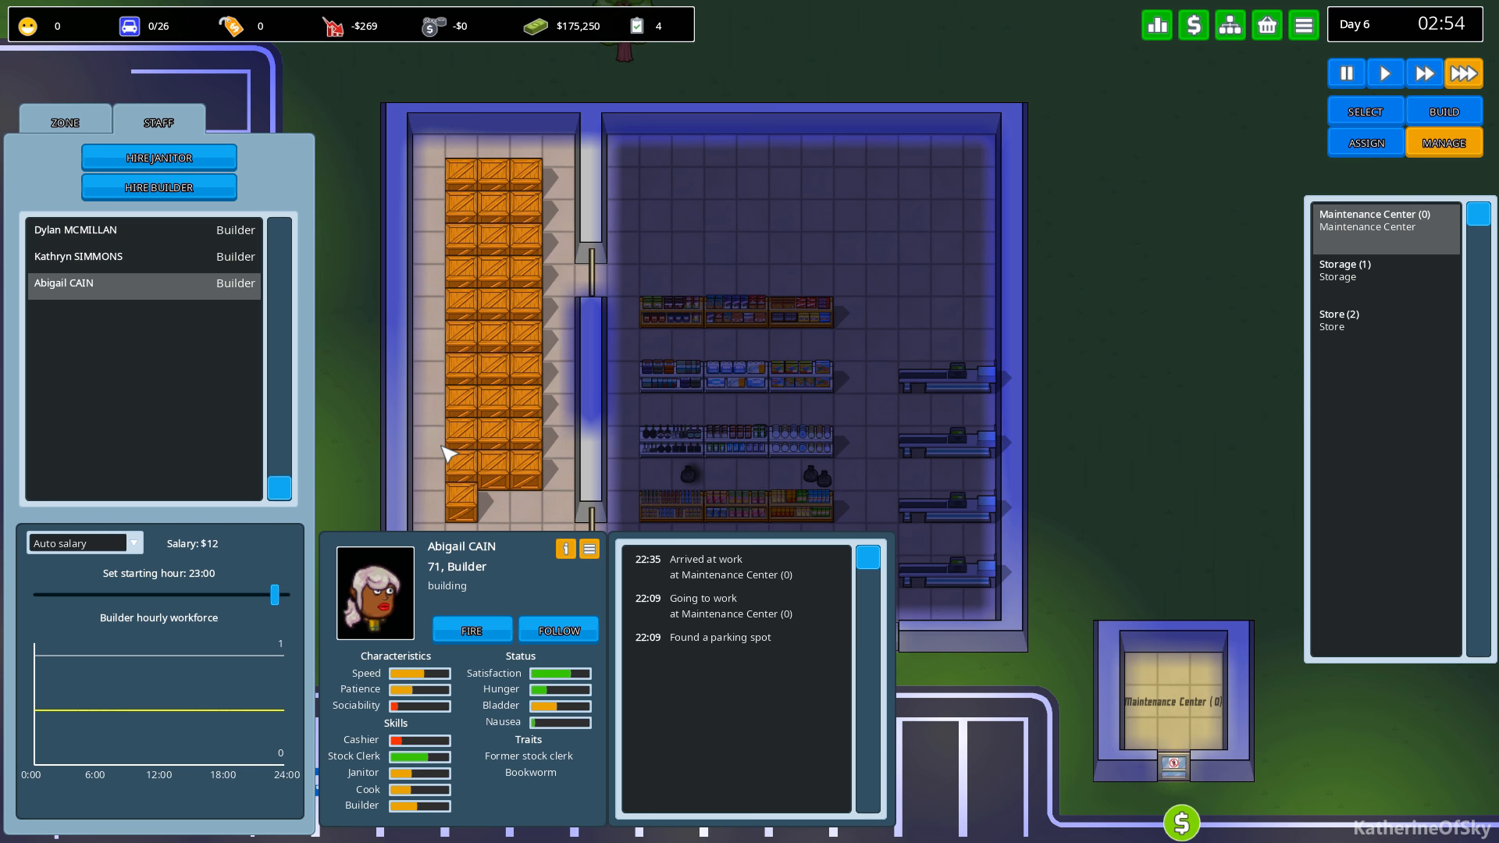
# Hire the 31-year-old janitor applicant for the Maintenance Center.
pyautogui.click(64, 122)
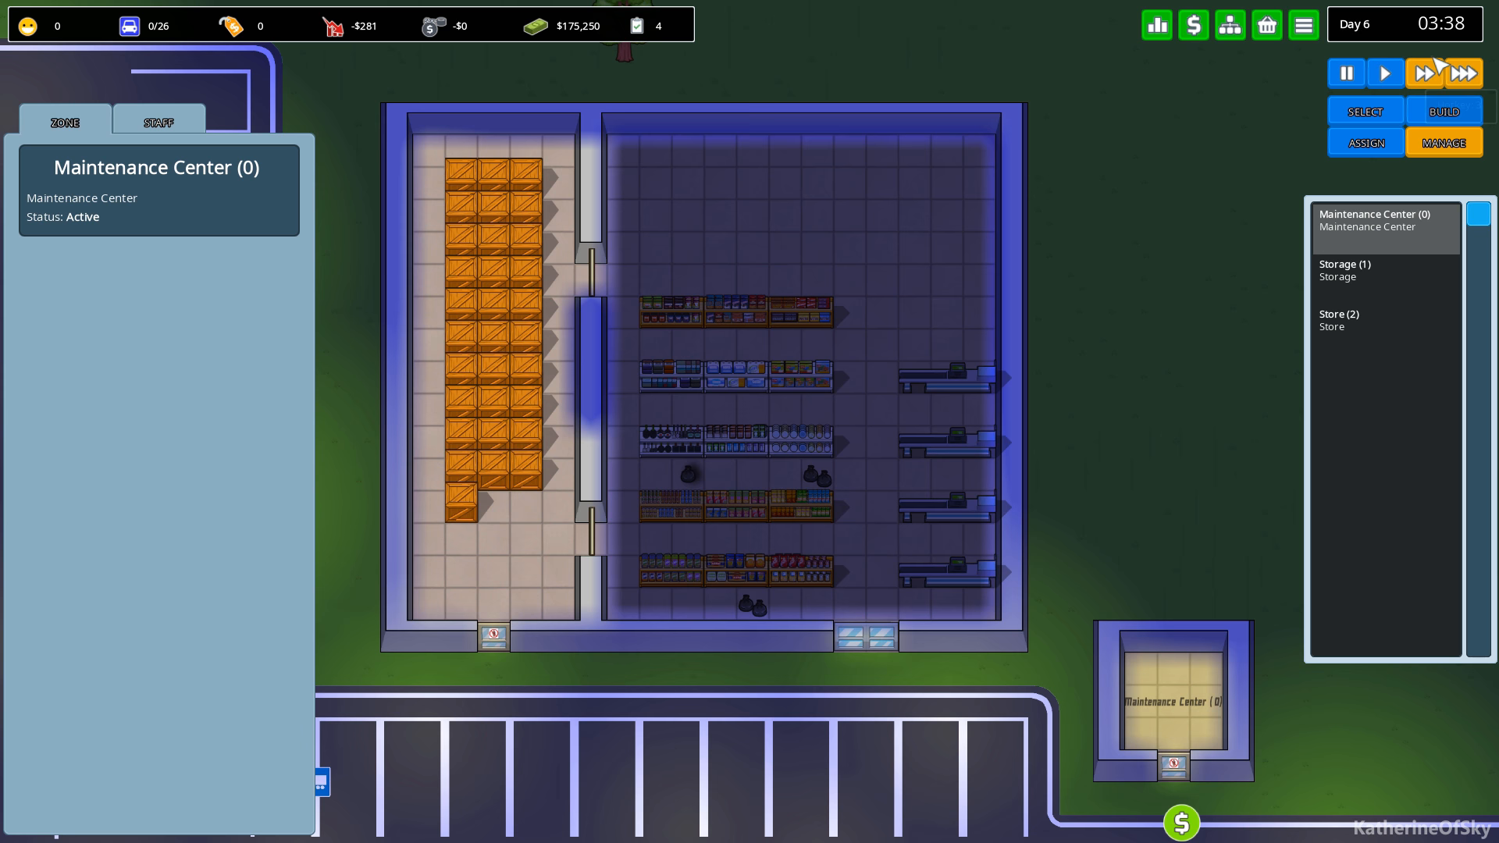
pyautogui.click(158, 121)
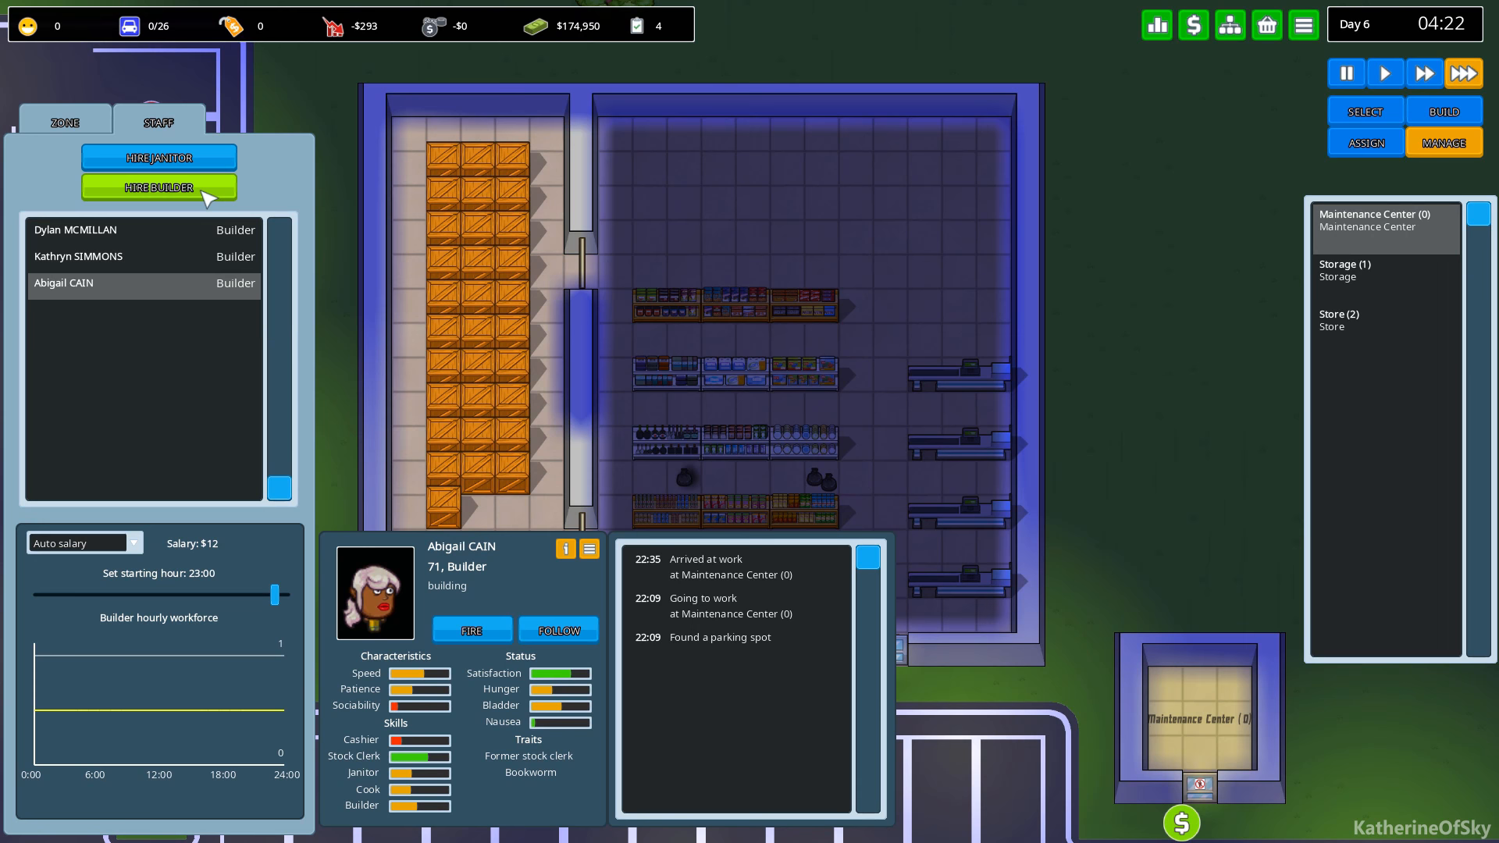
pyautogui.click(160, 158)
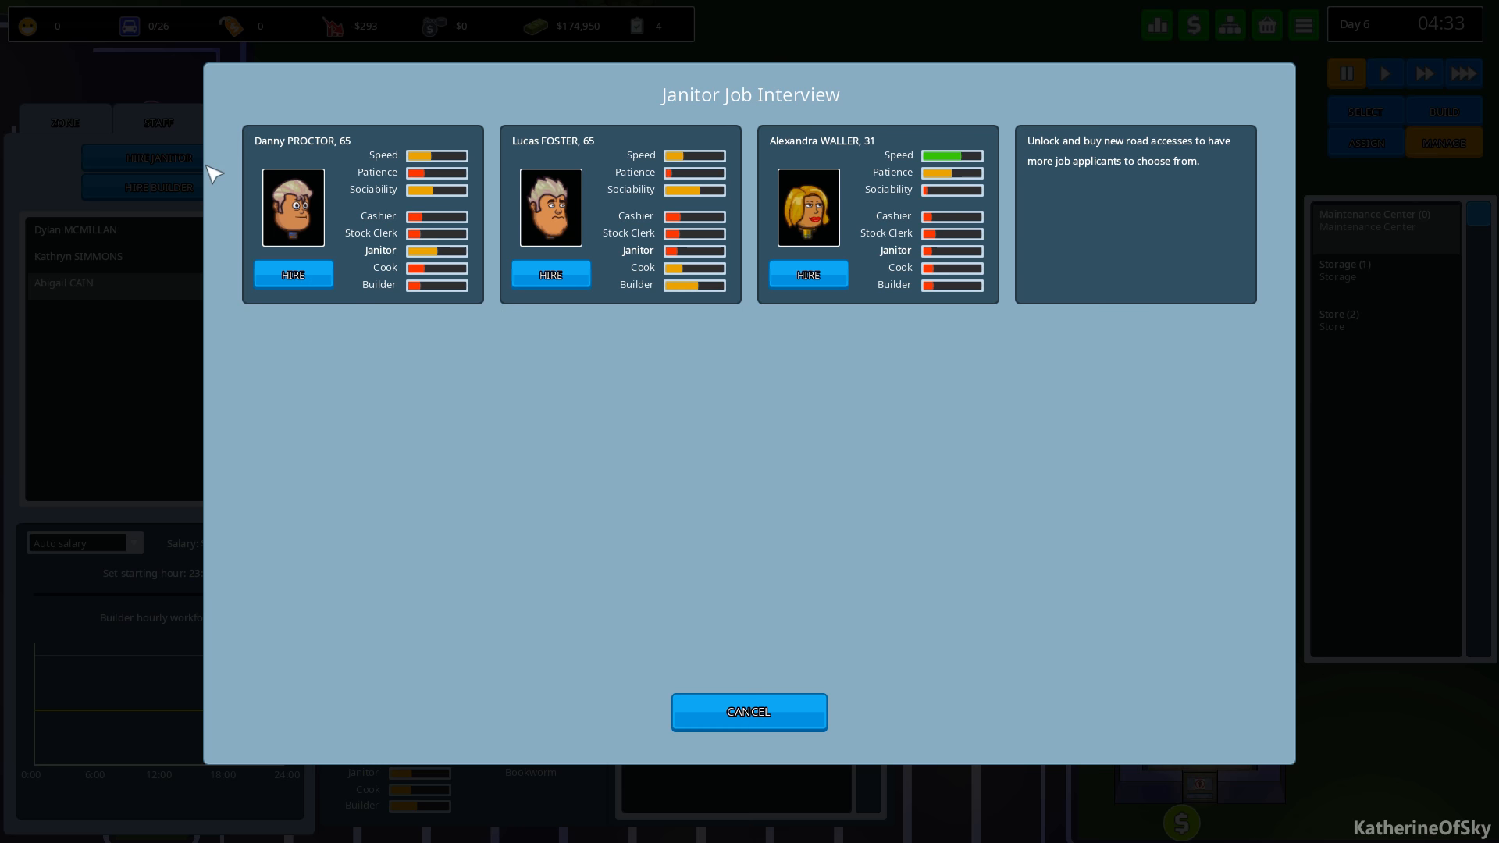
pyautogui.moveTo(887, 259)
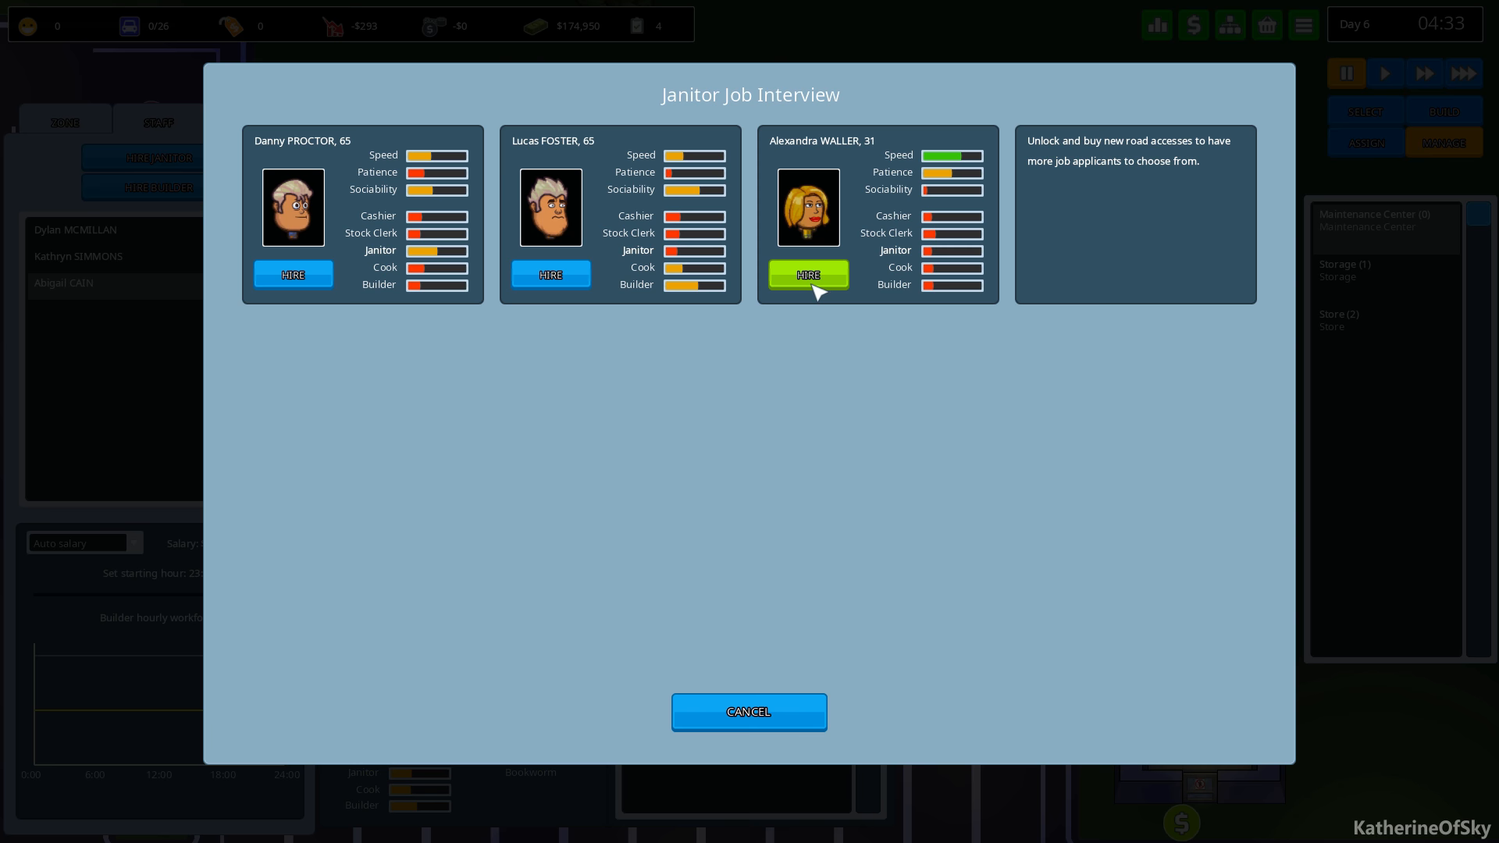
pyautogui.click(807, 275)
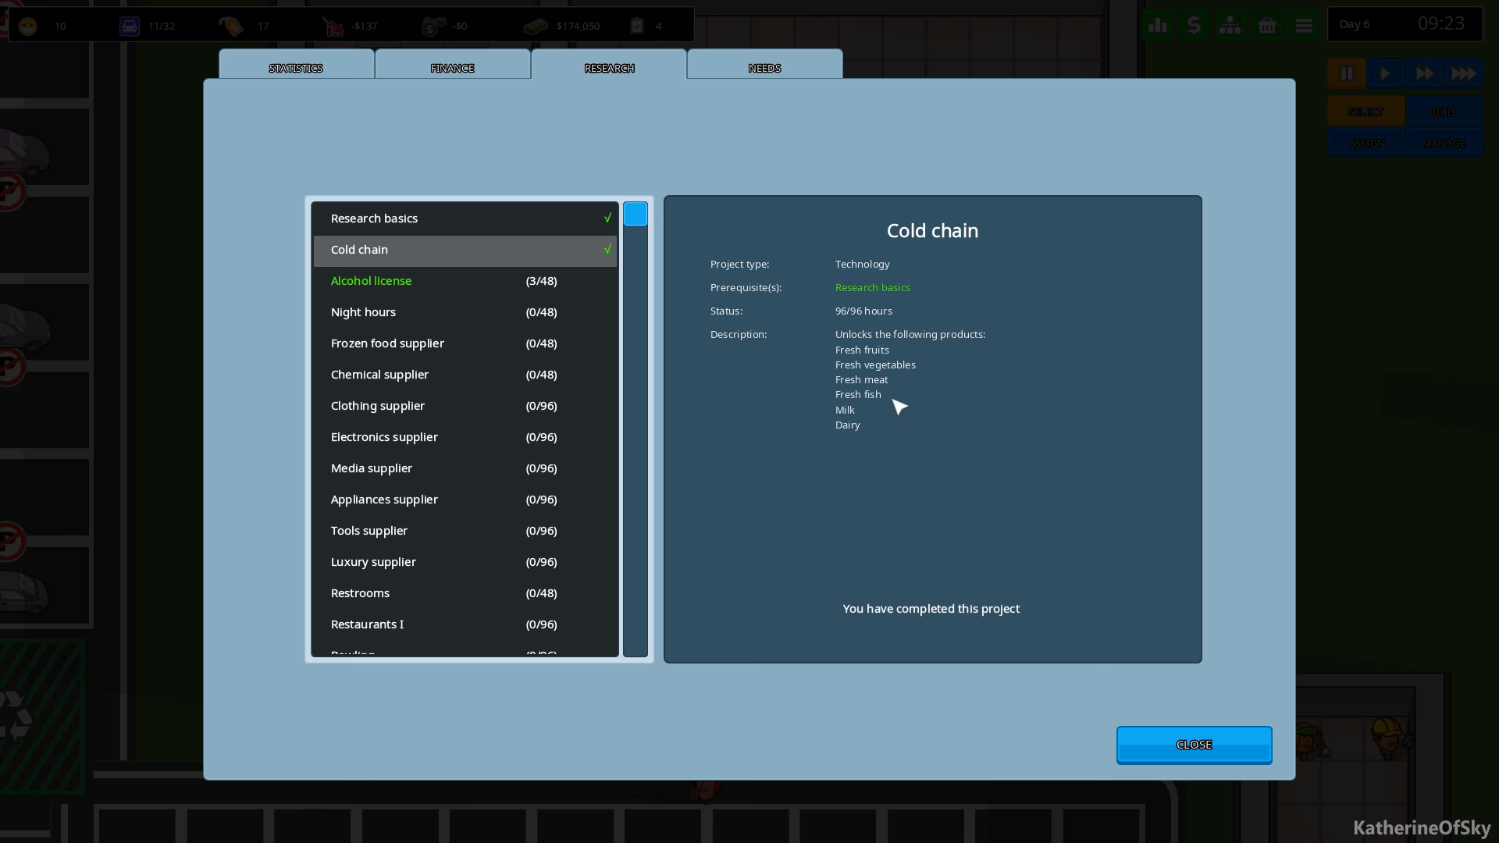
# Queue the Road network I research project.
pyautogui.scroll(-3)
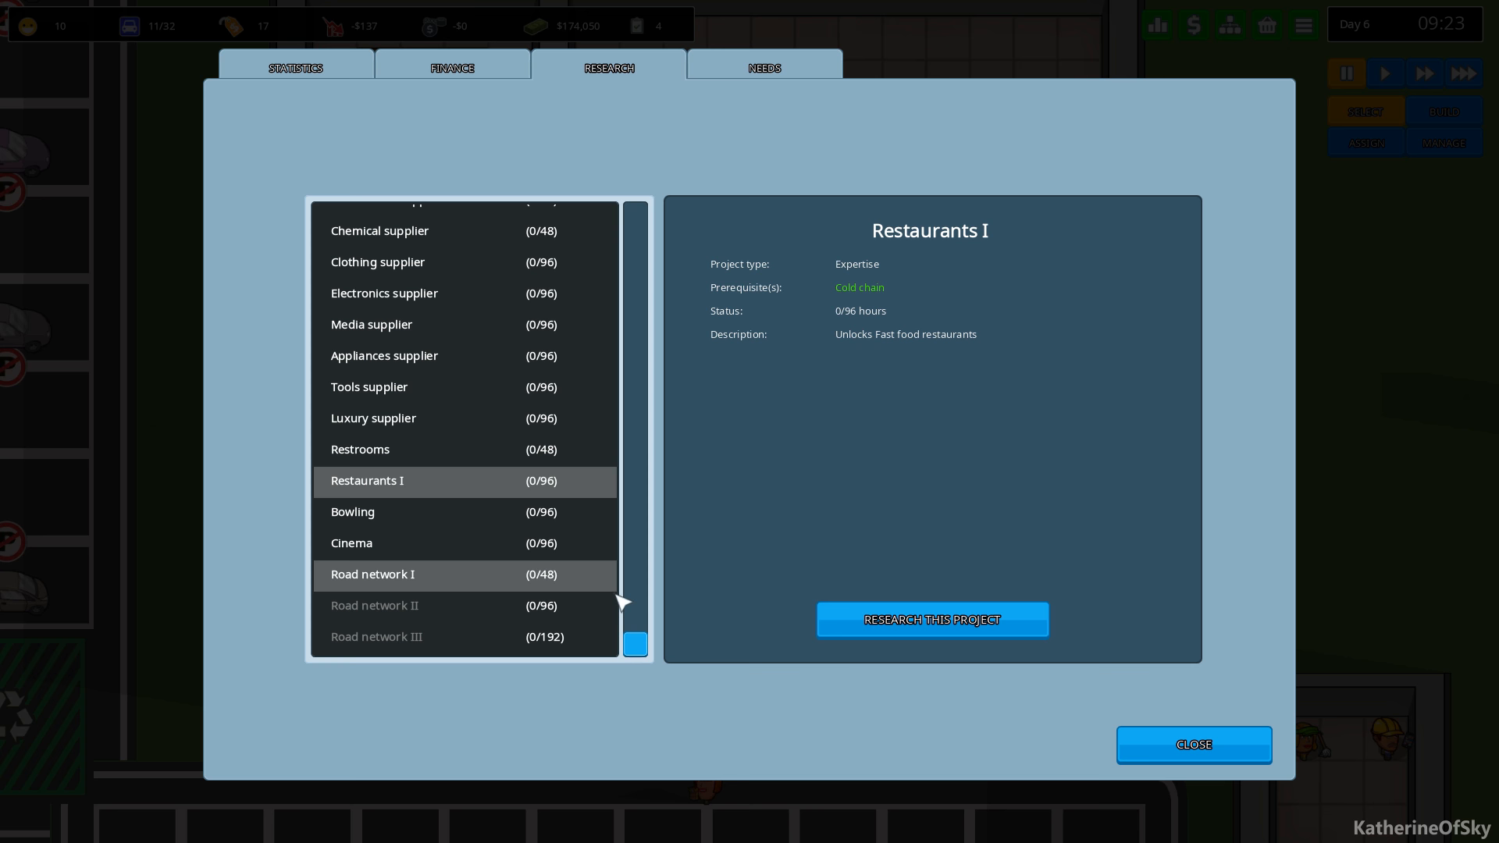
pyautogui.click(1191, 745)
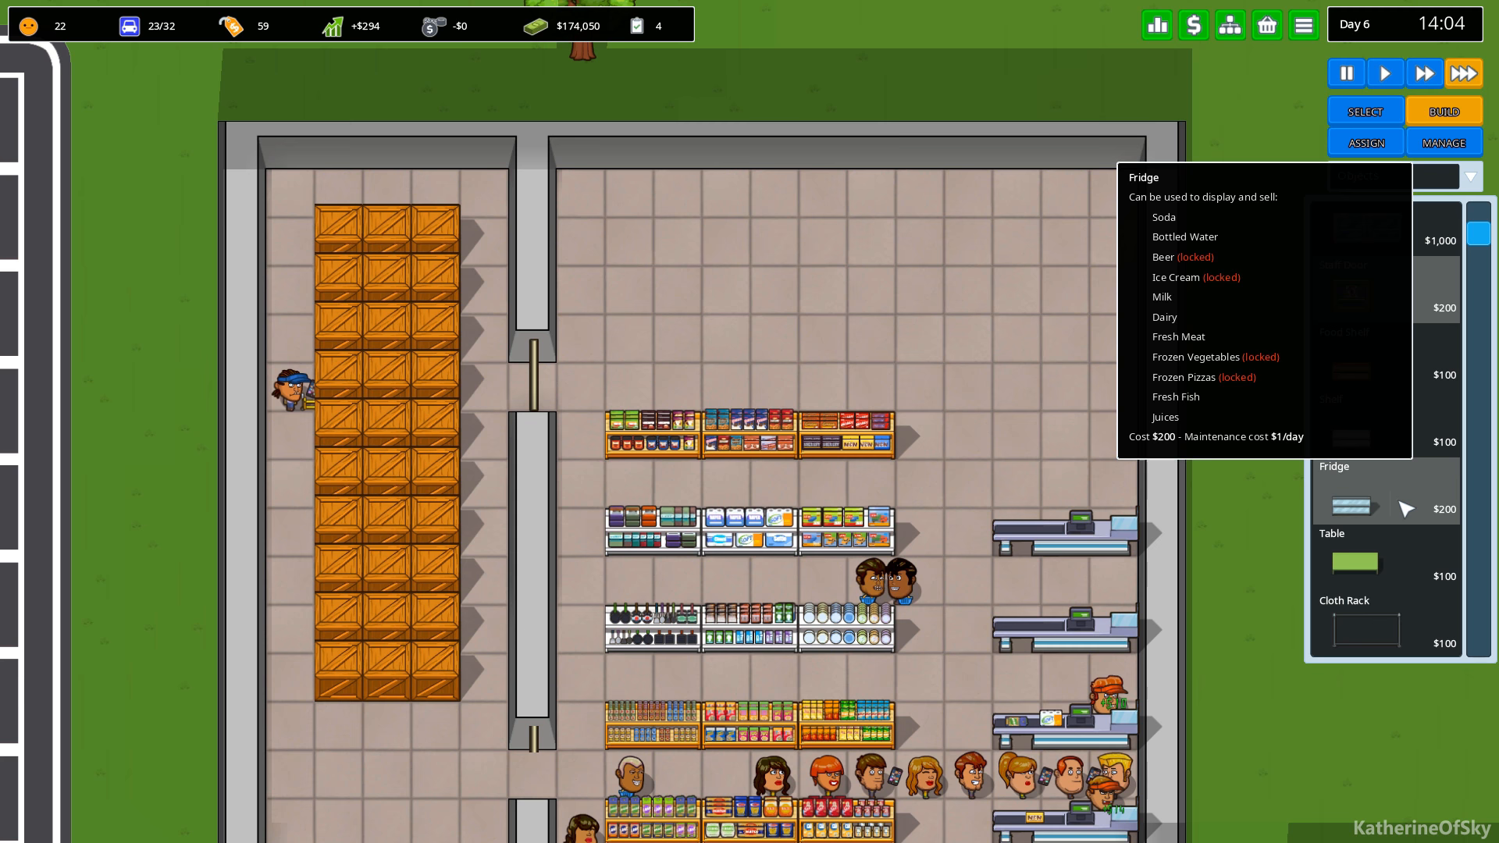
# Place three fridges and three produce tables along the top of the store.
pyautogui.click(653, 330)
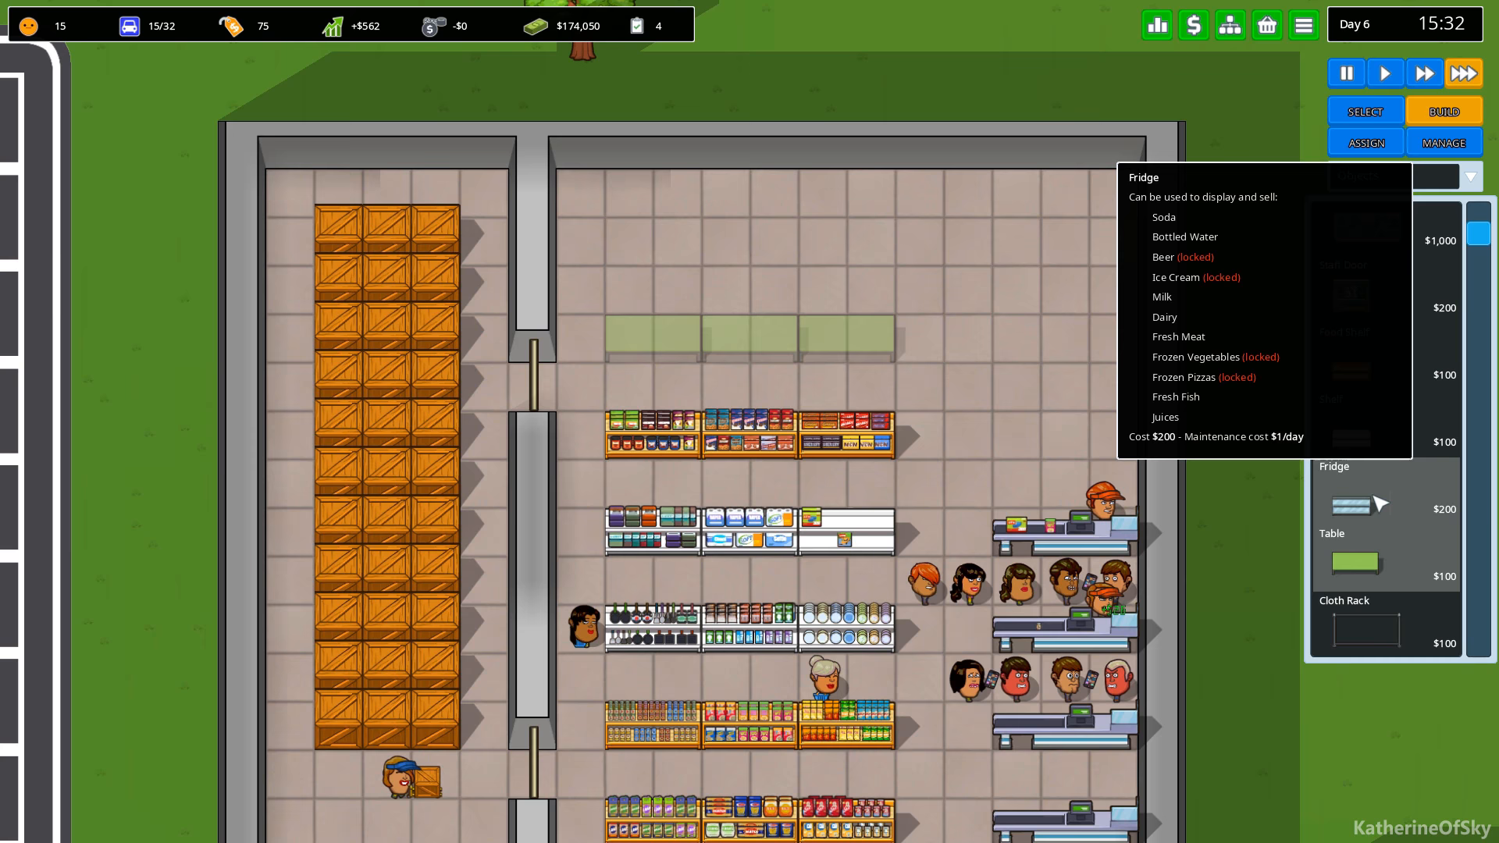
pyautogui.click(655, 235)
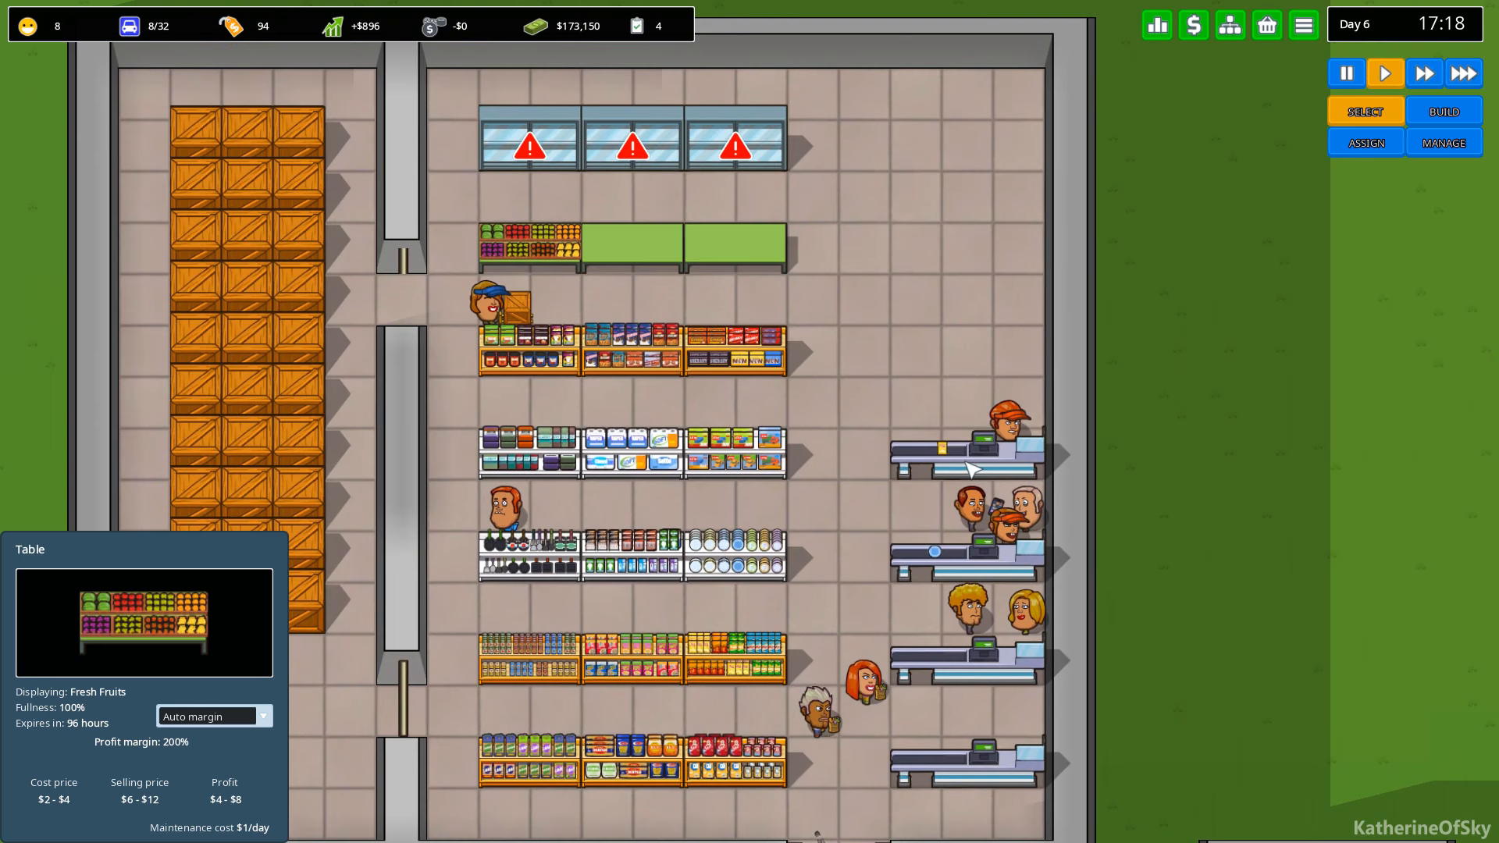
# Deselect the produce table so stock clerks fill the fridges and tables.
pyautogui.click(1442, 109)
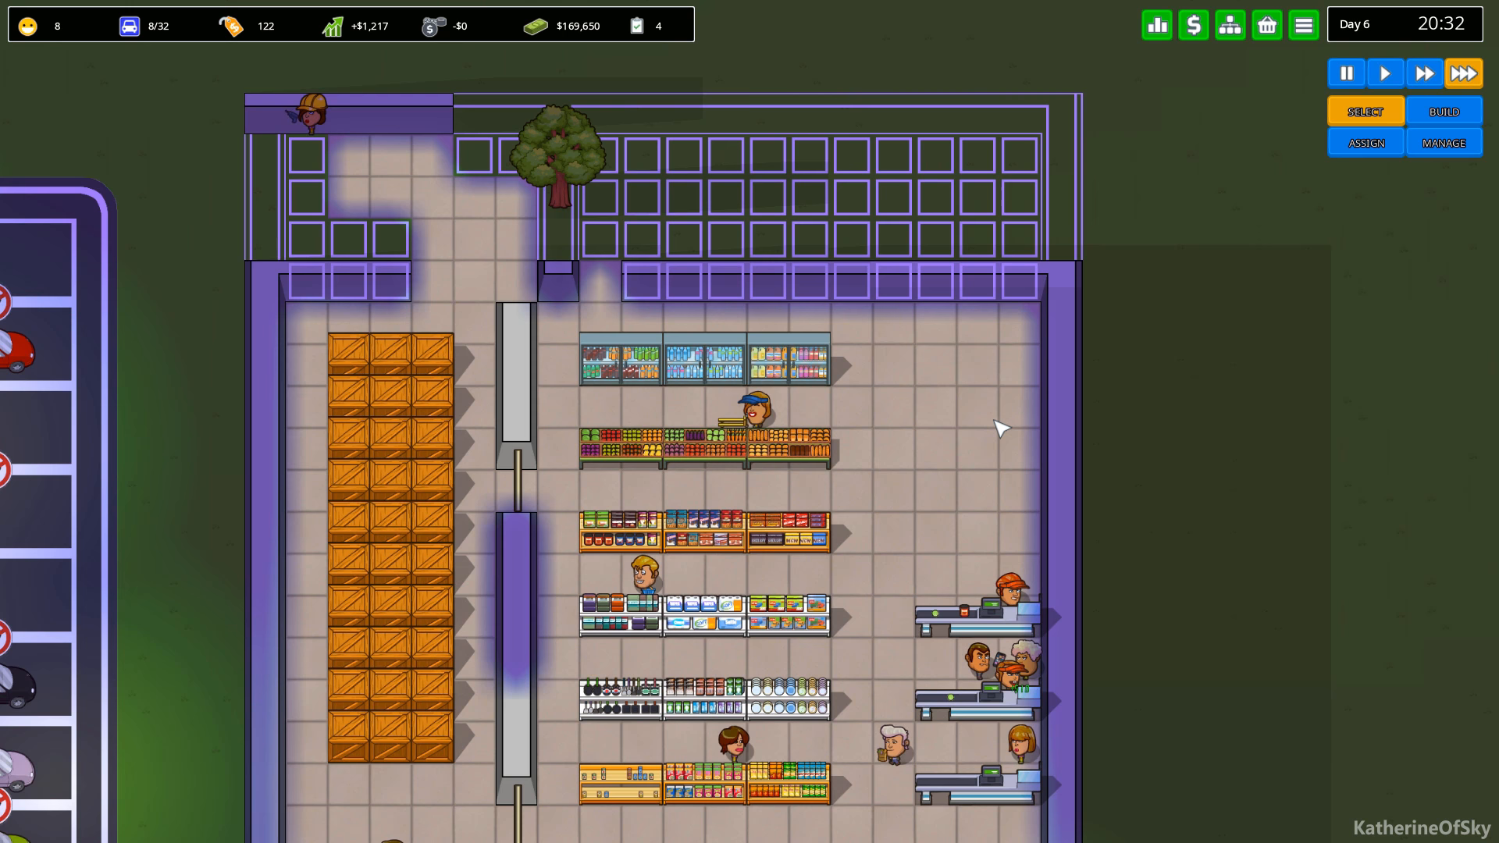
# Adjust the game speed before reviewing the Store (2) report.
pyautogui.click(1443, 109)
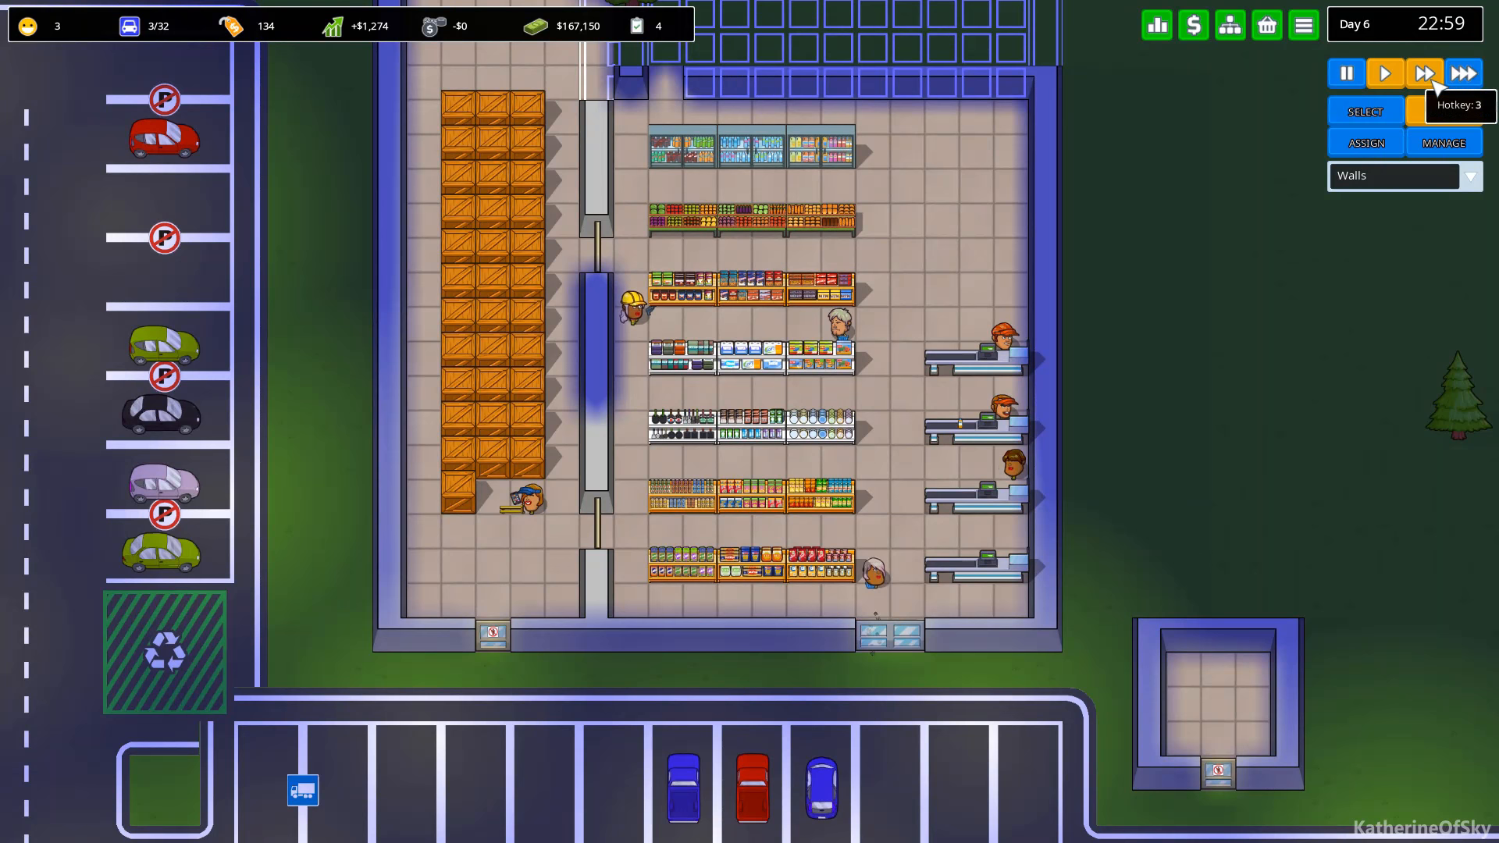
pyautogui.click(1338, 320)
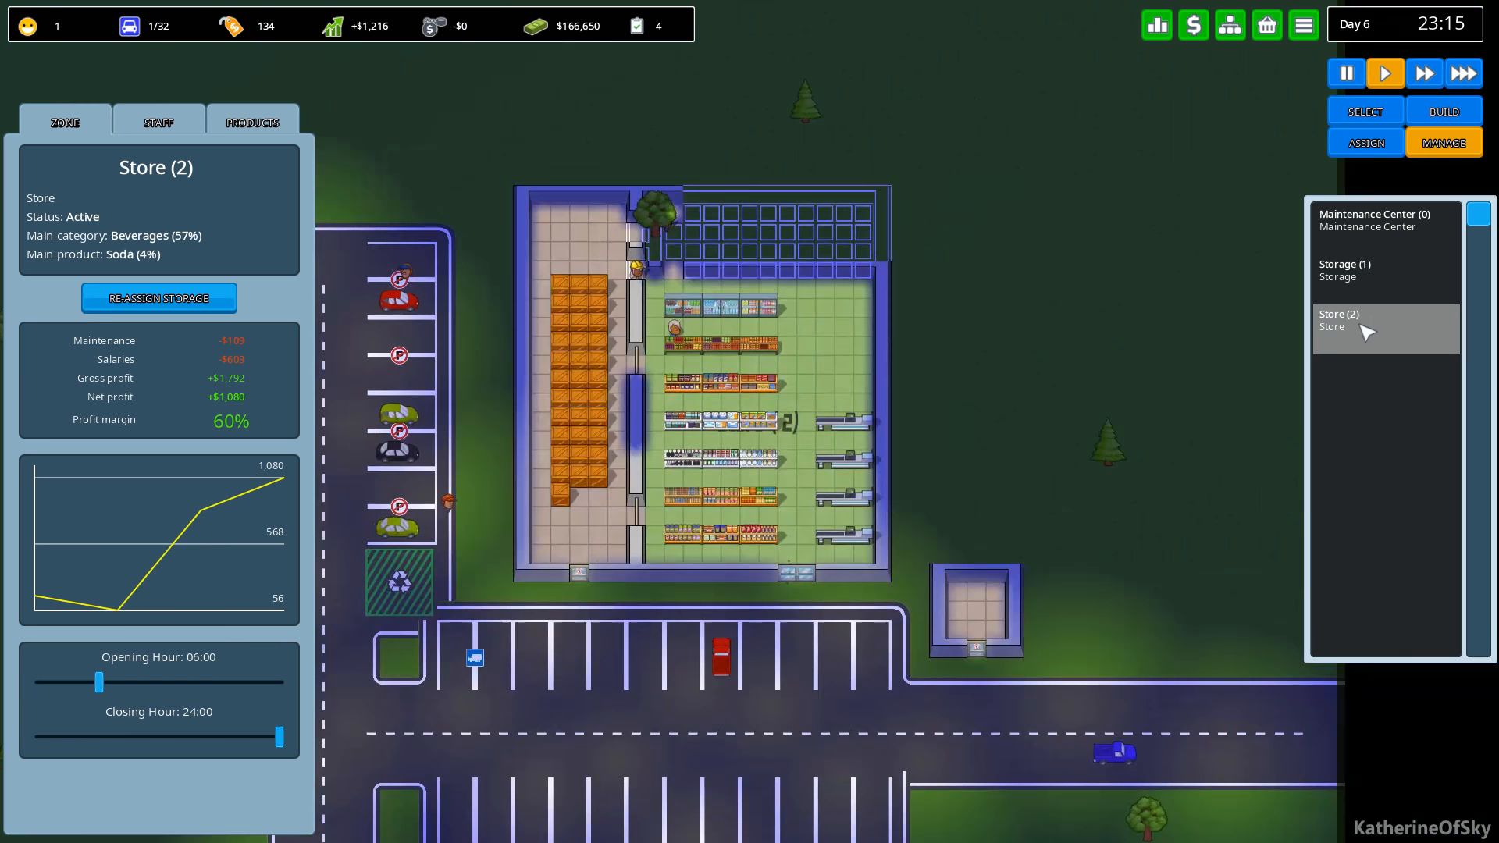